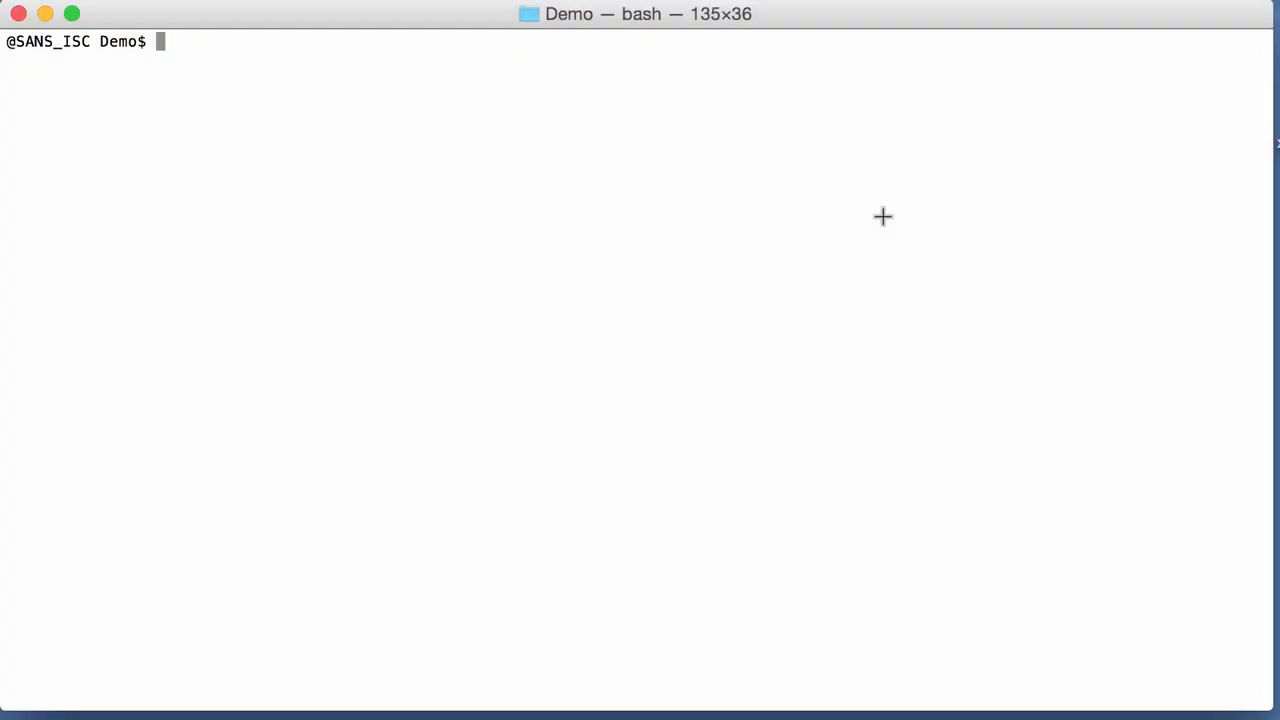
{"action": "mouse_move", "coordinate": [600, 212]}
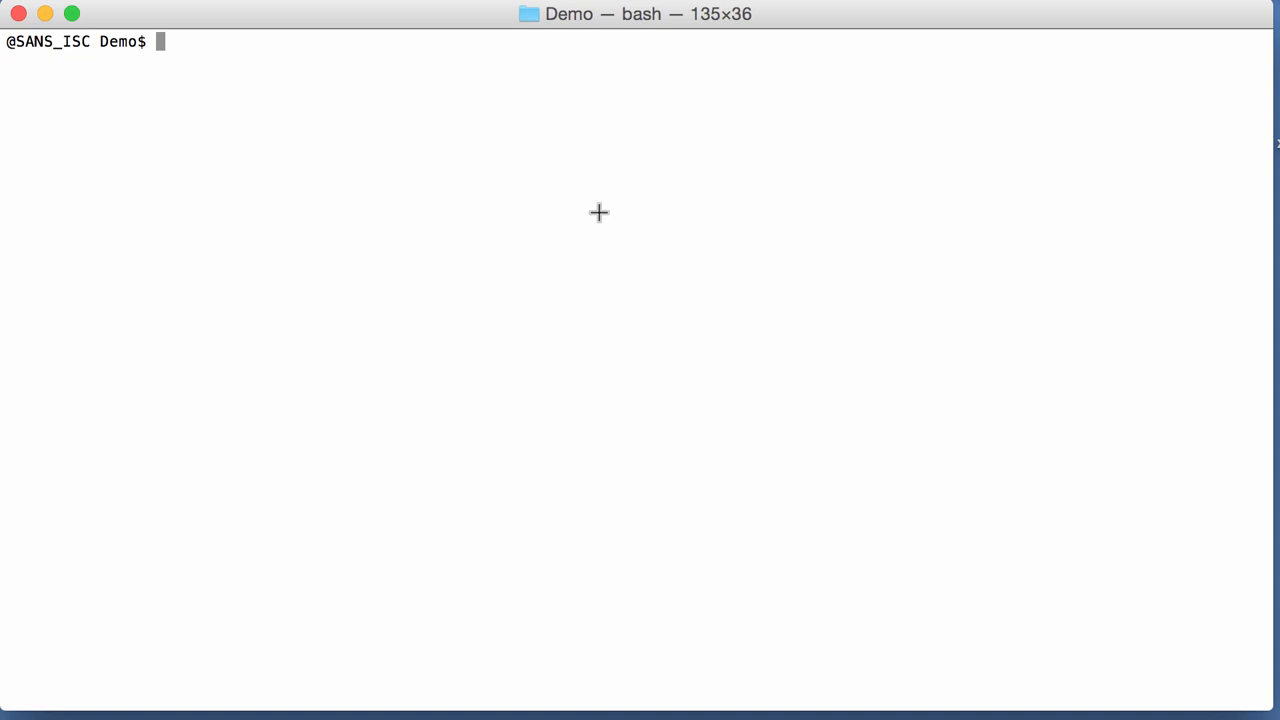
- Begin entering a new ./oledump.py command at the empty prompt
{"action": "type", "text": "./oledump.py -p pl"}
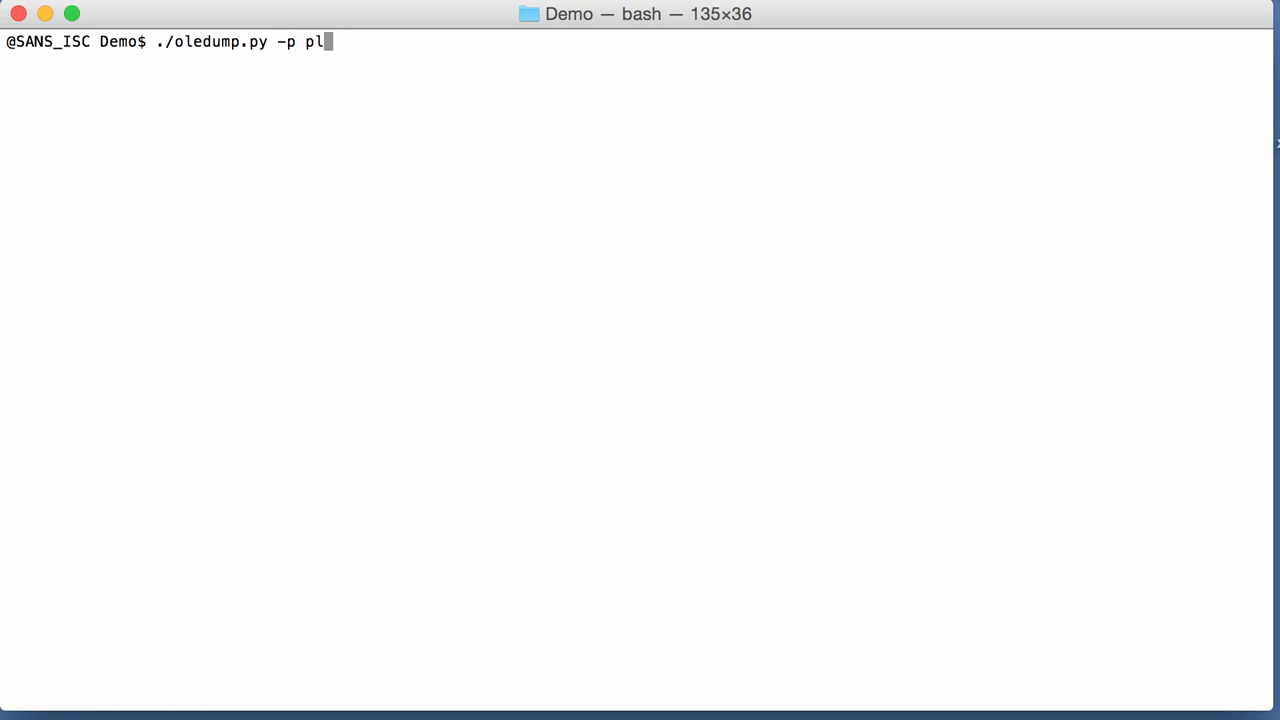
- Run ./oledump.py -p plugin_msg_summary.py on the 5aea08f9…msg.vir sample to get the stream listing plus summary block
{"action": "type", "text": "ugin_msg"}
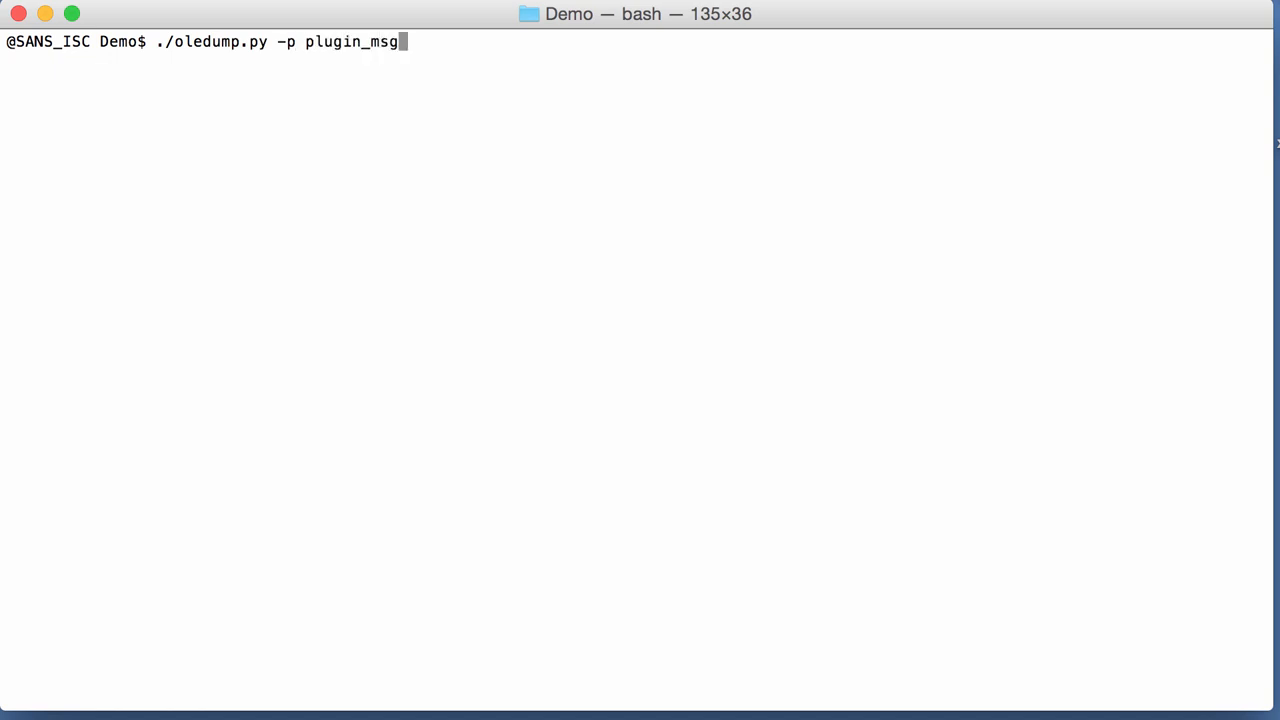
{"action": "type", "text": "_summary.py"}
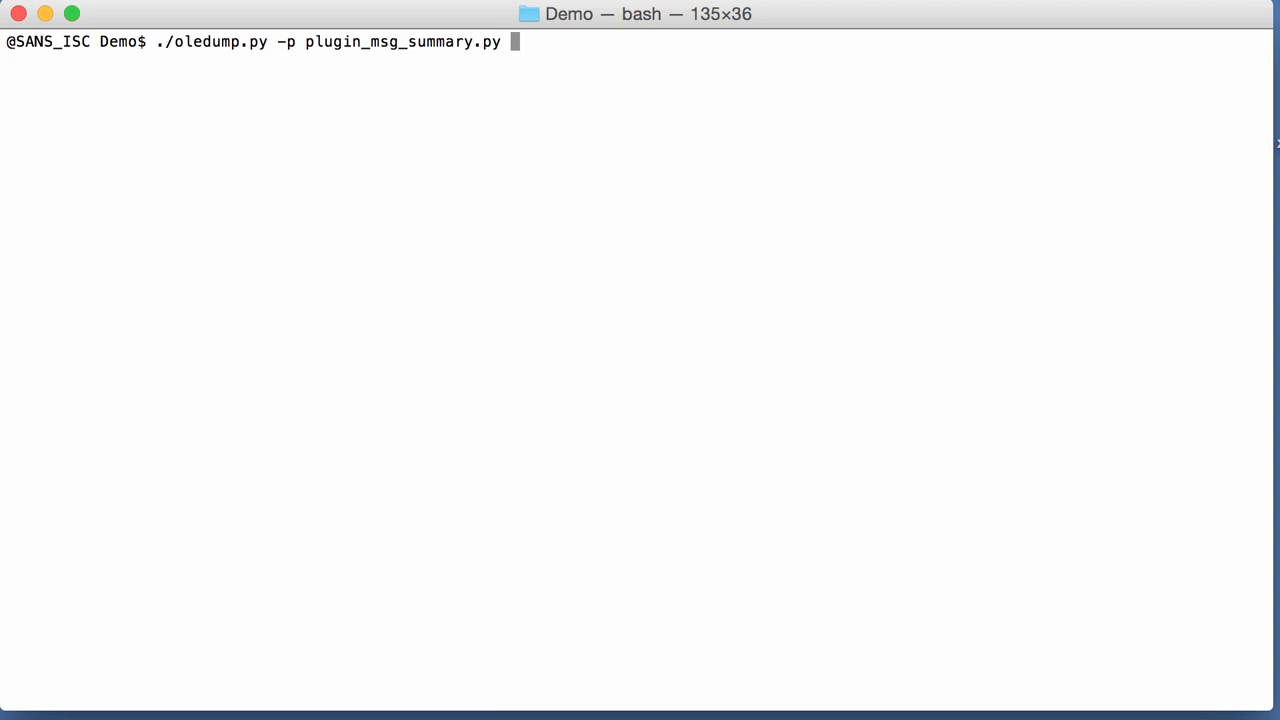
{"action": "type", "text": "5aea08f98a8b6625ece97b3dae99b37703ff9879b418eeb9d76dc0377e51f215.msg.vir"}
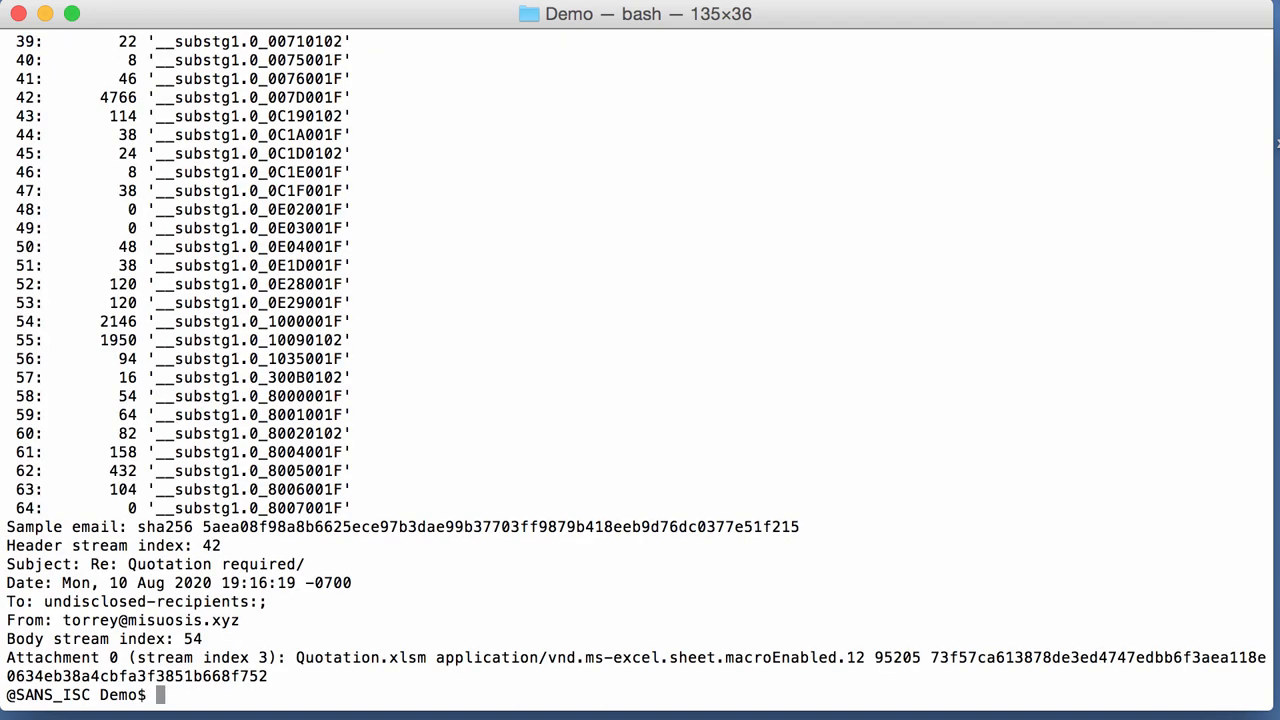
{"action": "mouse_move", "coordinate": [540, 228]}
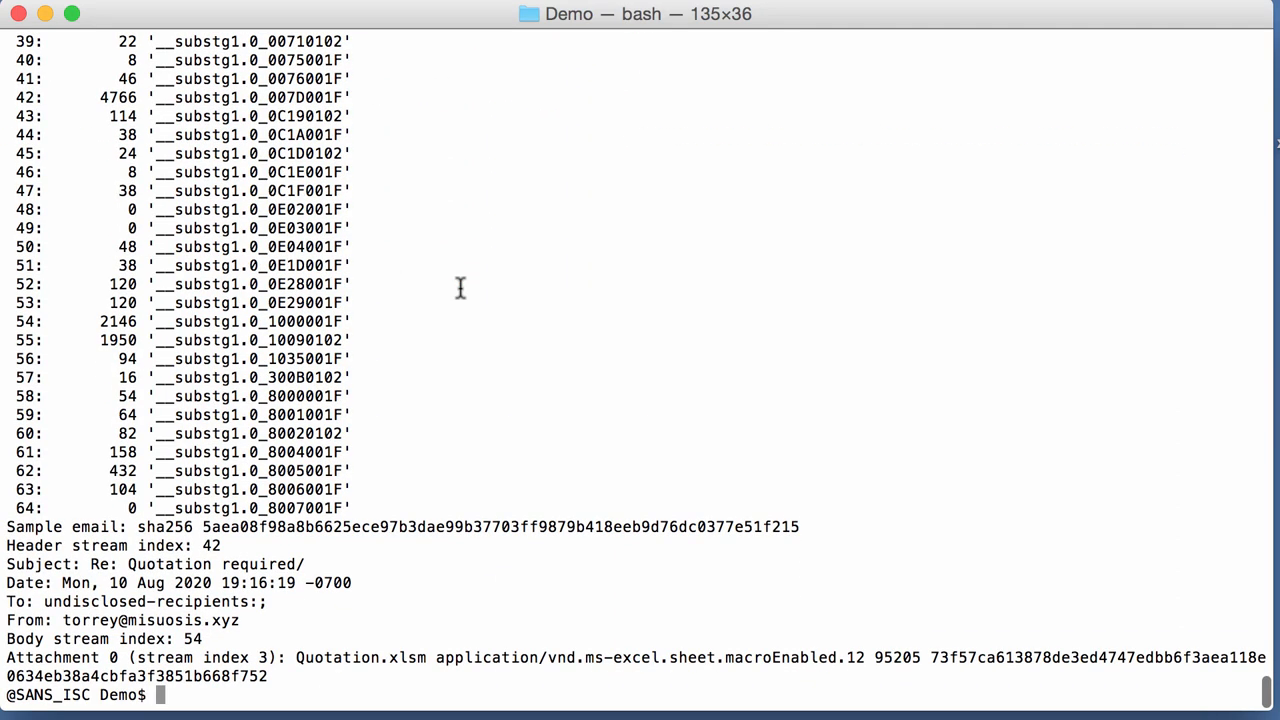
- Clear the screen and rerun the plugin_msg_summary command with -q so only the summary block prints
{"action": "type", "text": "c"}
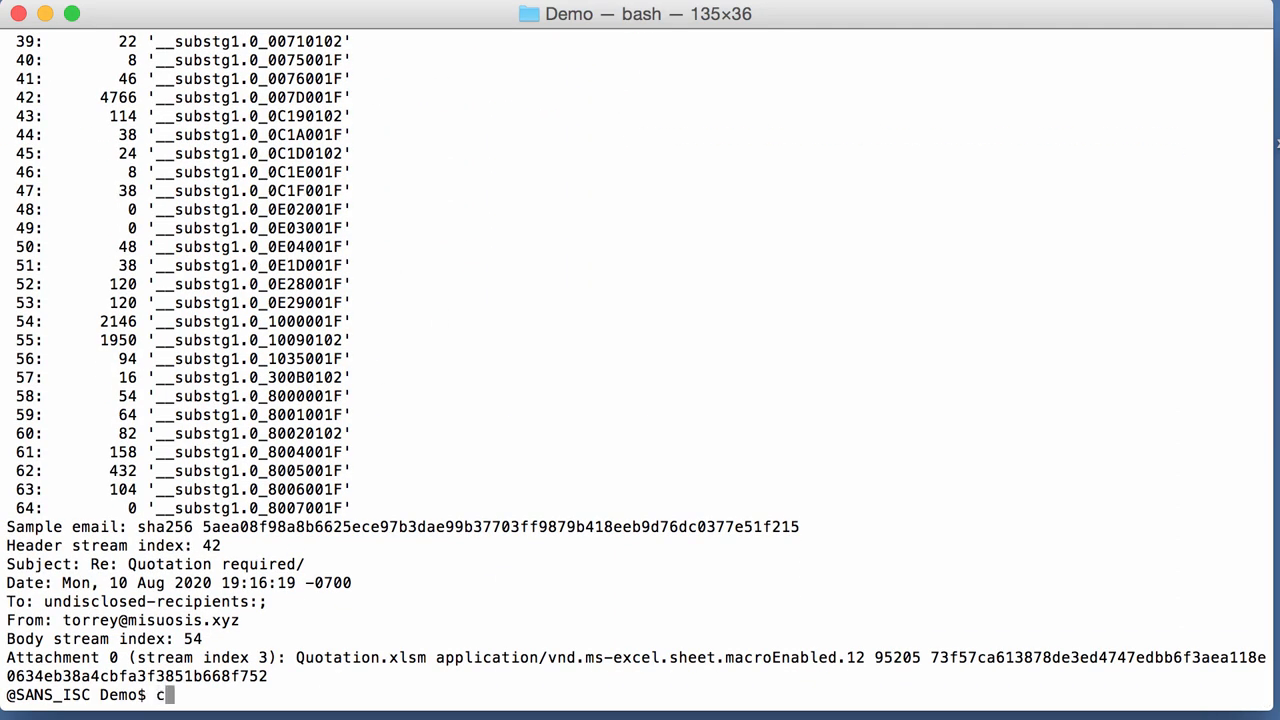
{"action": "type", "text": "./oledump.py -p plugin_msg_summary.py 5aea08f98a8b6625ece97b3dae99b37703ff9879b418eeb9d76dc0377e51f215.msg.vir"}
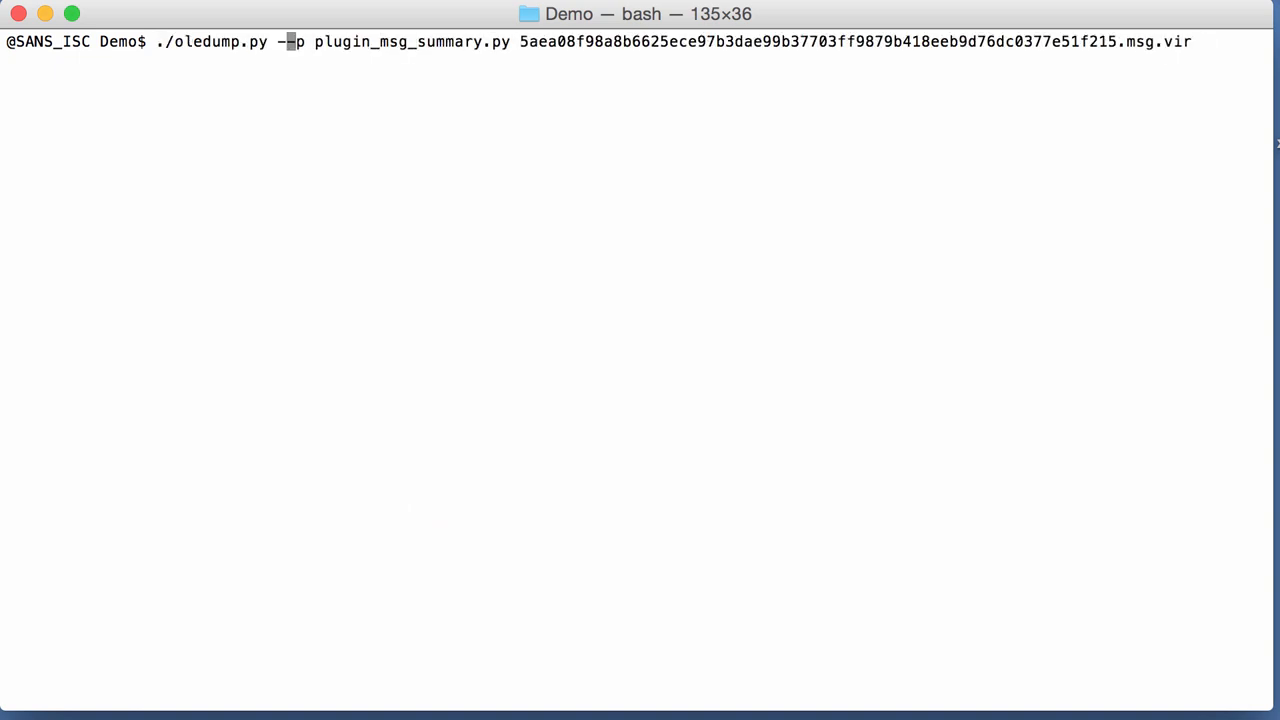
{"action": "type", "text": "q"}
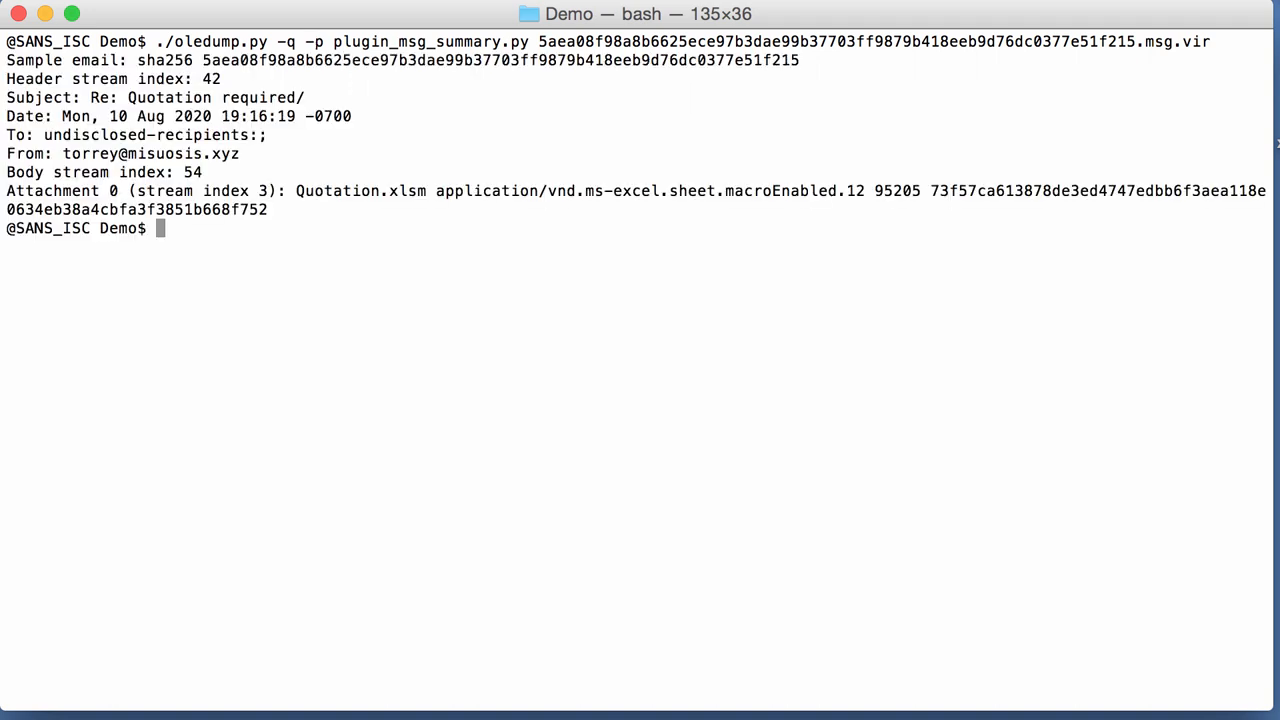
{"action": "mouse_move", "coordinate": [500, 310]}
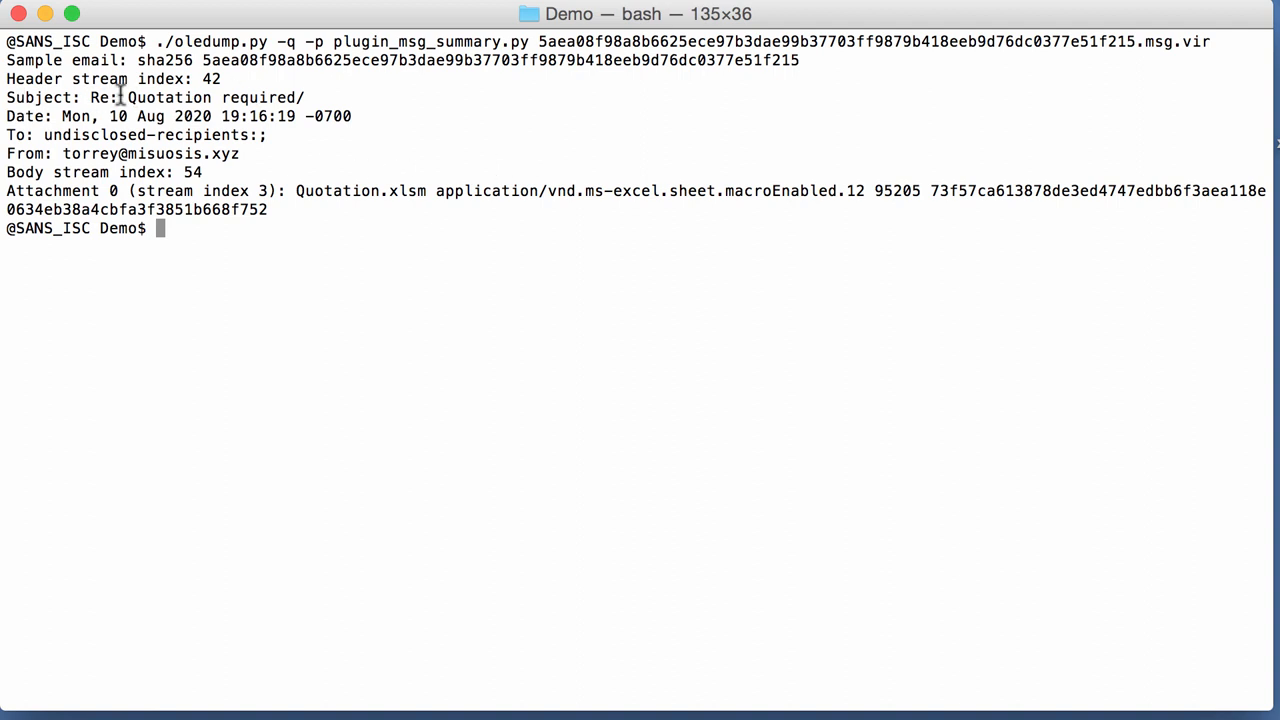
{"action": "mouse_move", "coordinate": [112, 136]}
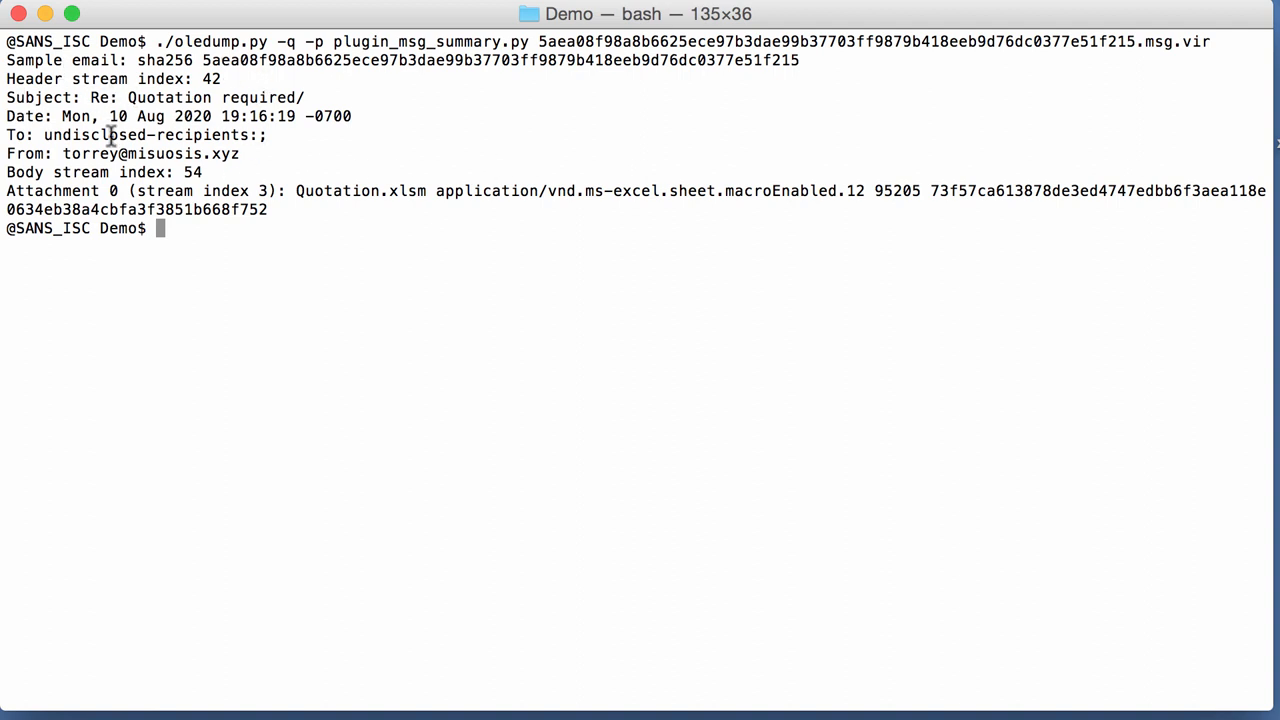
{"action": "mouse_move", "coordinate": [96, 96]}
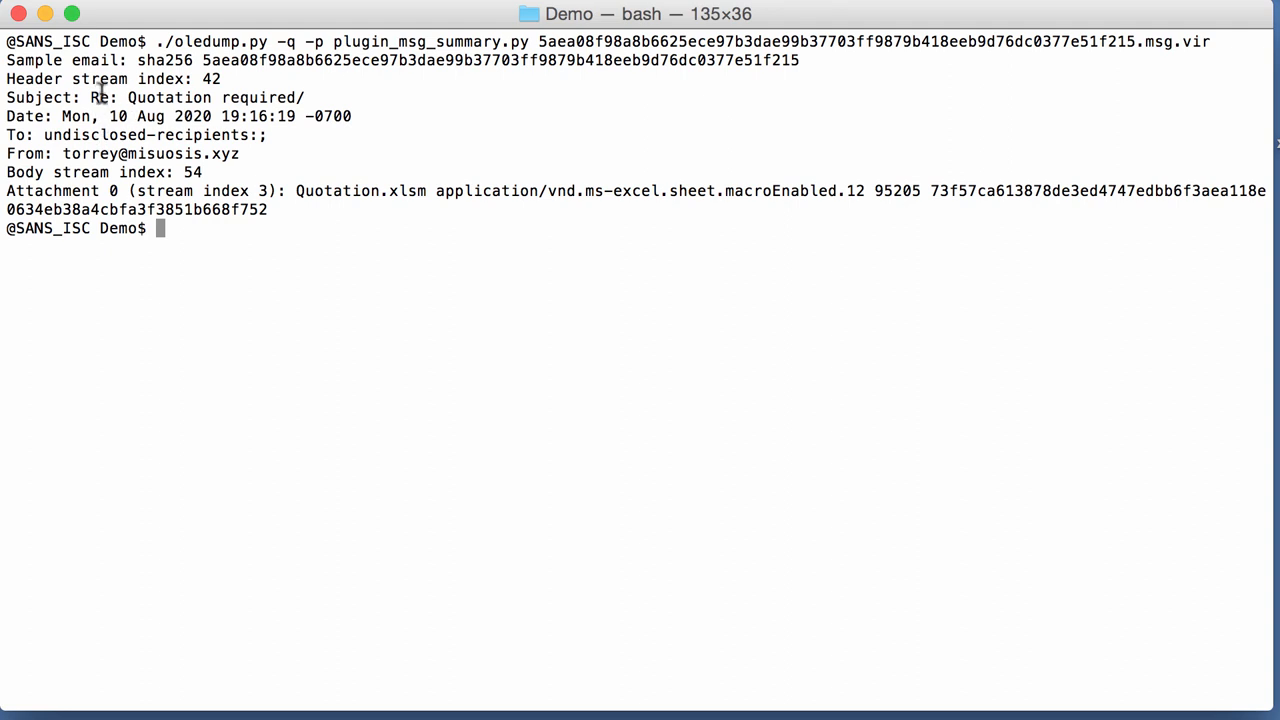
{"action": "mouse_move", "coordinate": [104, 272]}
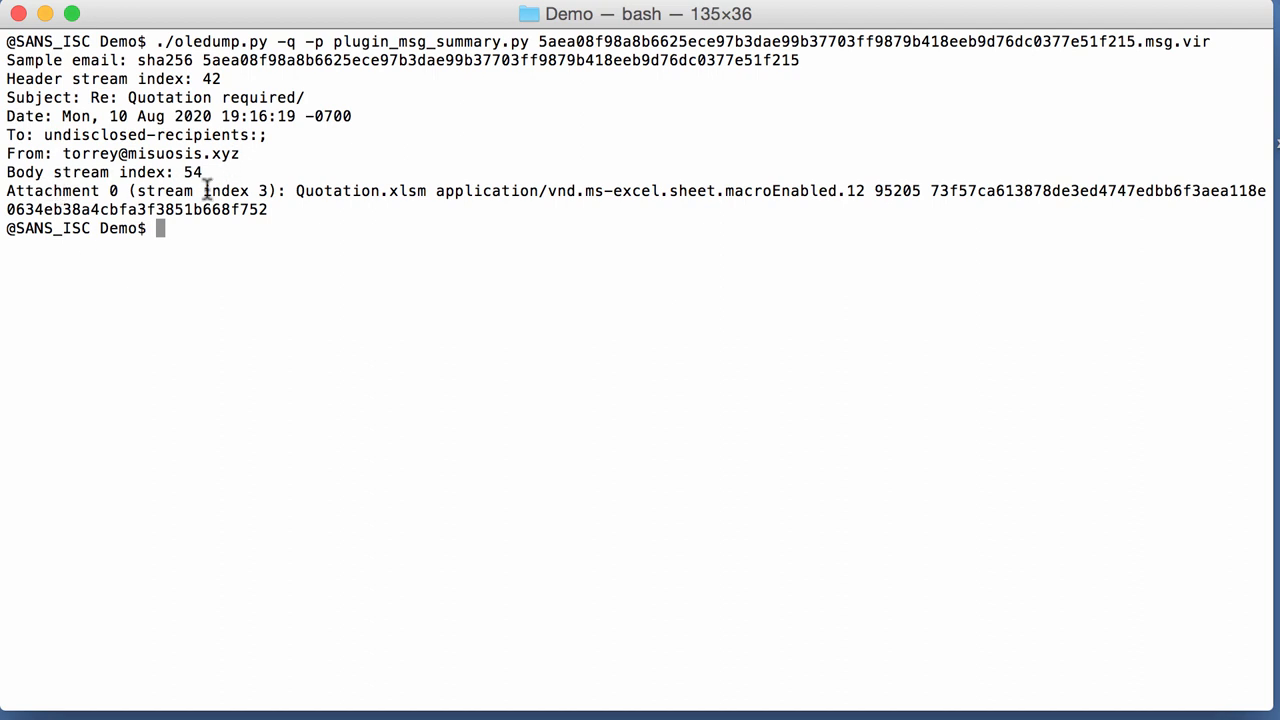
{"action": "mouse_move", "coordinate": [270, 402]}
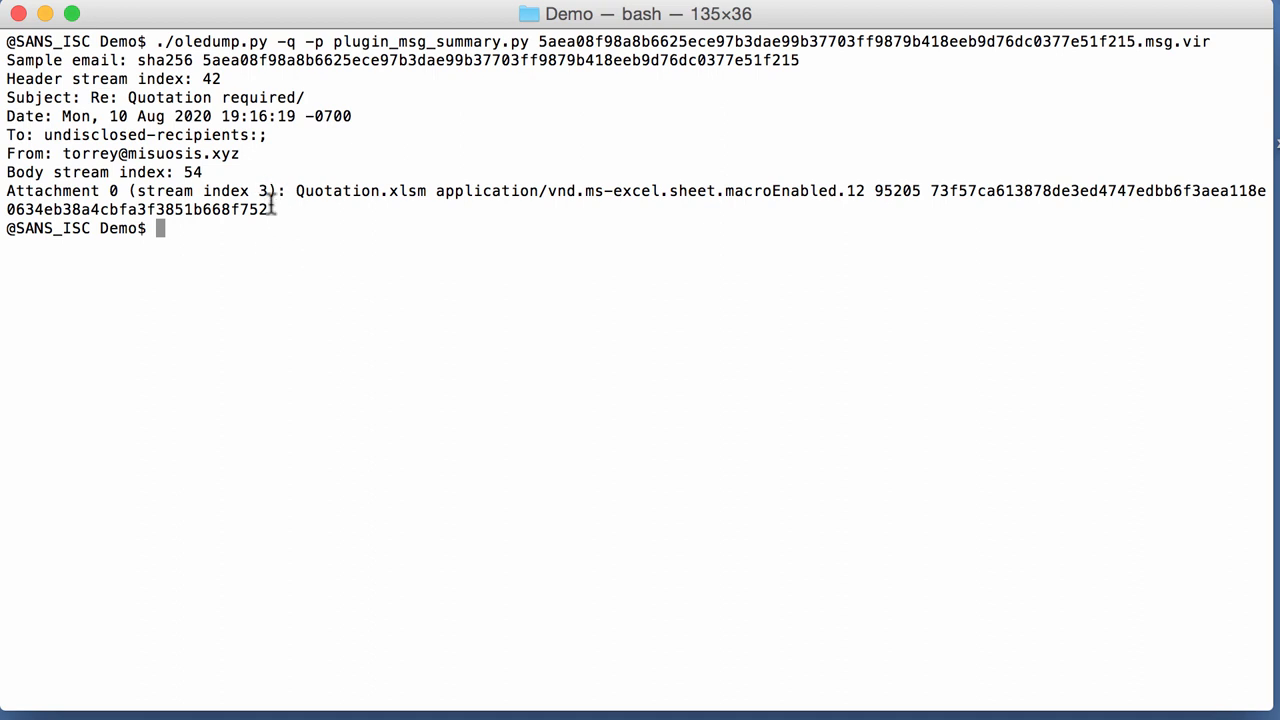
{"action": "mouse_move", "coordinate": [428, 190]}
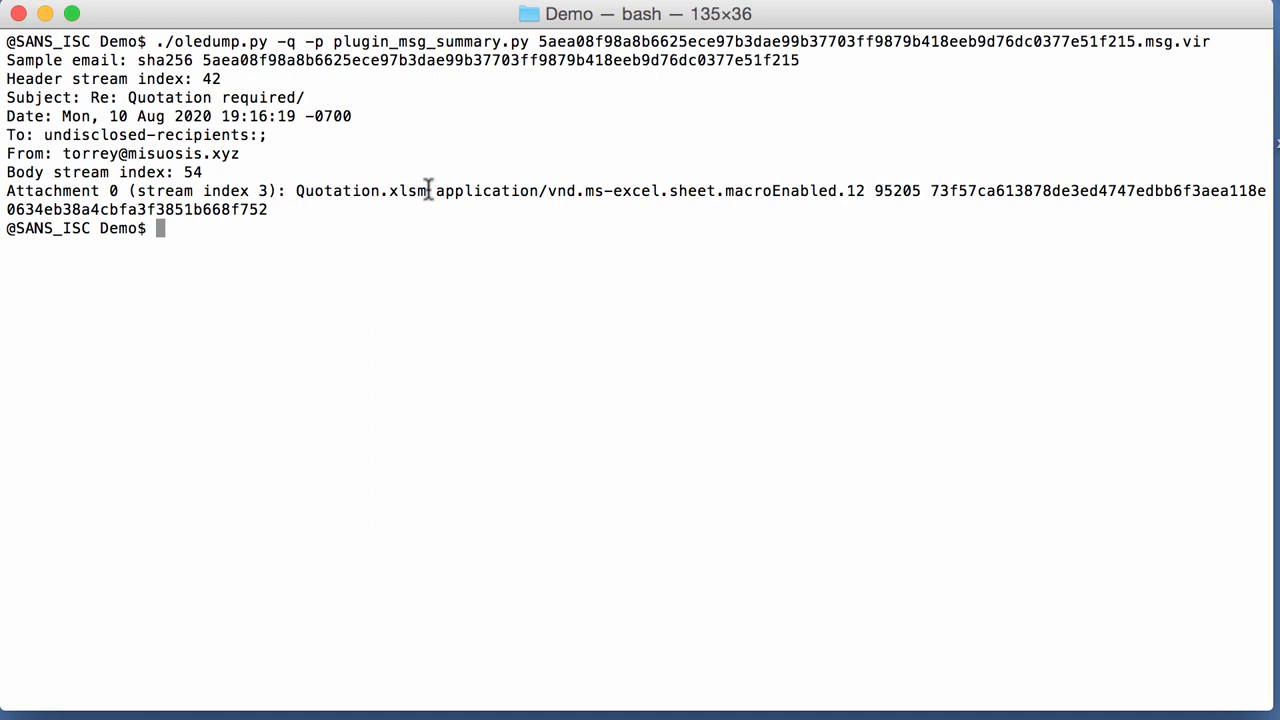
{"action": "mouse_move", "coordinate": [764, 196]}
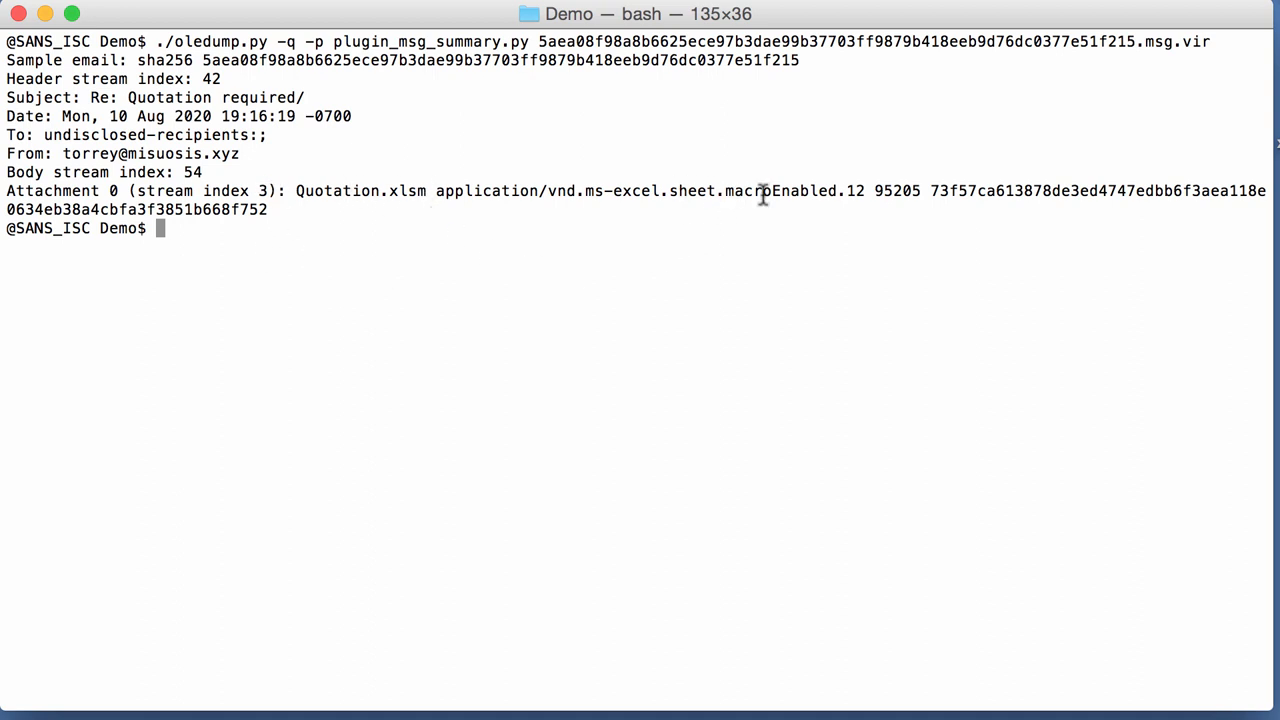
{"action": "mouse_move", "coordinate": [910, 218]}
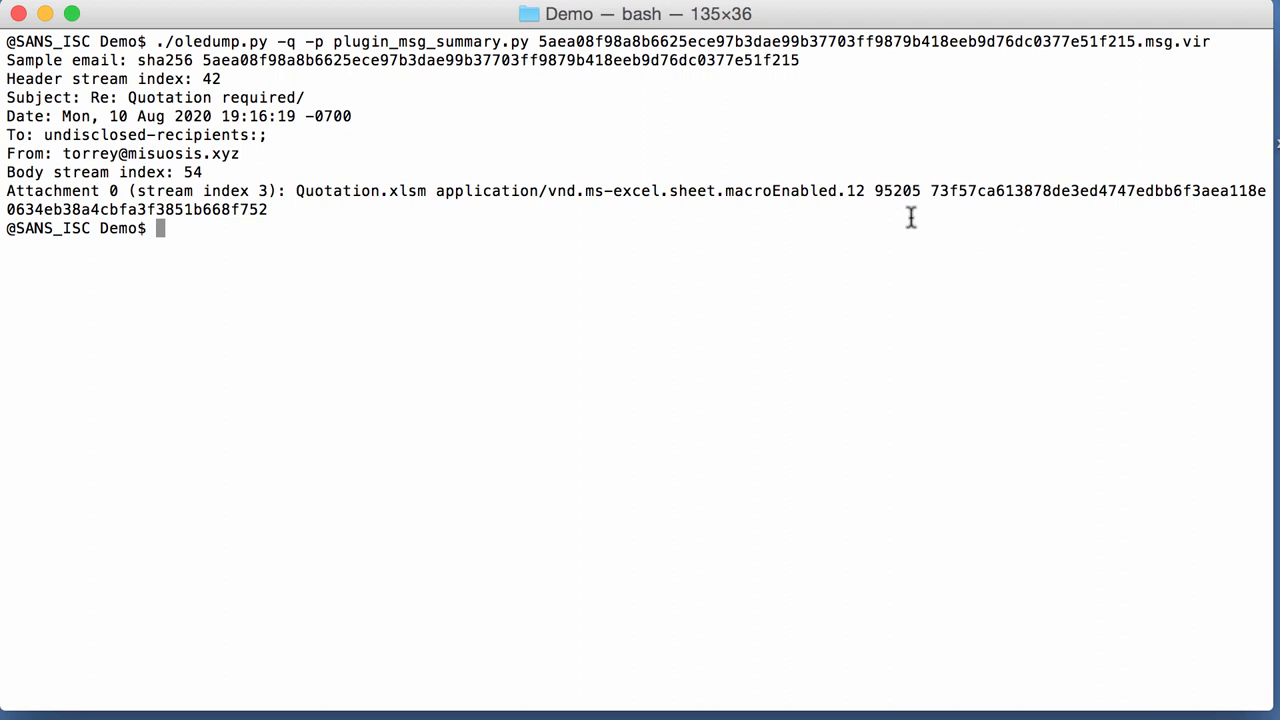
{"action": "mouse_move", "coordinate": [972, 400]}
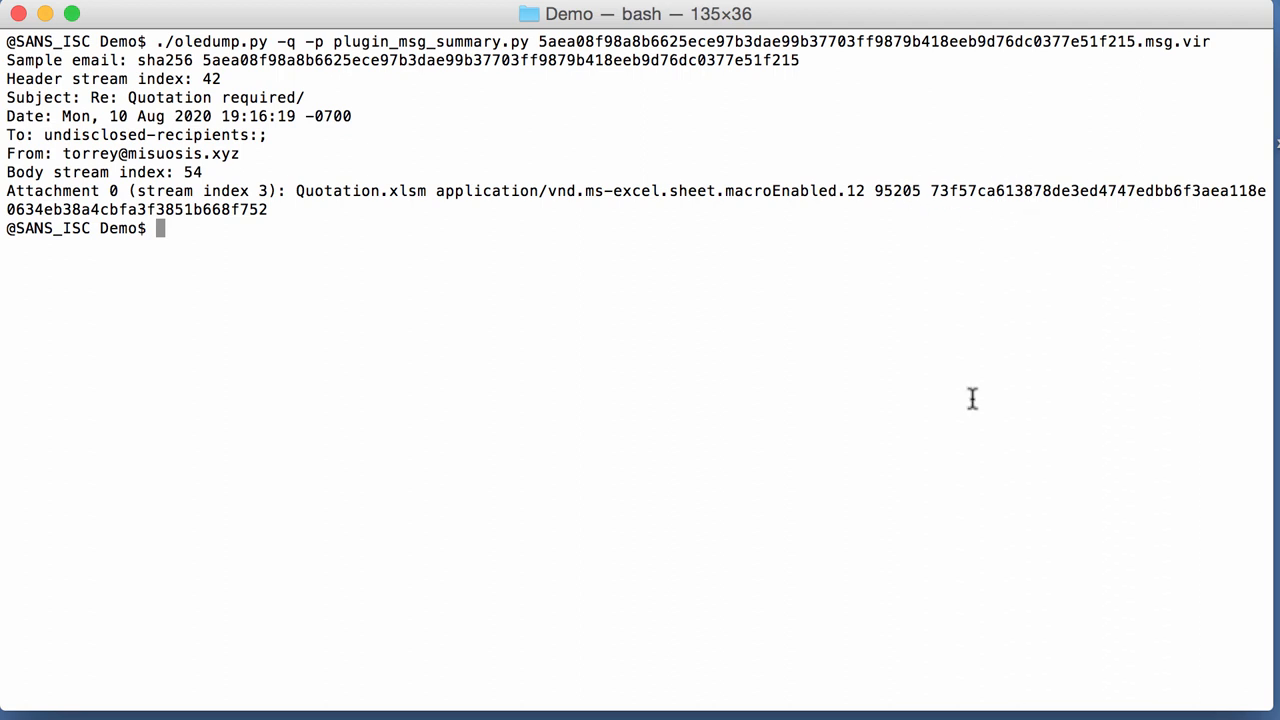
{"action": "mouse_move", "coordinate": [936, 428]}
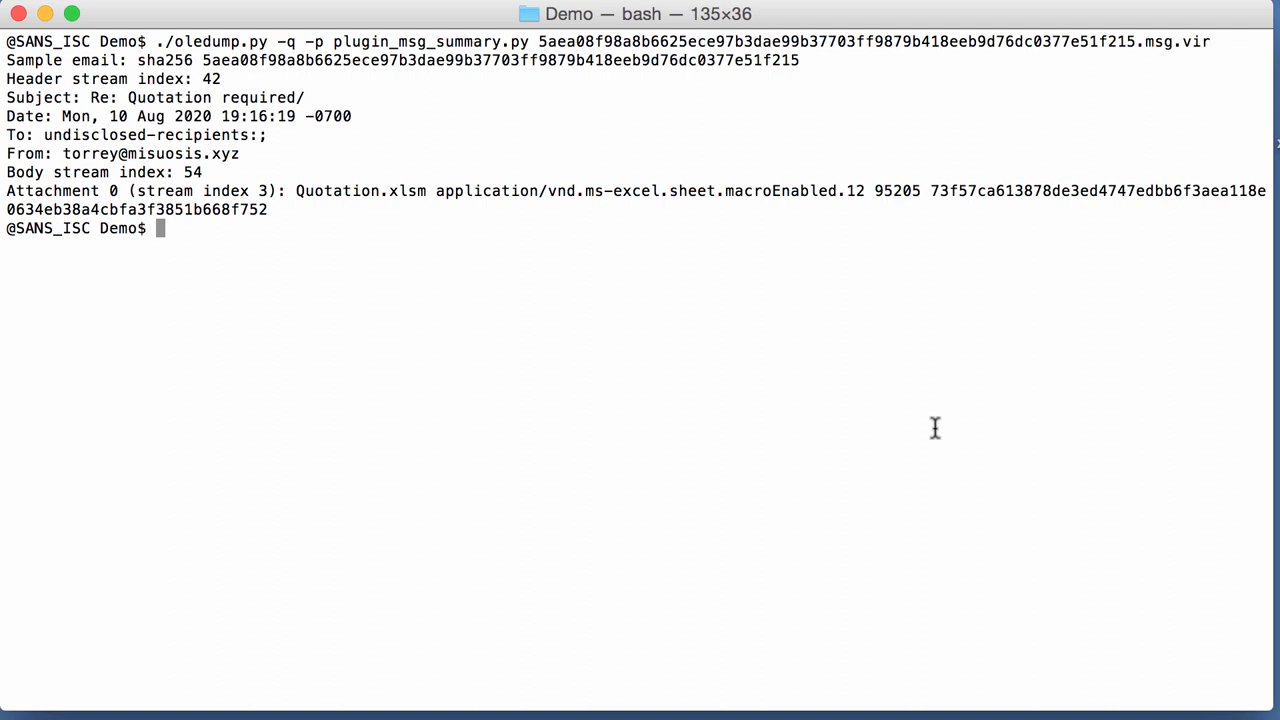
{"action": "mouse_move", "coordinate": [160, 180]}
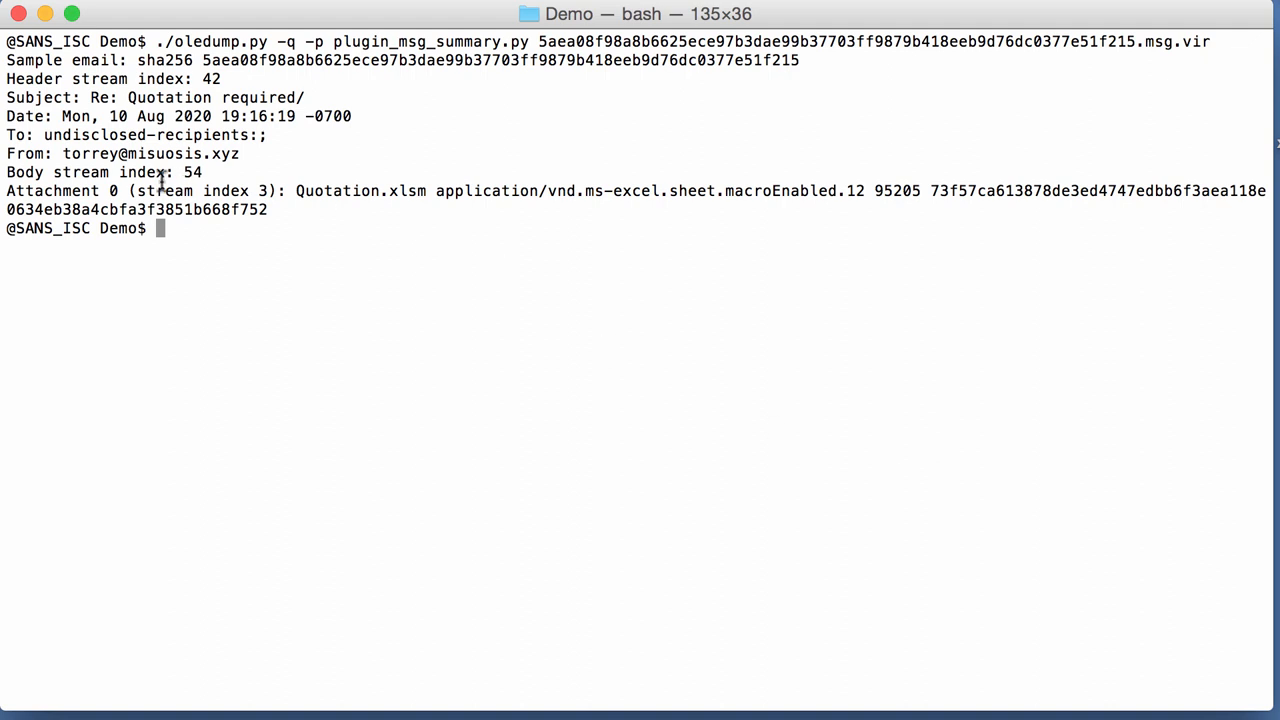
{"action": "mouse_move", "coordinate": [322, 224]}
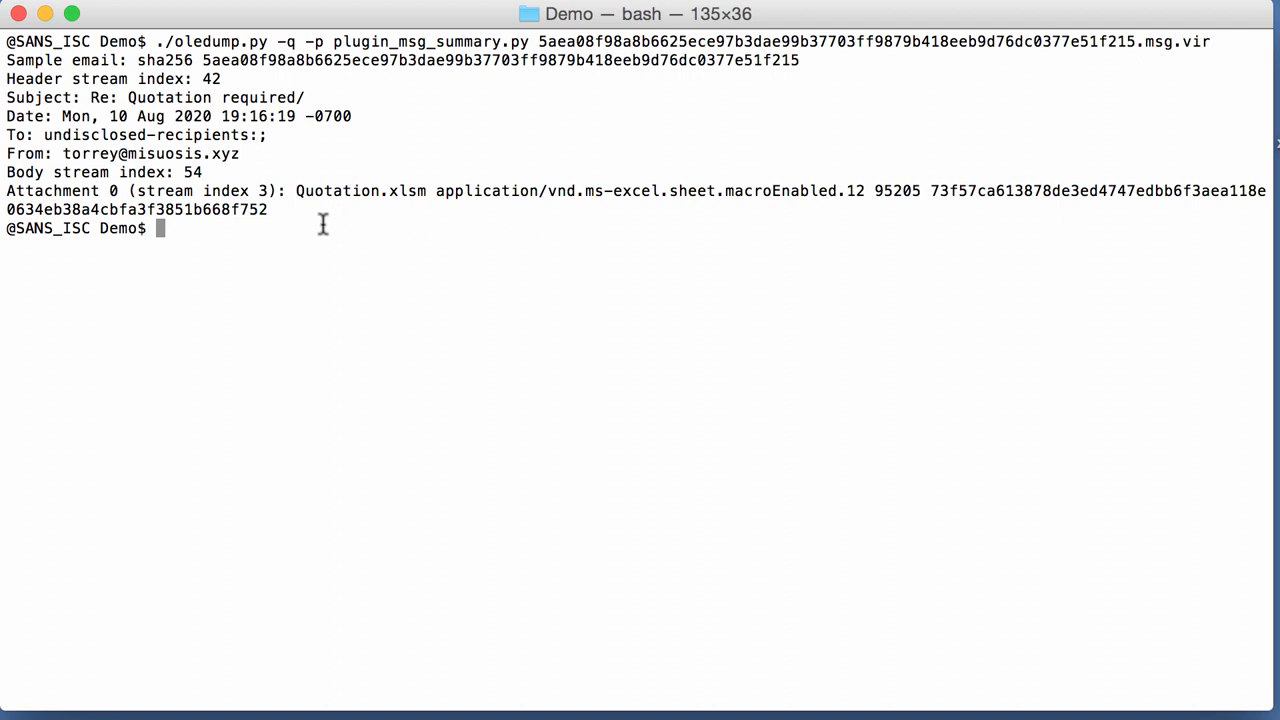
{"action": "mouse_move", "coordinate": [368, 280]}
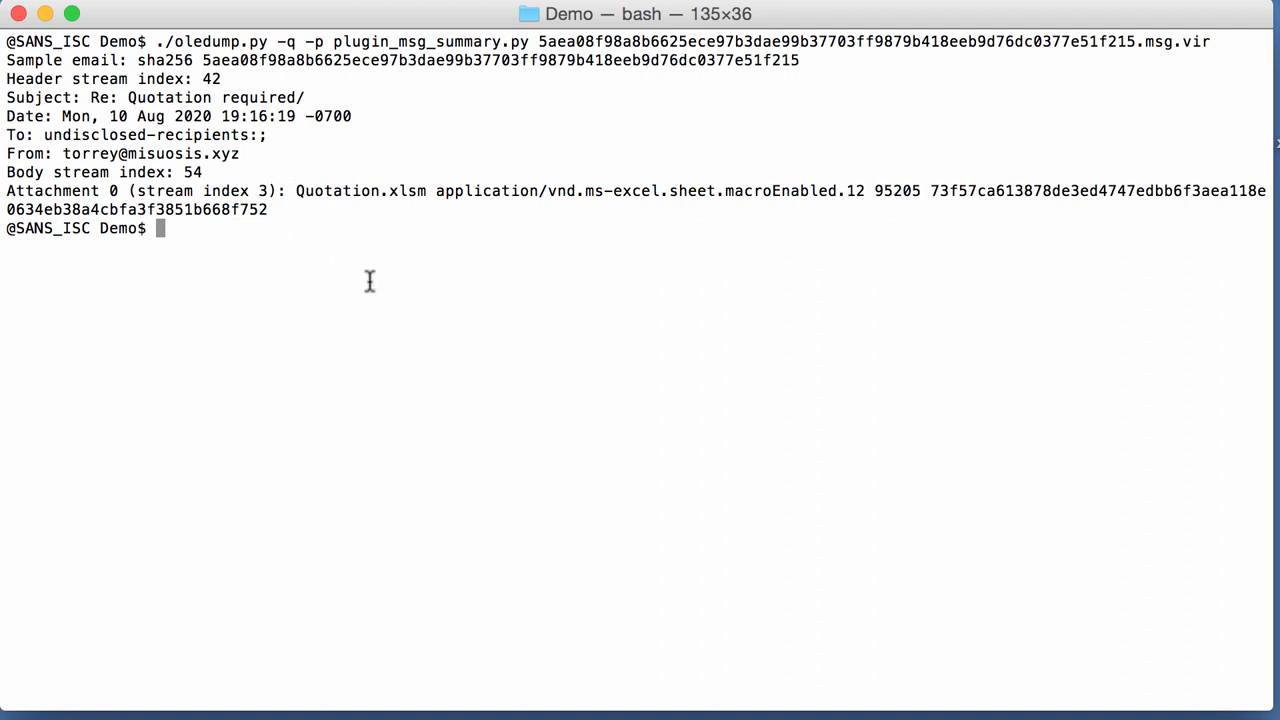
{"action": "type", "text": "./oledump.py -s"}
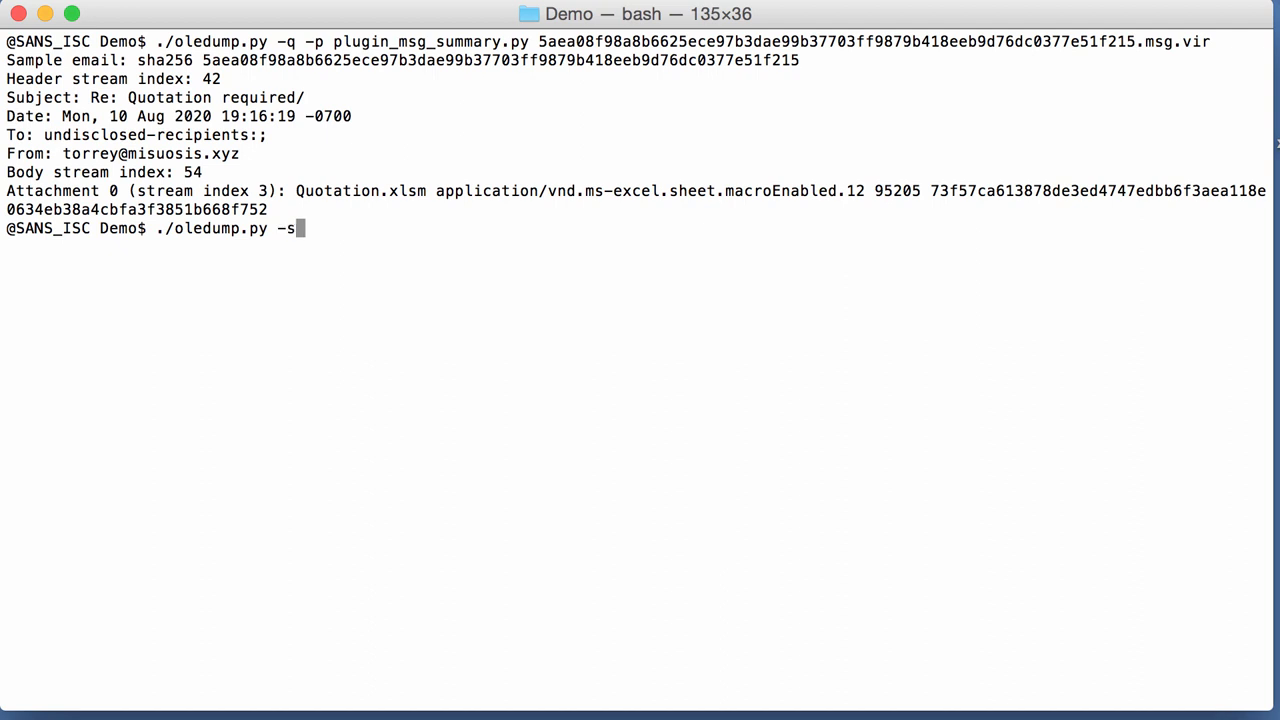
{"action": "type", "text": "3 -"}
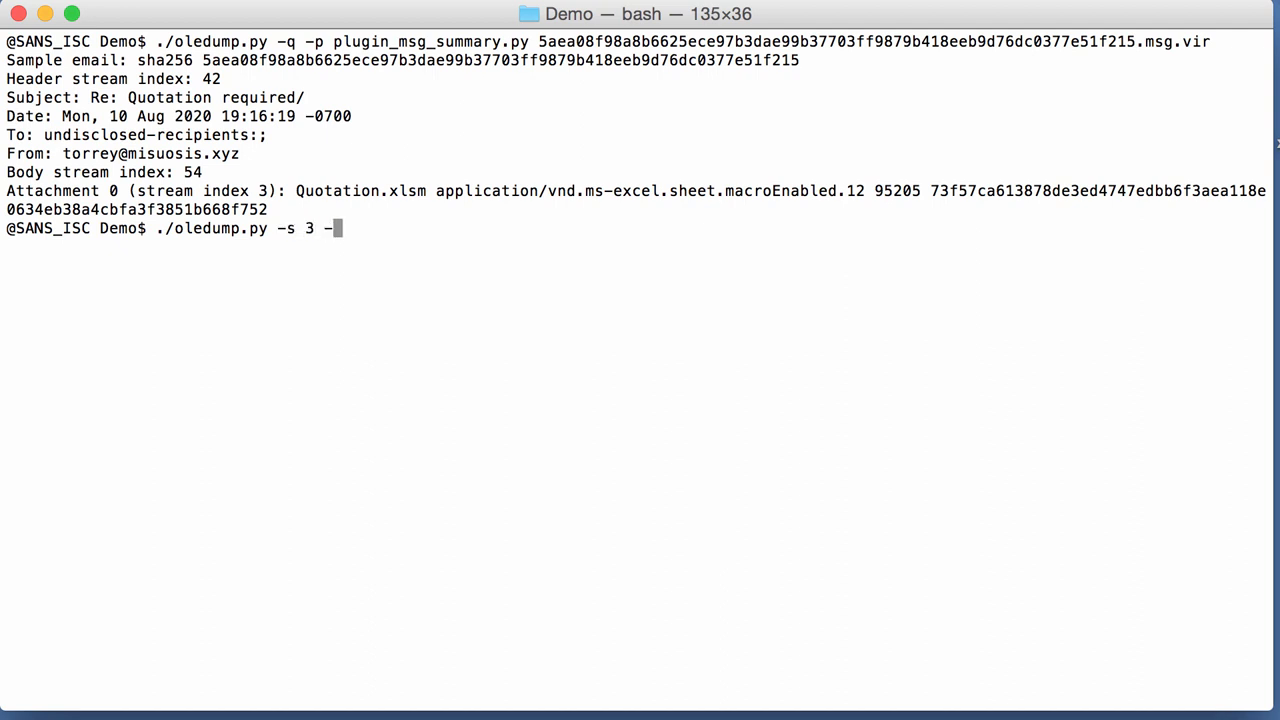
{"action": "type", "text": "d"}
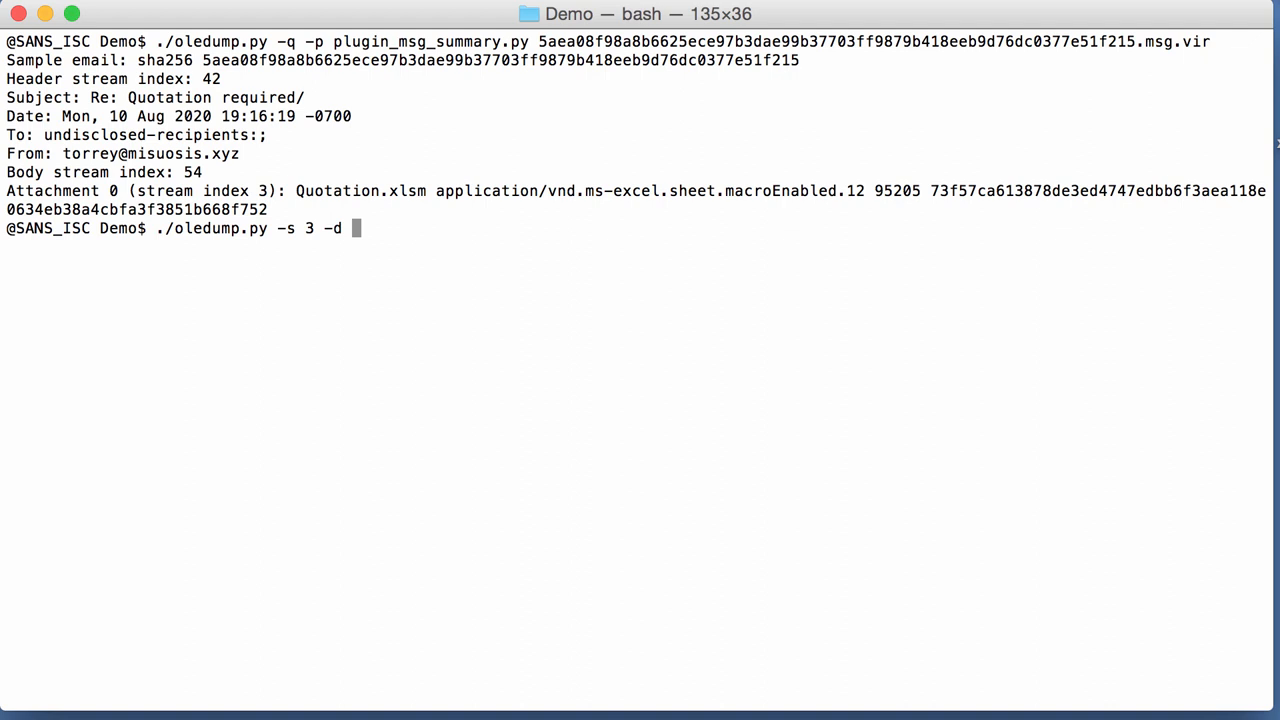
{"action": "type", "text": "5aea08f98a8b6625ece97b3dae99b37703ff9879b418eeb9d76dc0377e51f215.msg.vir | ./oledump.py"}
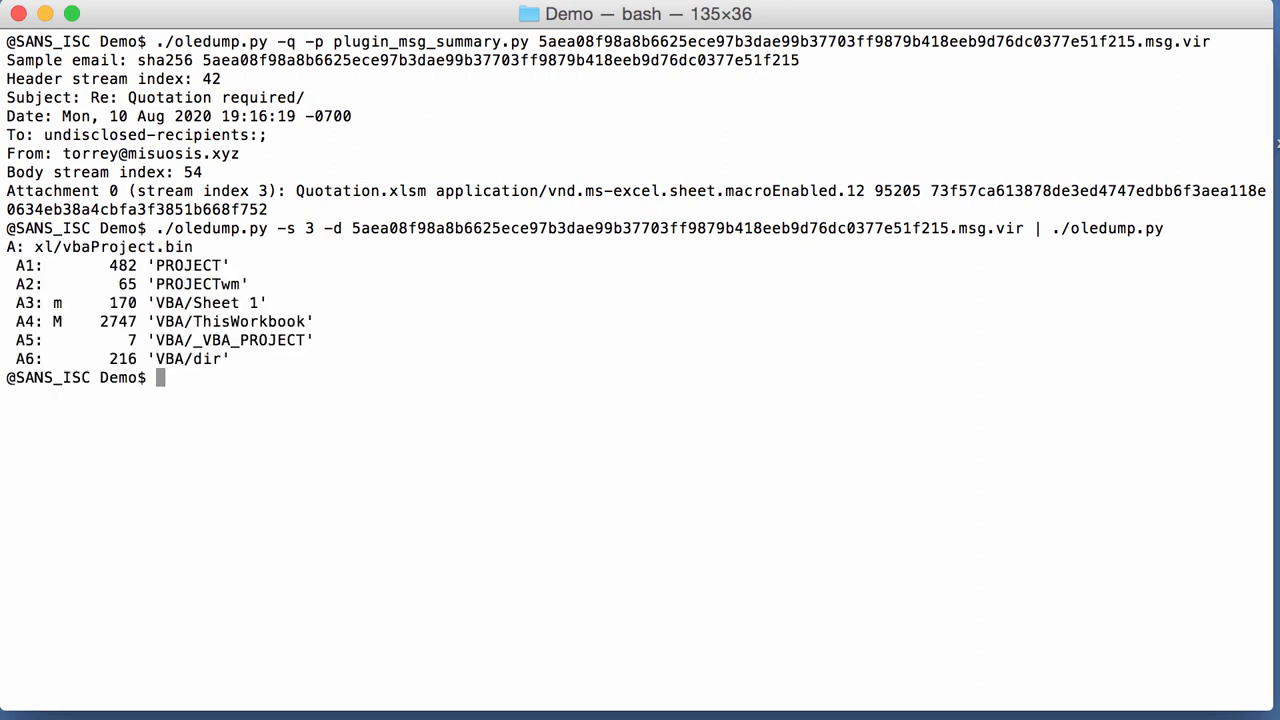
{"action": "mouse_move", "coordinate": [420, 338]}
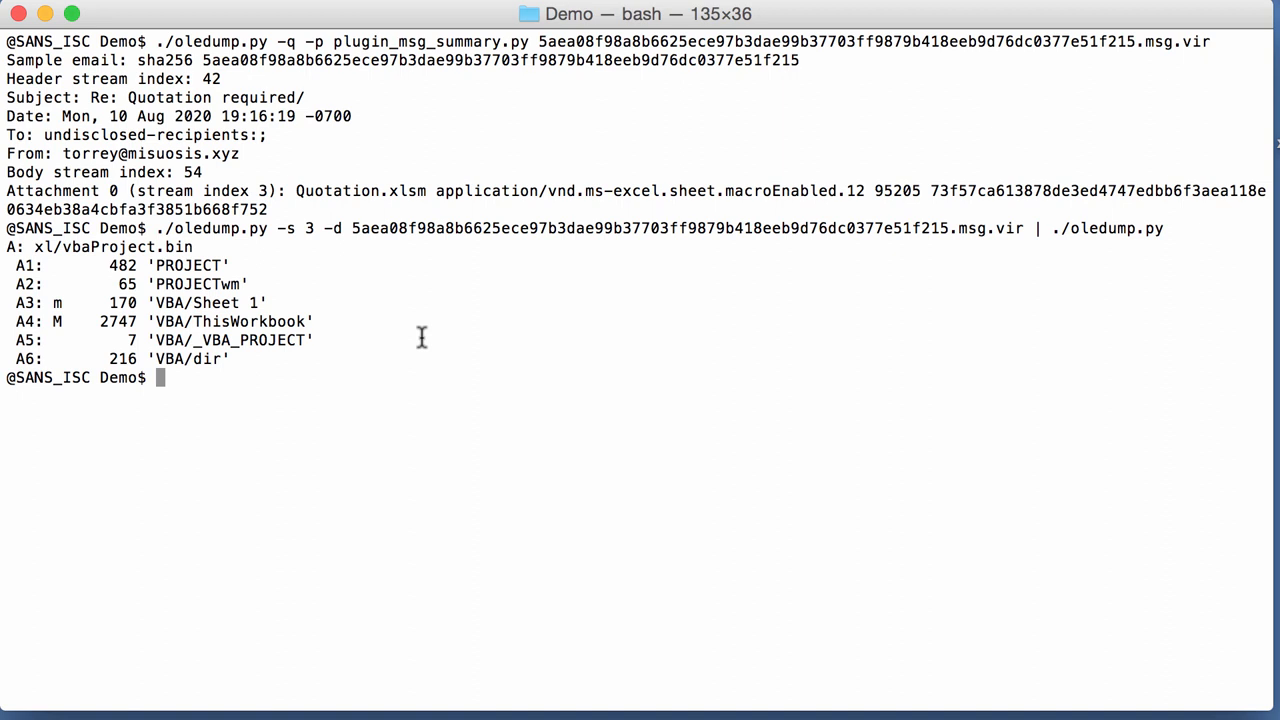
- Clear the screen, run ./oledump.py -p plugin_msg on the same sample, and scroll back to the top of its per-stream dump
{"action": "type", "text": "clear"}
{"action": "type", "text": "./o"}
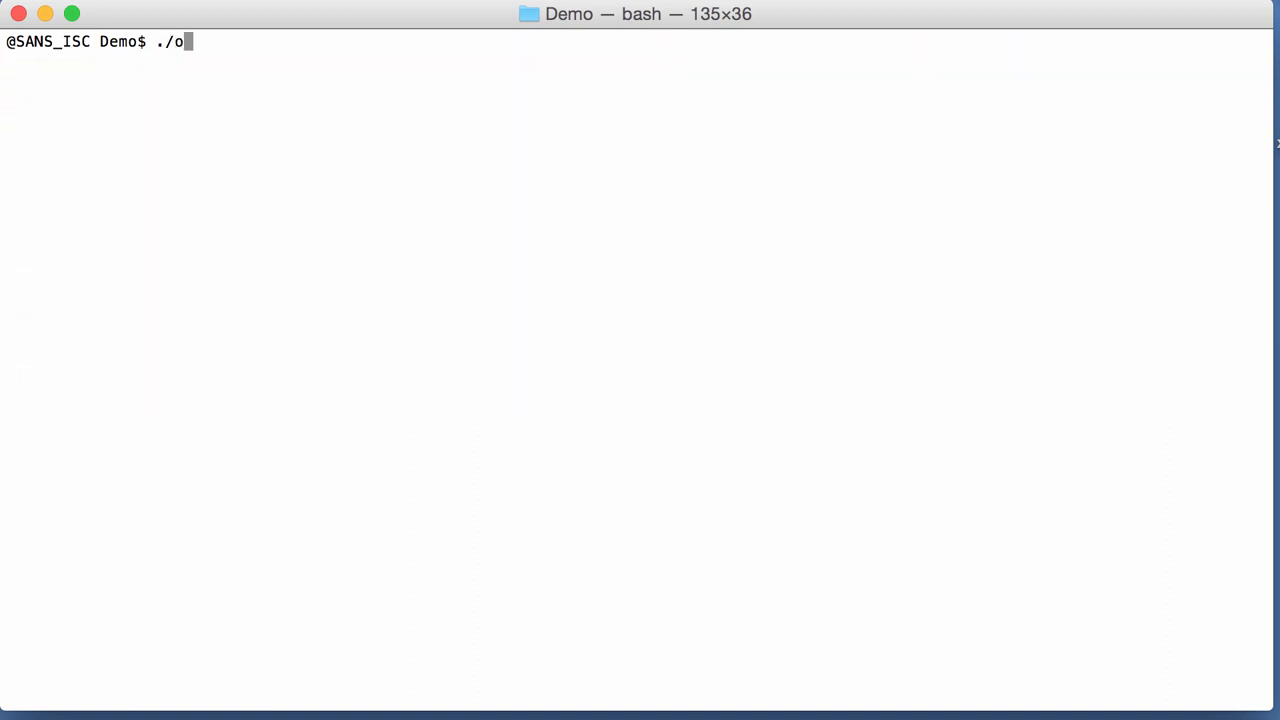
{"action": "type", "text": "led"}
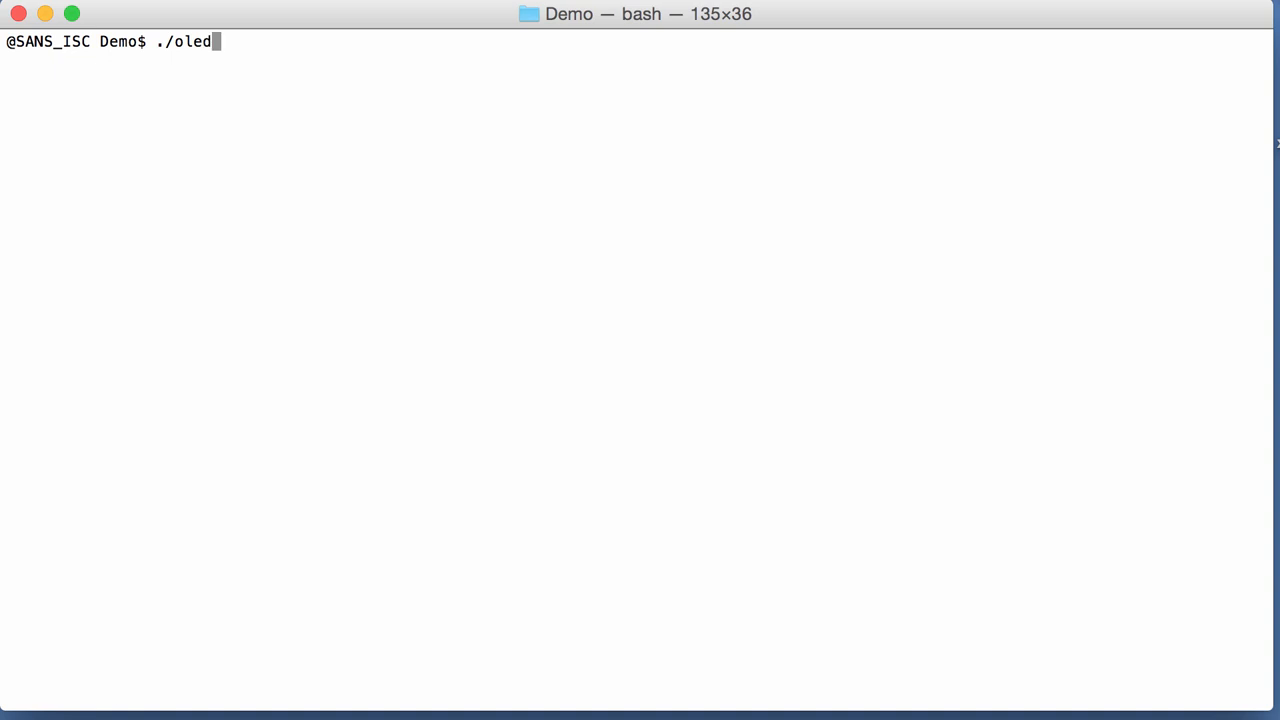
{"action": "type", "text": "ump.py -pl"}
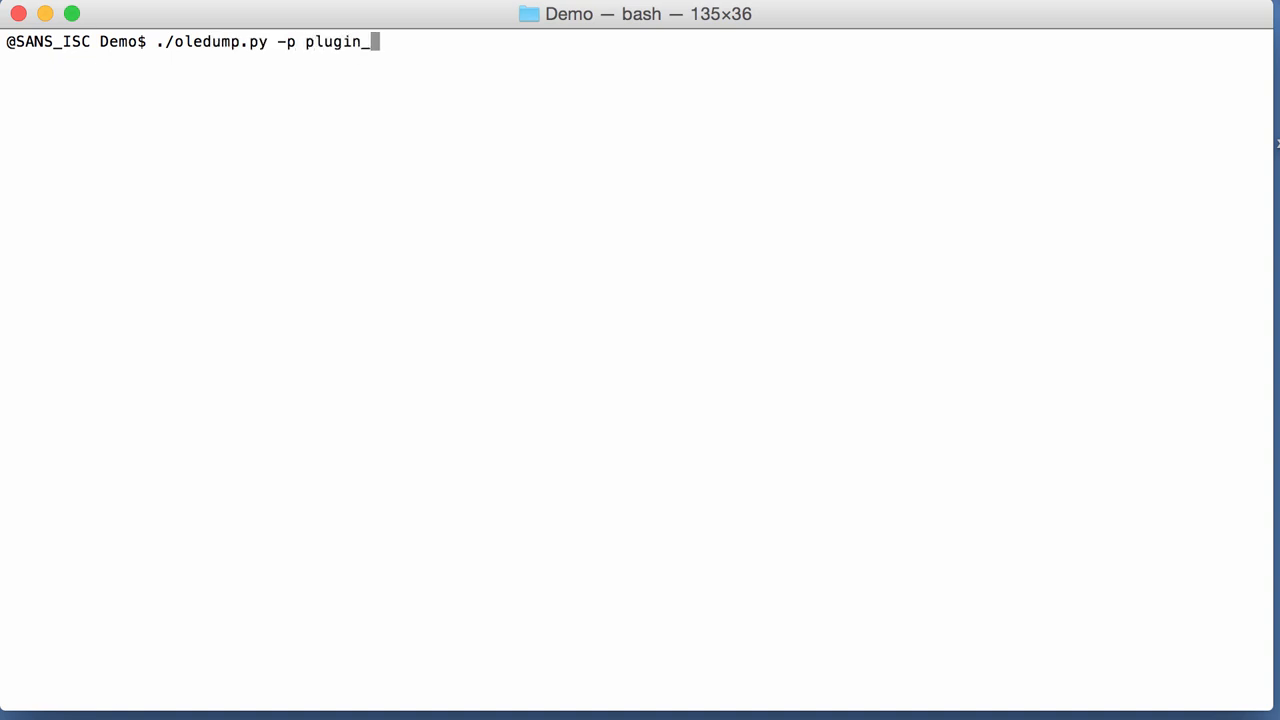
{"action": "type", "text": "msg 5aea08f98a8b6625ece97b3dae99b37703ff9879b418eeb9d76dc0377e51f215.msg.vir"}
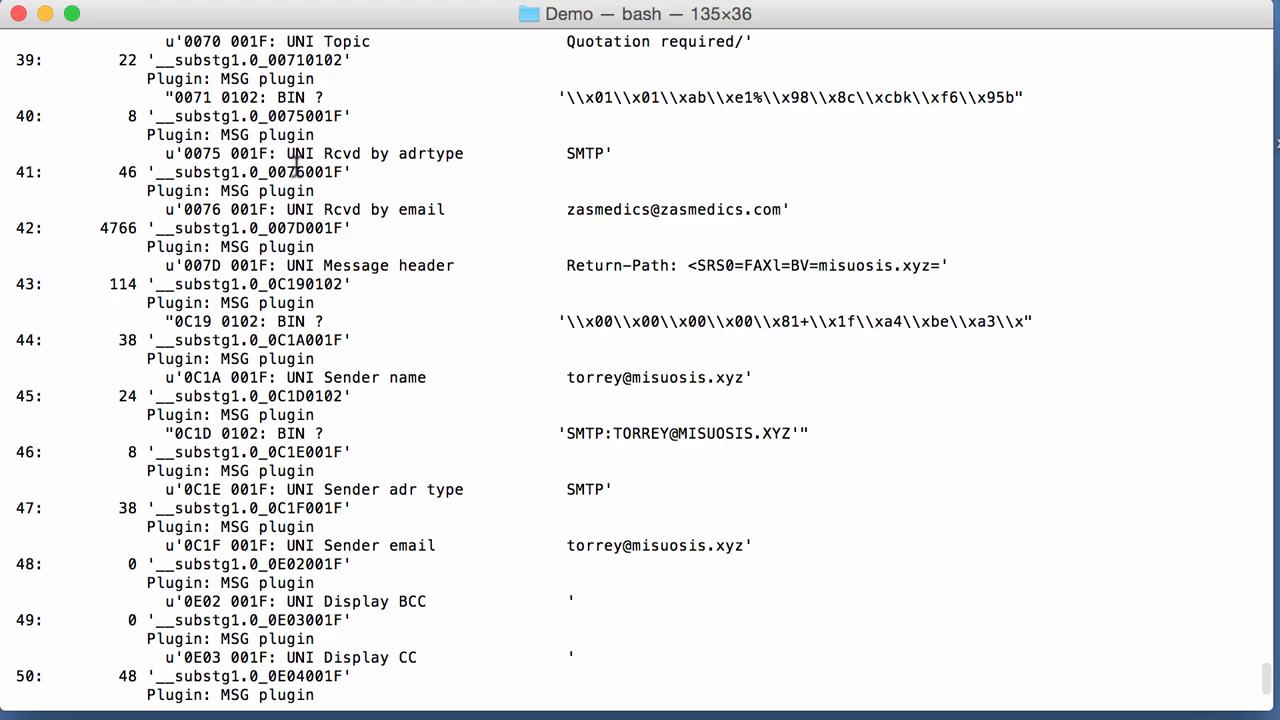
{"action": "scroll", "scroll_direction": "up", "scroll_amount": 3}
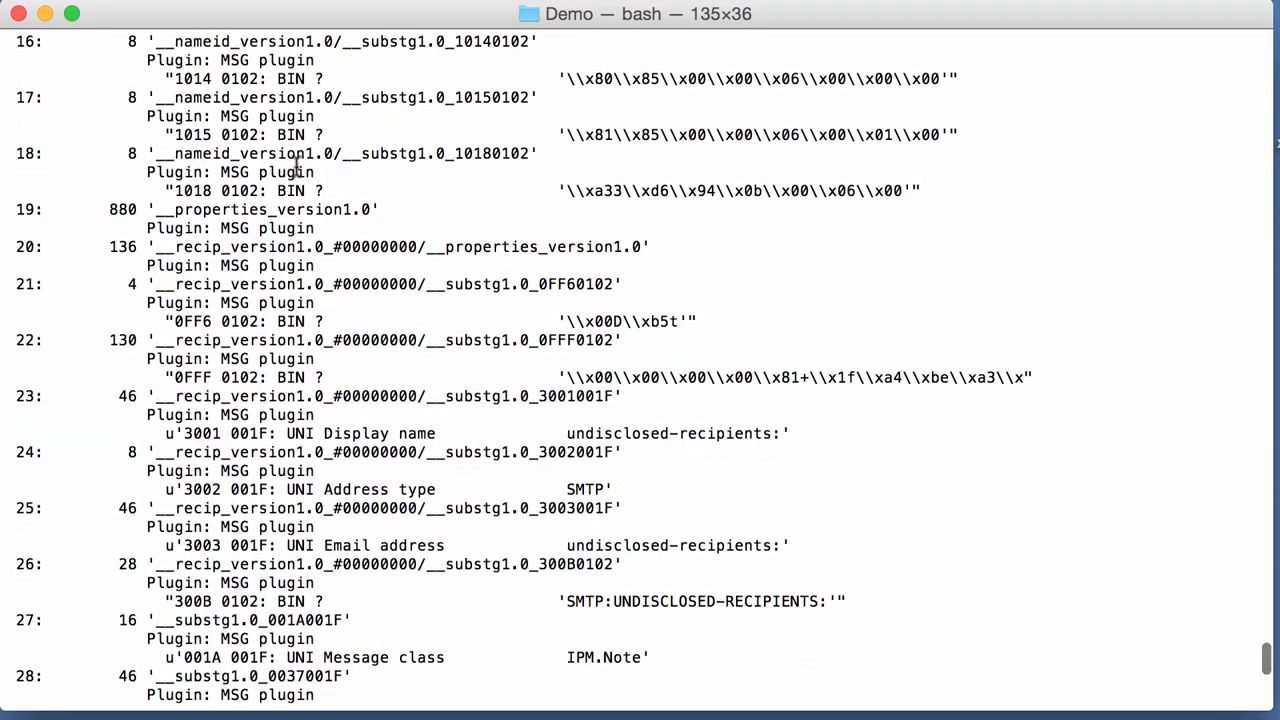
{"action": "scroll", "scroll_direction": "up", "scroll_amount": 3}
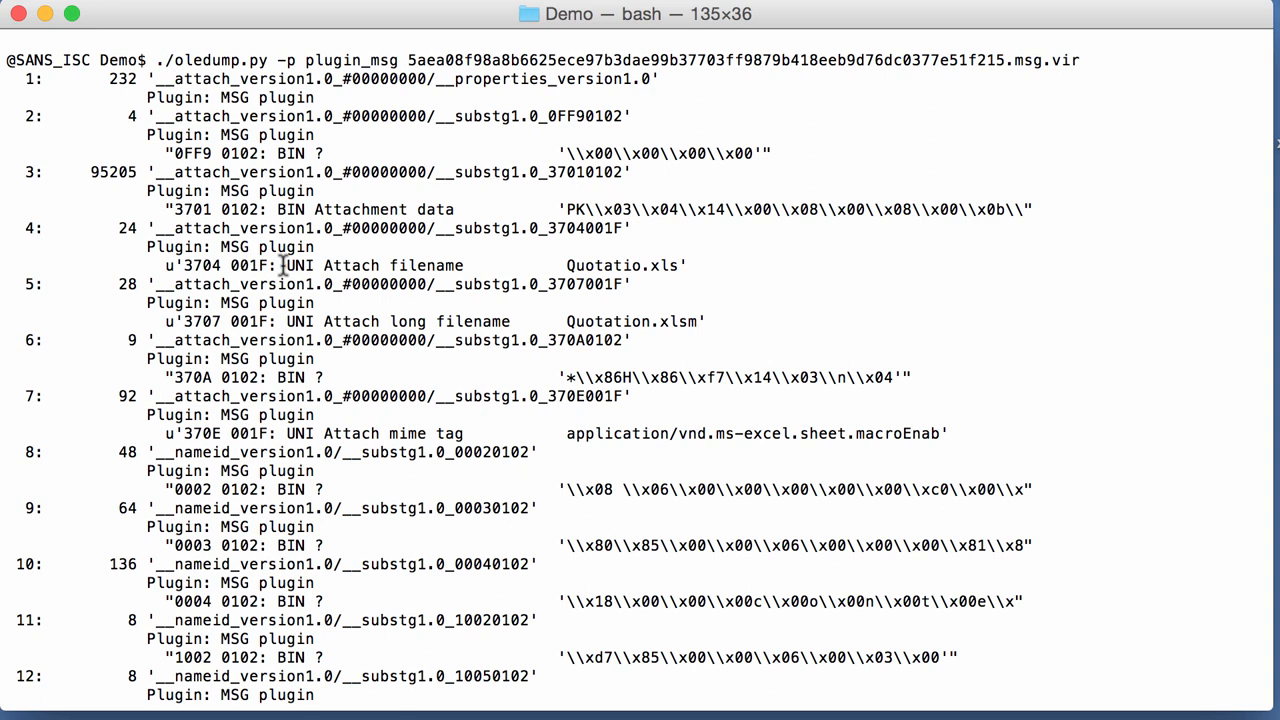
{"action": "mouse_move", "coordinate": [196, 384]}
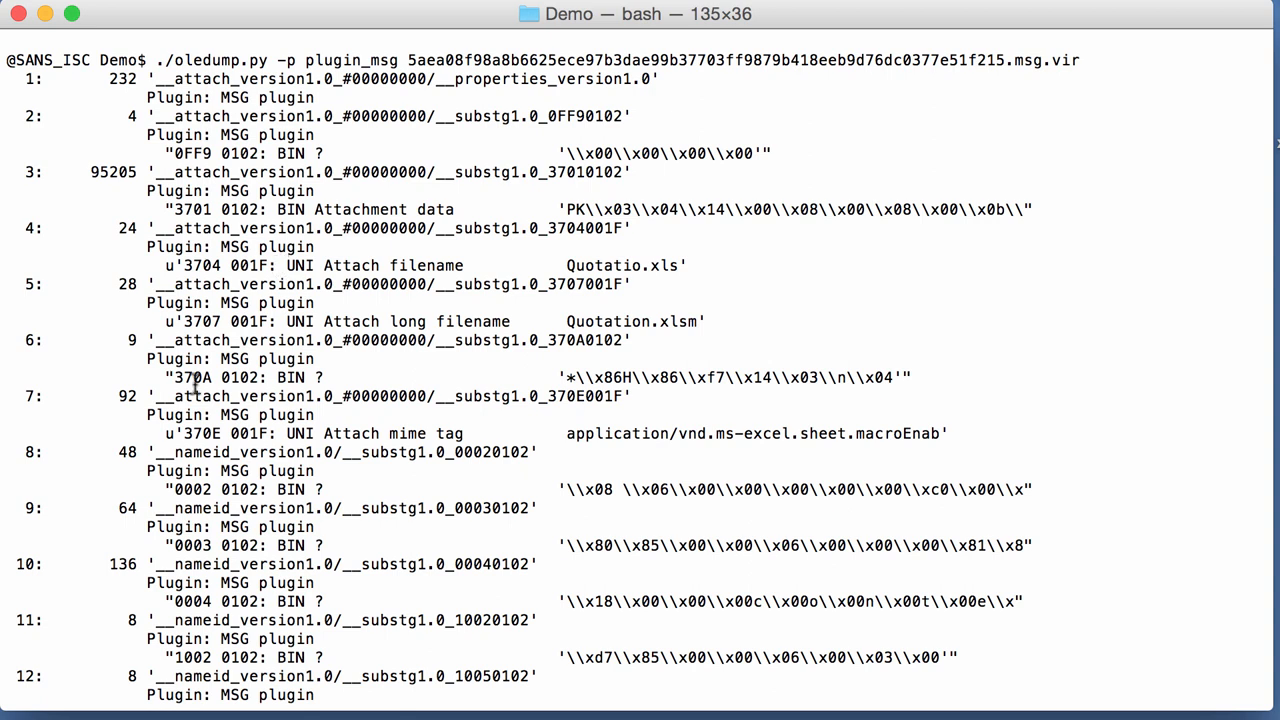
{"action": "mouse_move", "coordinate": [176, 84]}
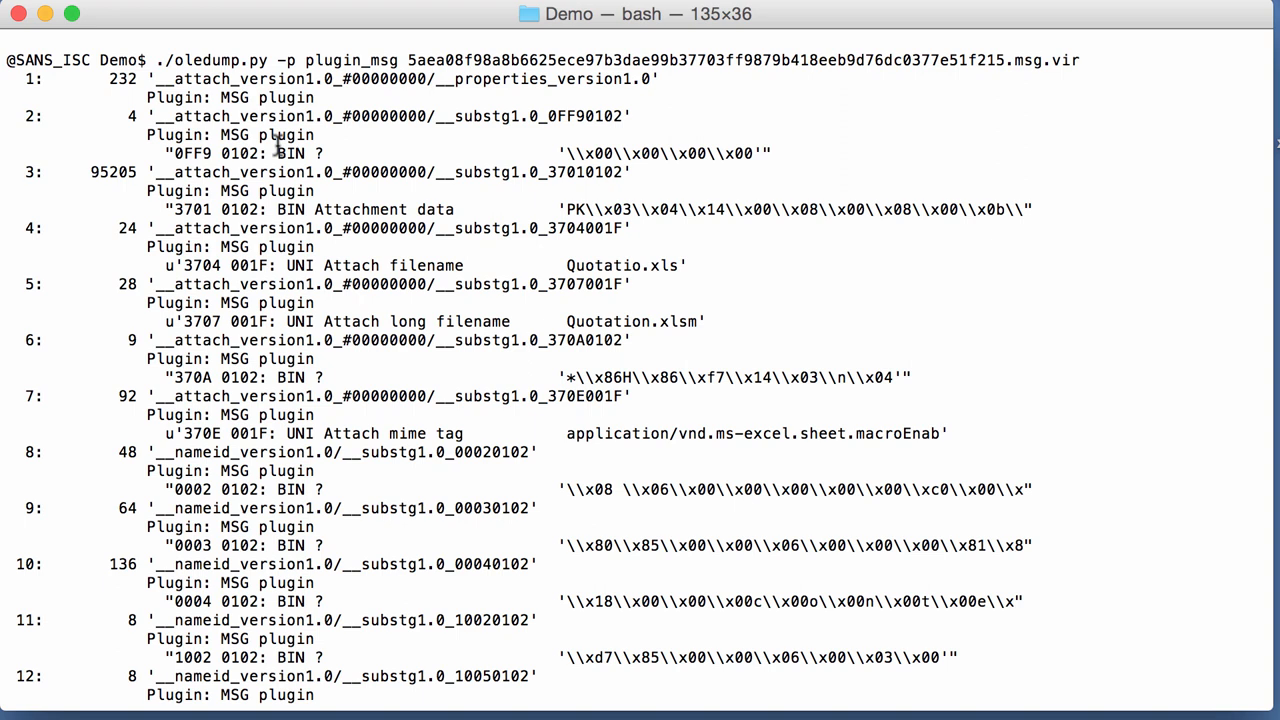
{"action": "mouse_move", "coordinate": [300, 210]}
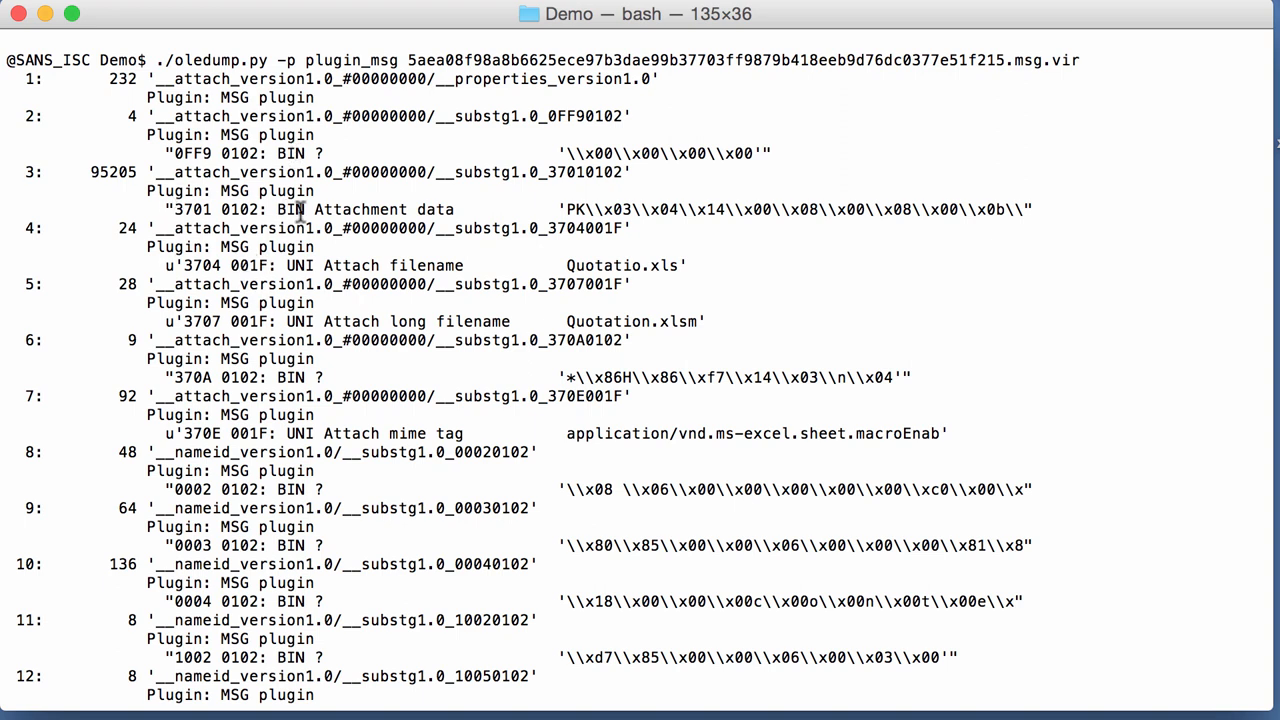
{"action": "mouse_move", "coordinate": [296, 476]}
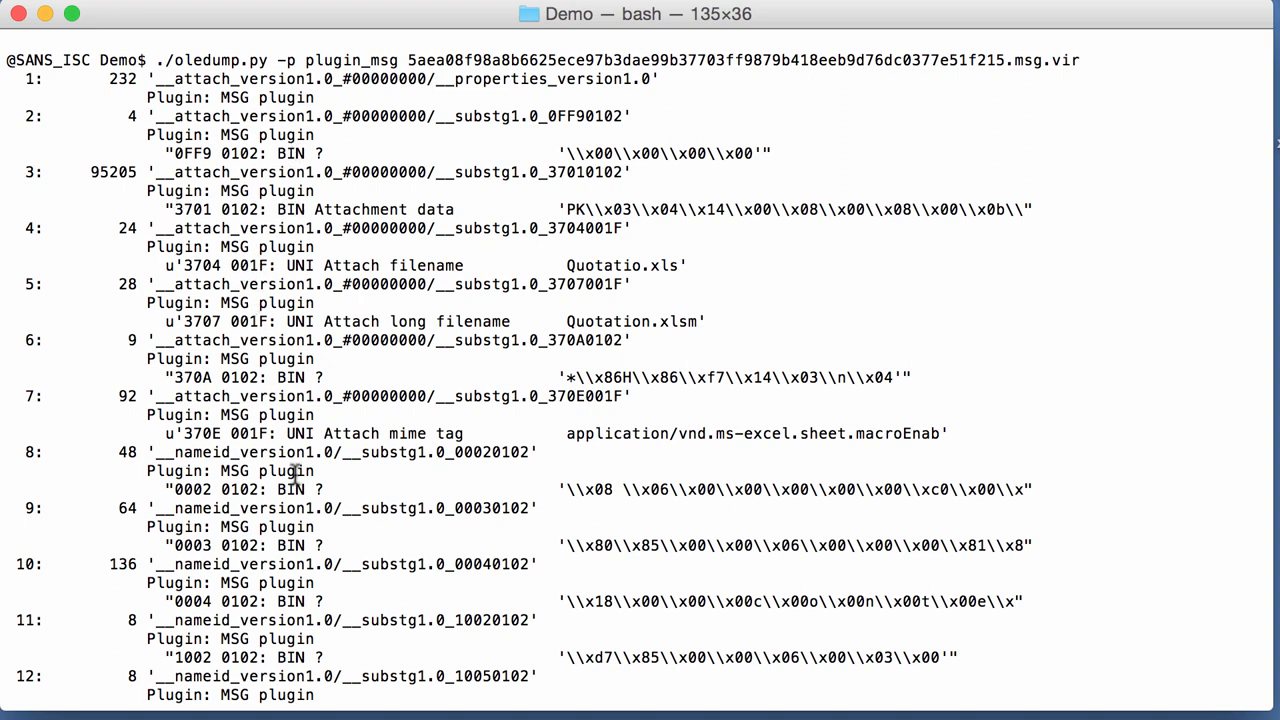
{"action": "mouse_move", "coordinate": [336, 260]}
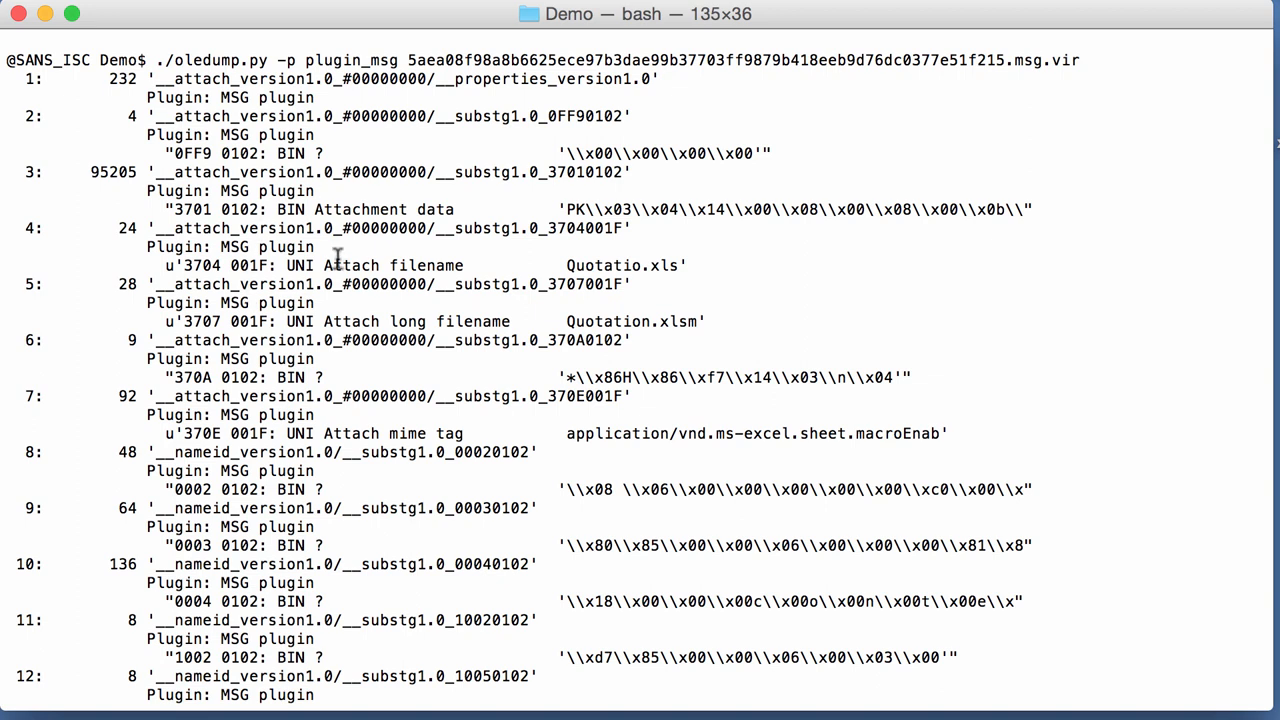
{"action": "mouse_move", "coordinate": [304, 94]}
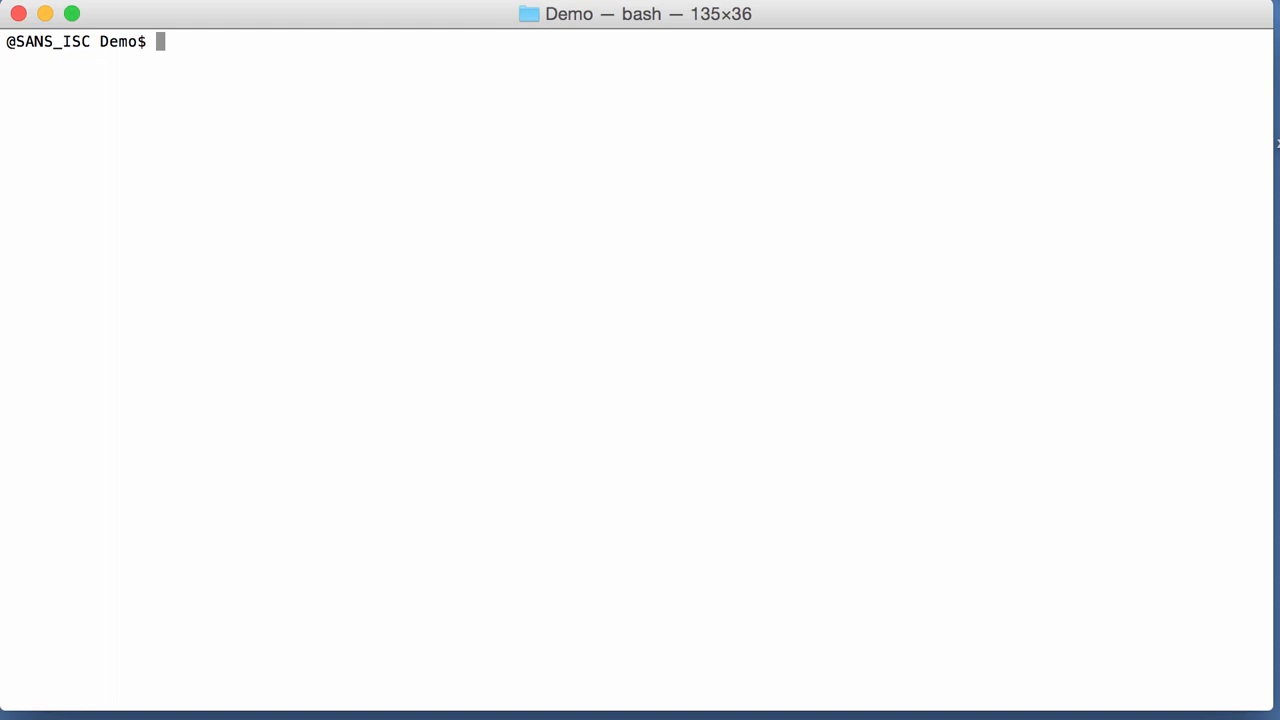
- Begin typing a new command at the cleared prompt
{"action": "type", "text": "."}
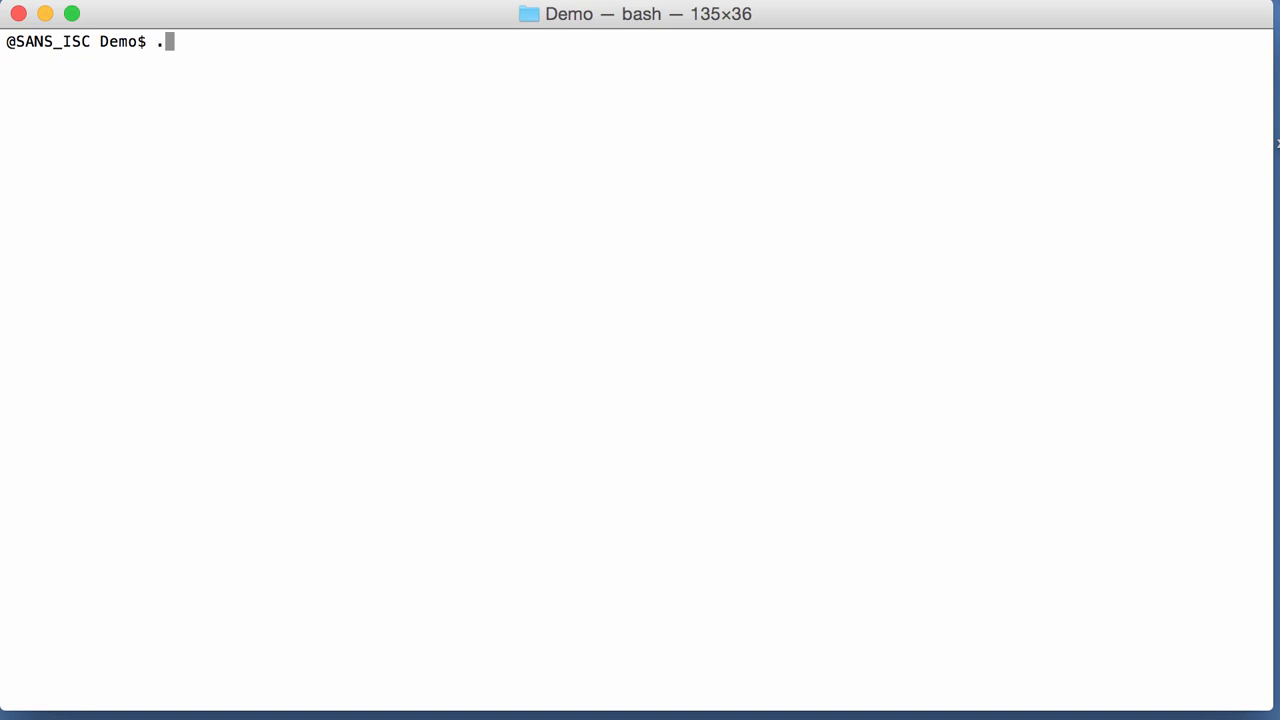
- Run plugin_msg_summary.py with --pluginoptions "-h" on the sample to show its json, body and header options
{"action": "type", "text": "/oledump.py"}
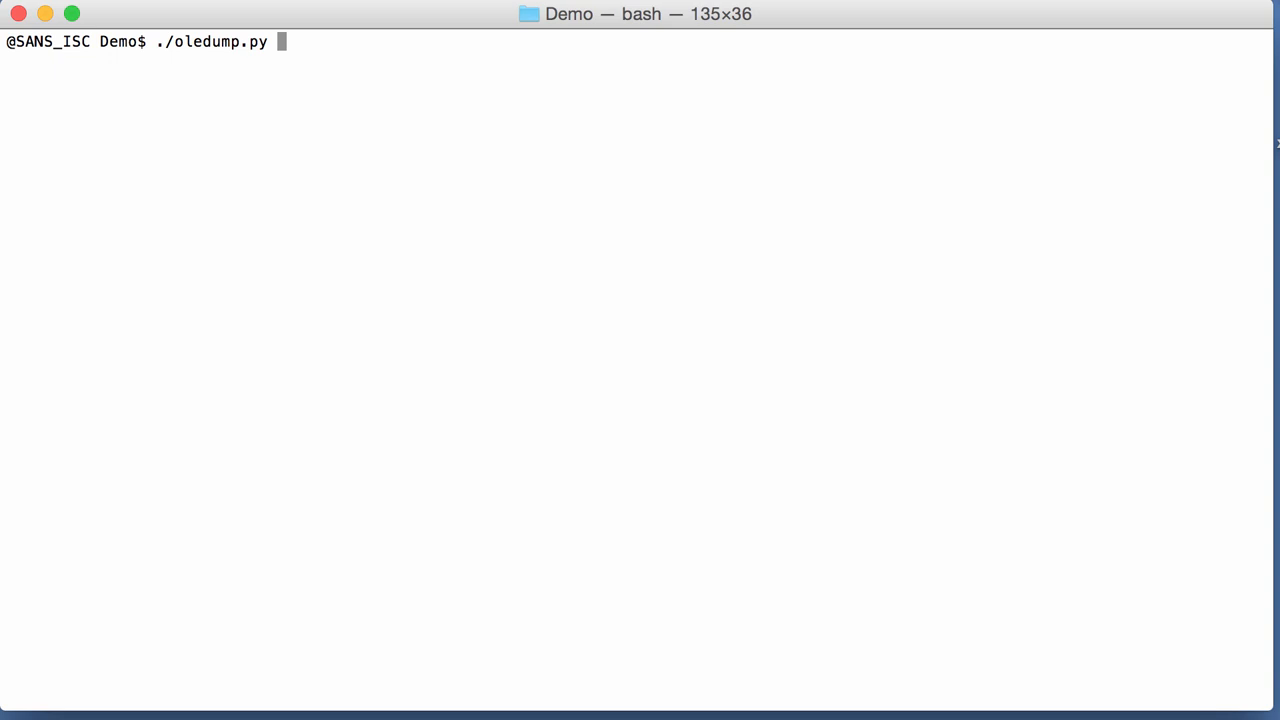
{"action": "type", "text": "-plug"}
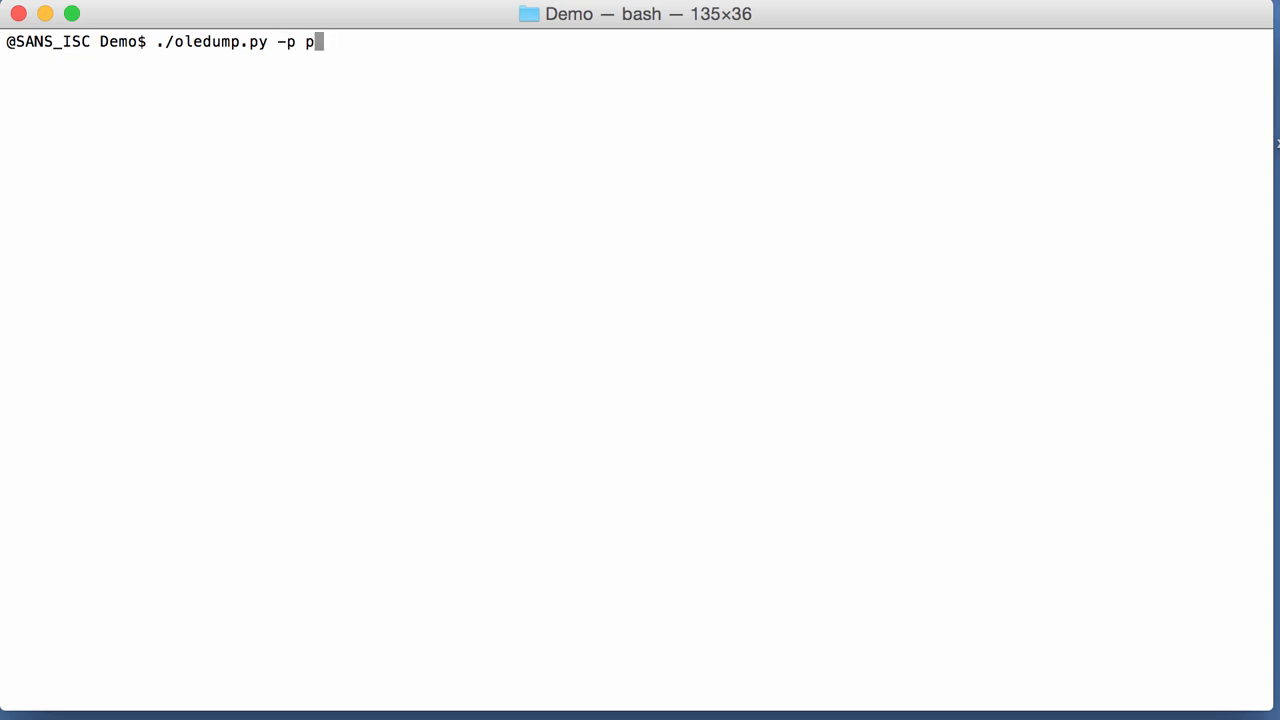
{"action": "type", "text": "lugin_msg"}
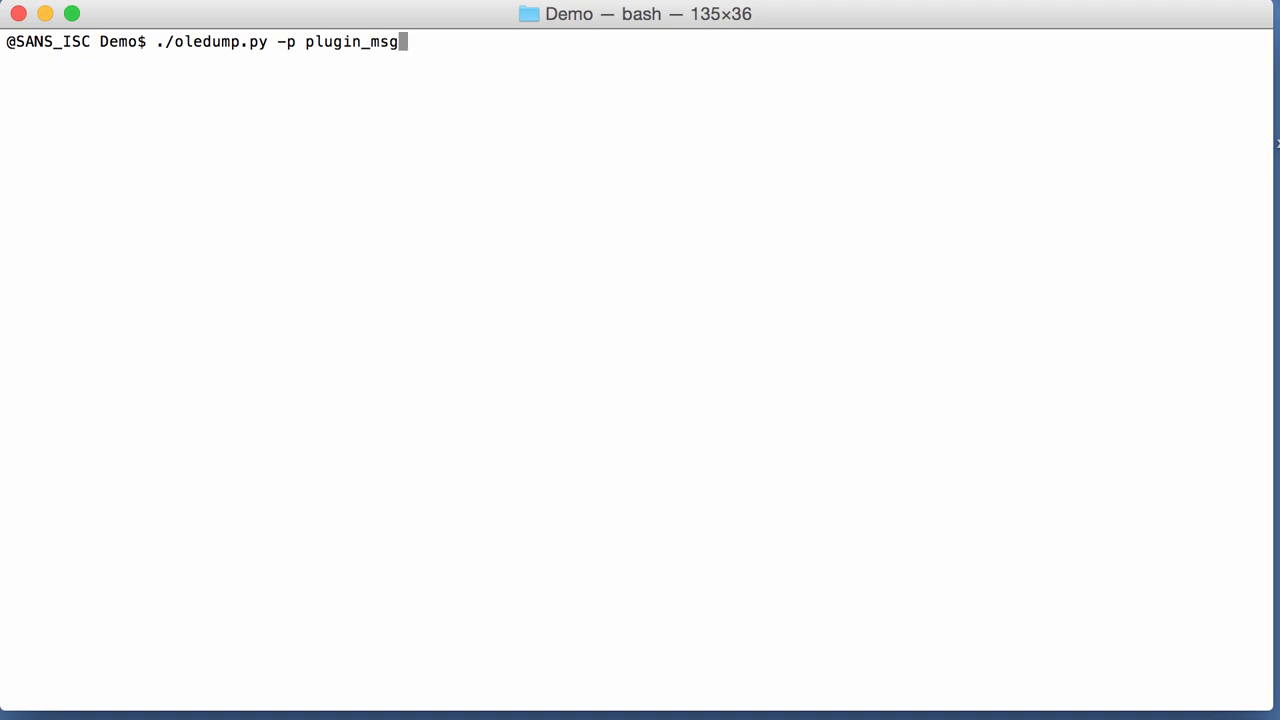
{"action": "type", "text": "_summary.py --pluginoption"}
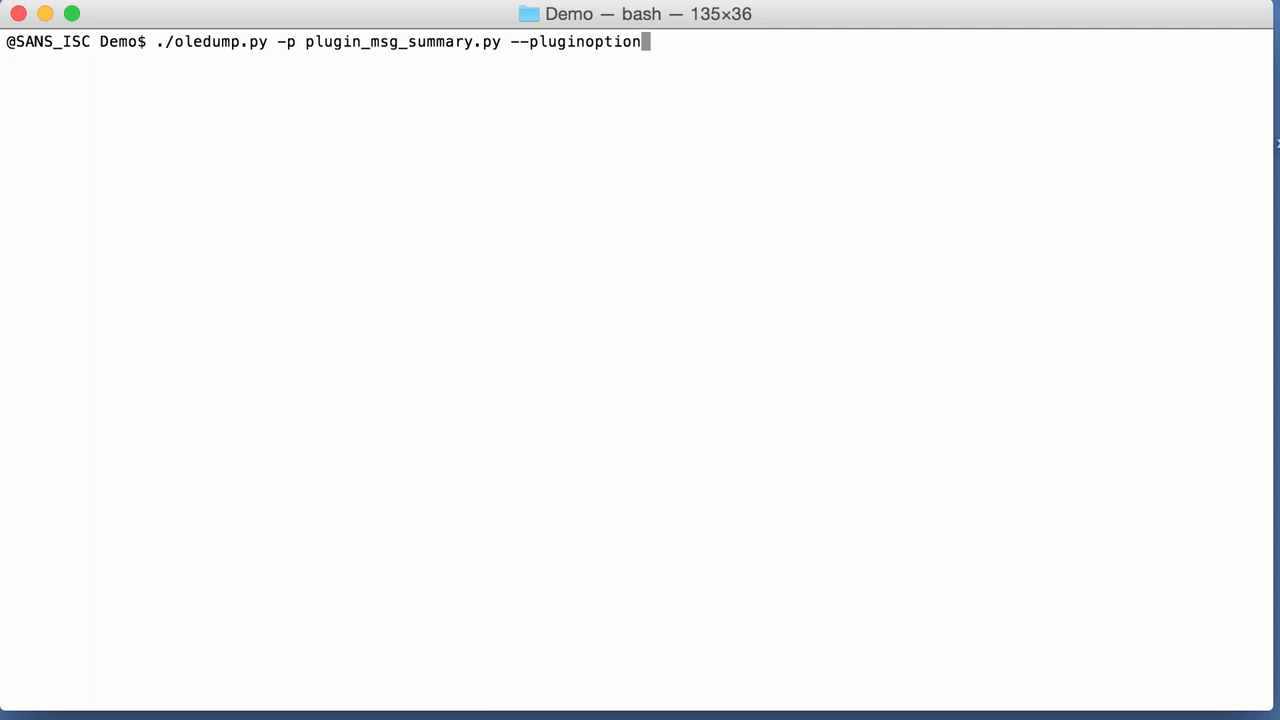
{"action": "type", "text": "s \"-h\""}
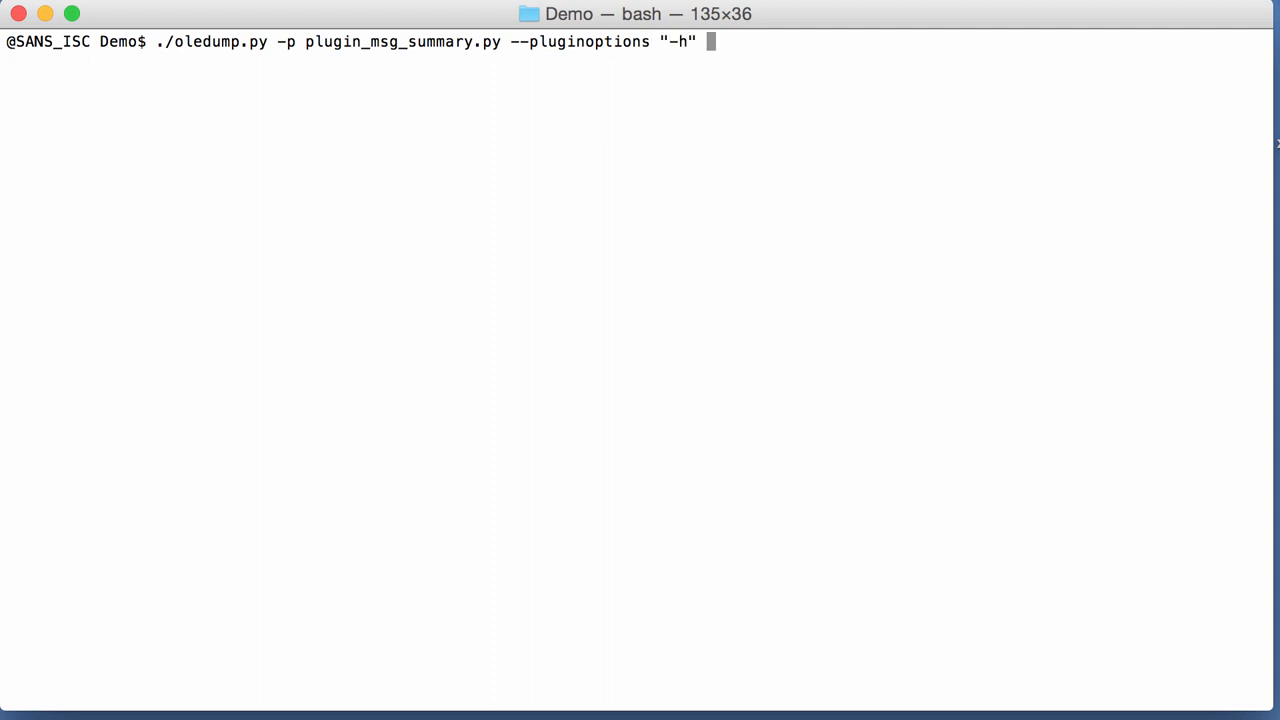
{"action": "type", "text": "5"}
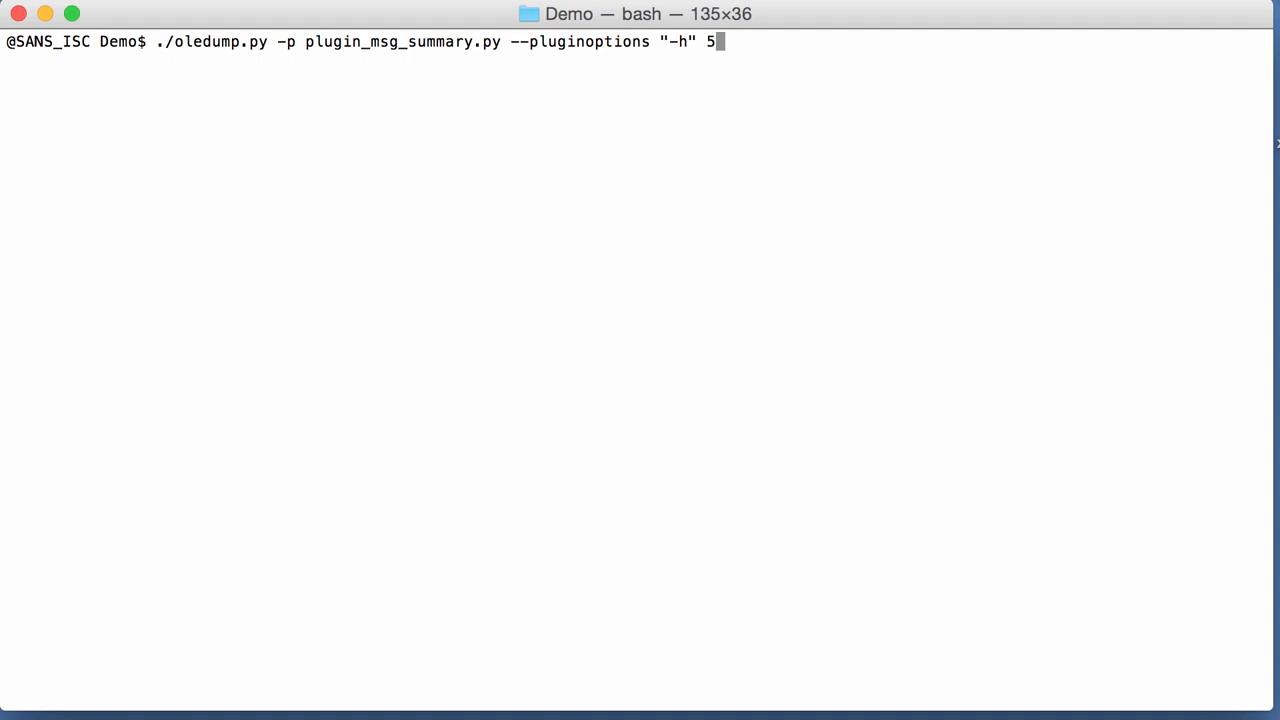
{"action": "key", "text": "Return"}
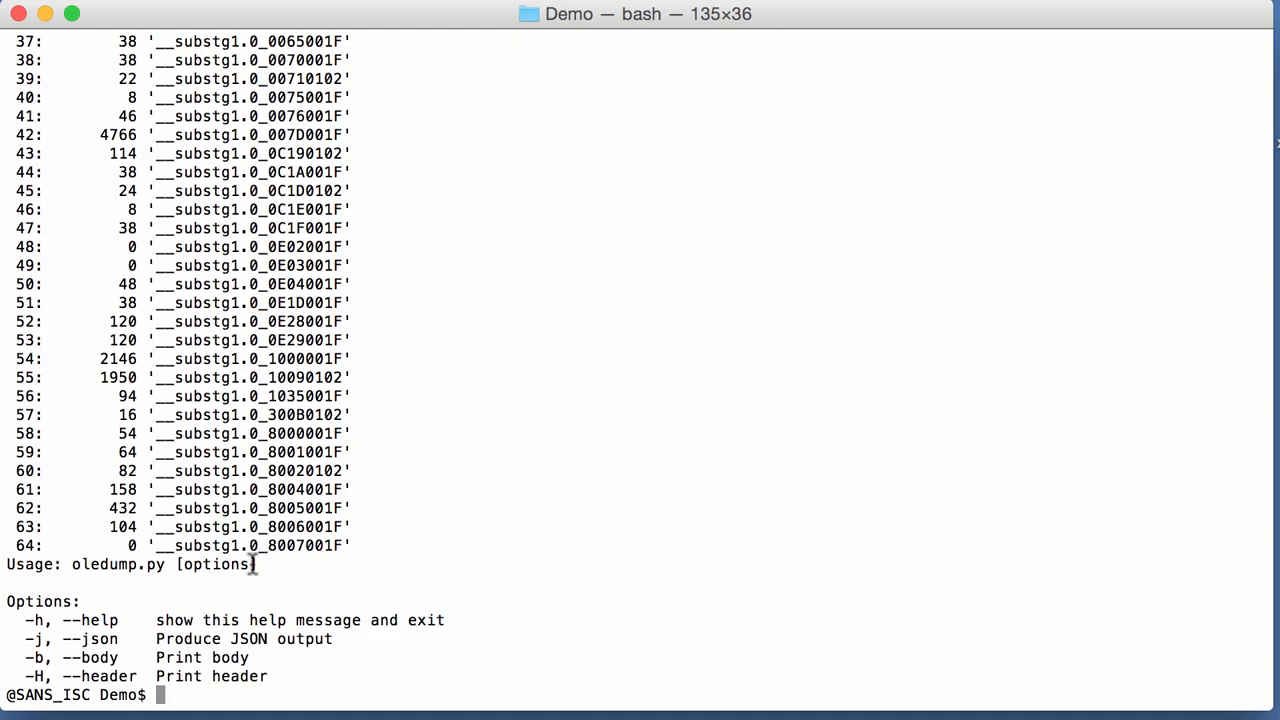
- Clear the help output from the screen
{"action": "type", "text": "clear"}
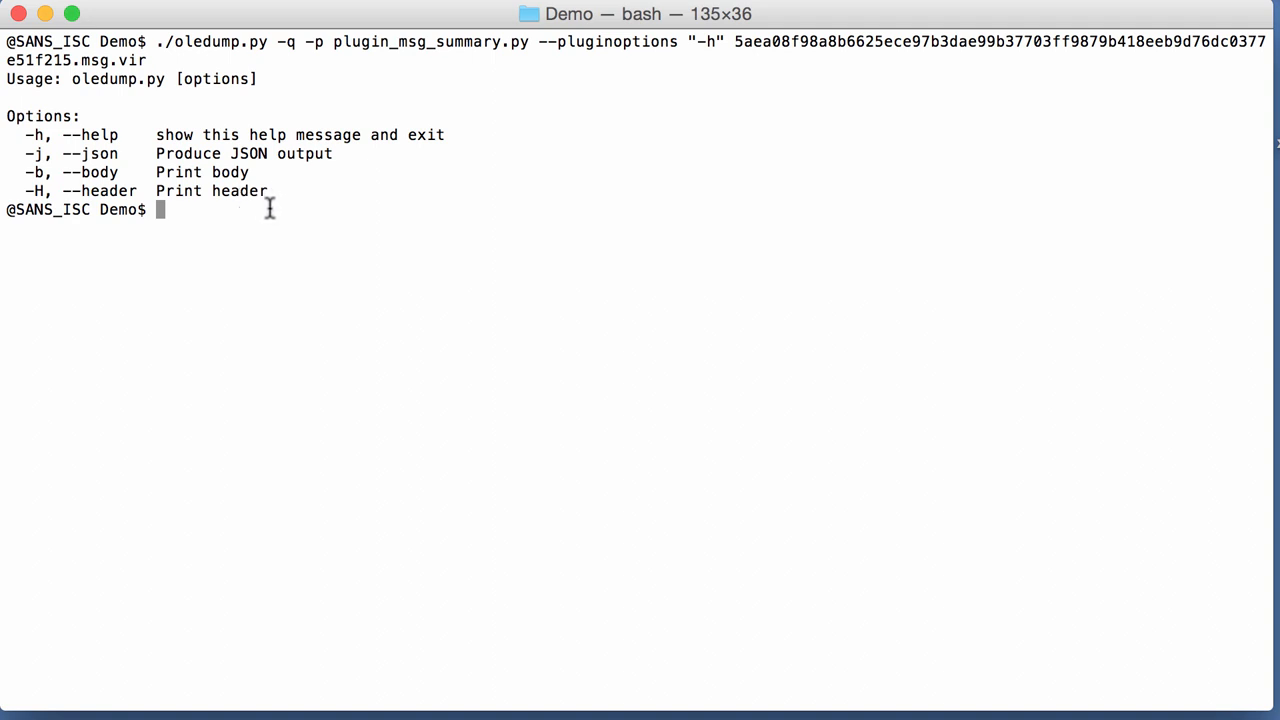
{"action": "mouse_move", "coordinate": [388, 168]}
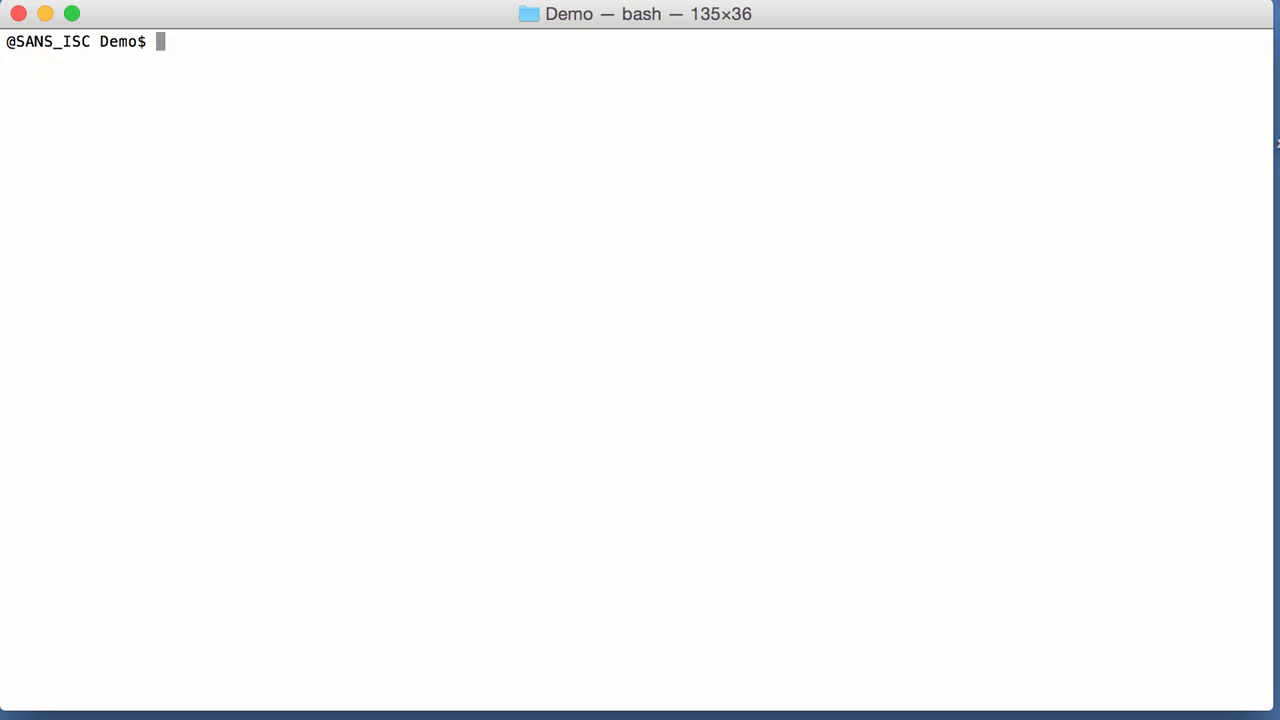
- Recall the help command and change the plugin option to "-b" to print the summary with the email body
{"action": "type", "text": "./oledump.py -q -p plugin_msg_summary.py --pluginoptions \"-h\" 5aea08f98a8b6625ece97b3dae99b37703ff9879b418eeb9d76dc0377e51f215.msg.vir"}
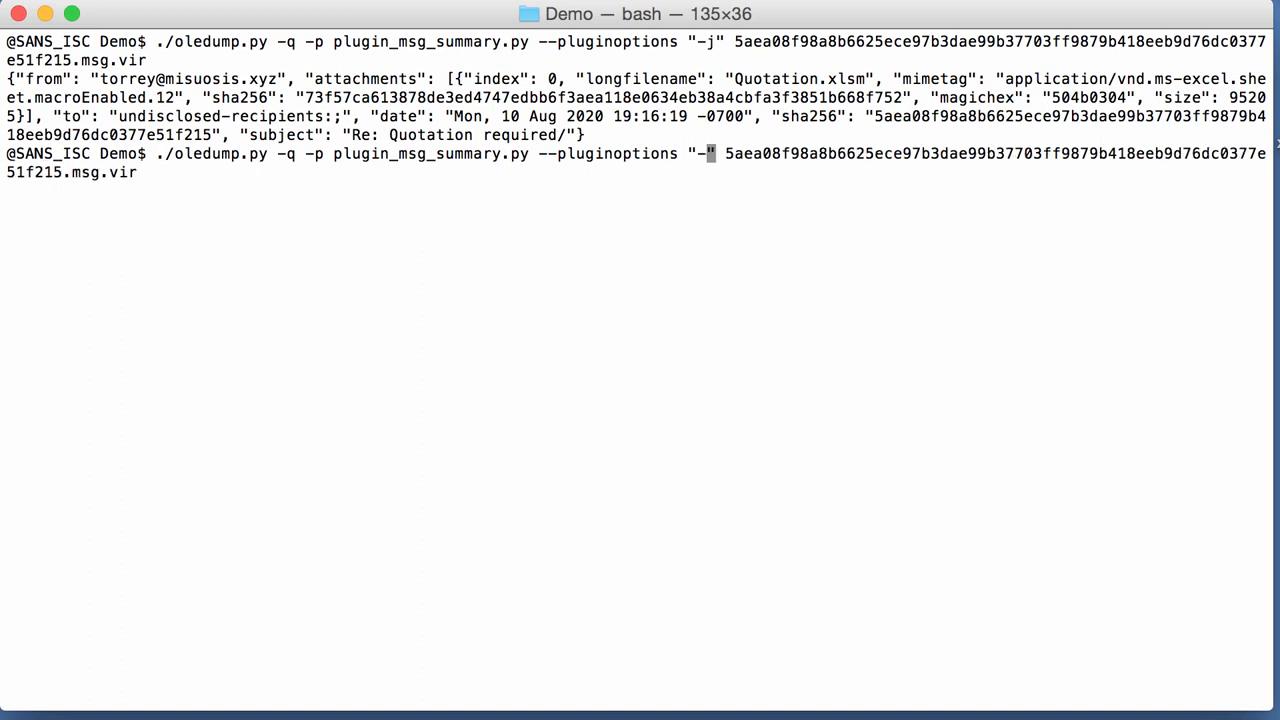
{"action": "type", "text": "b"}
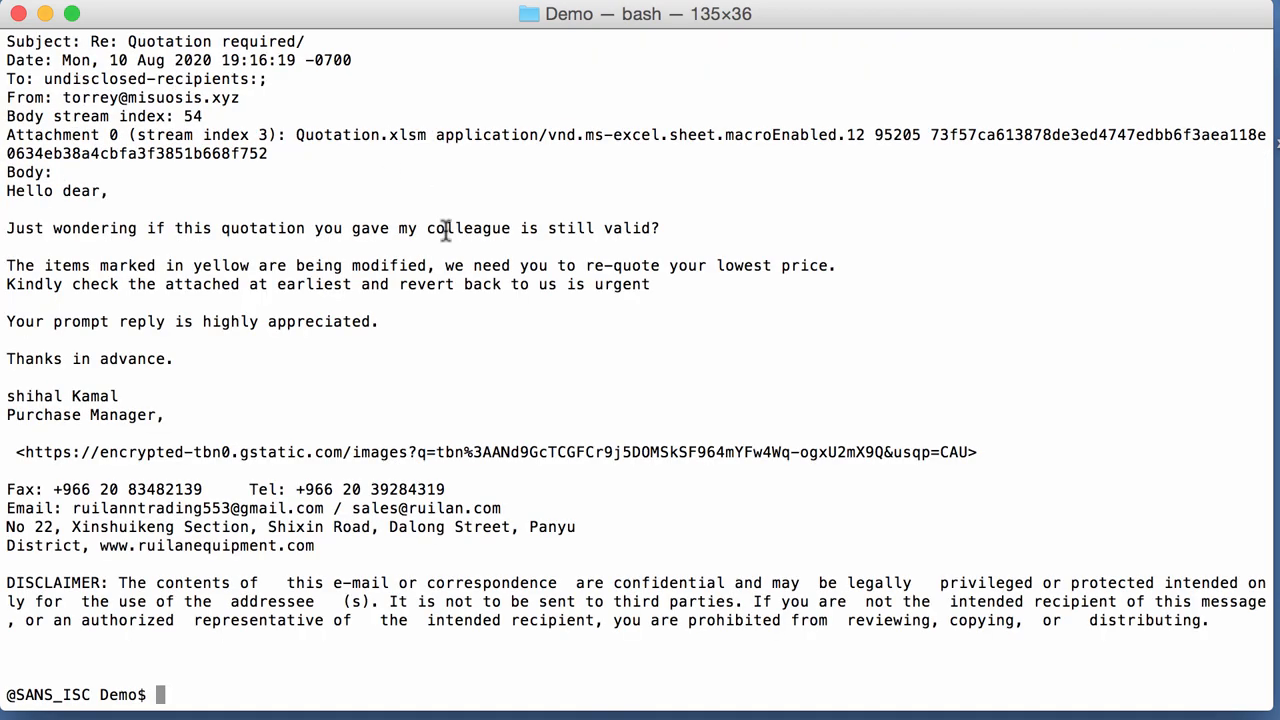
{"action": "mouse_move", "coordinate": [378, 206]}
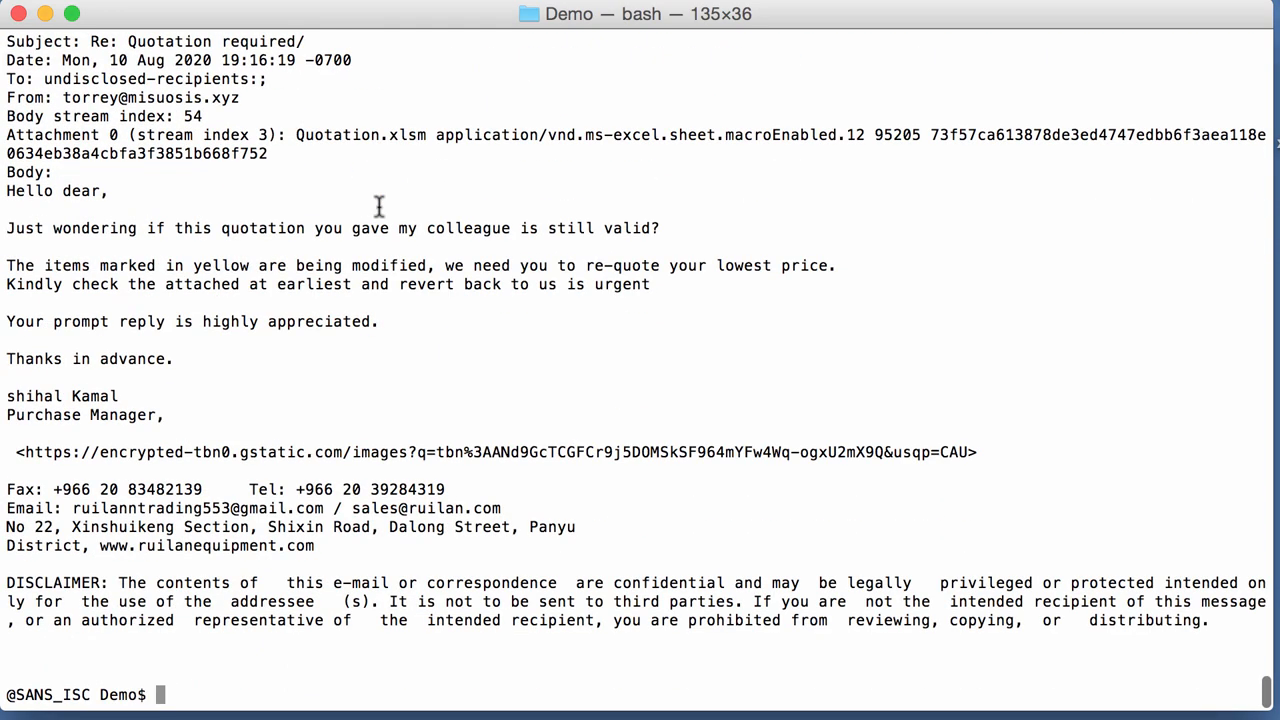
{"action": "mouse_move", "coordinate": [192, 354]}
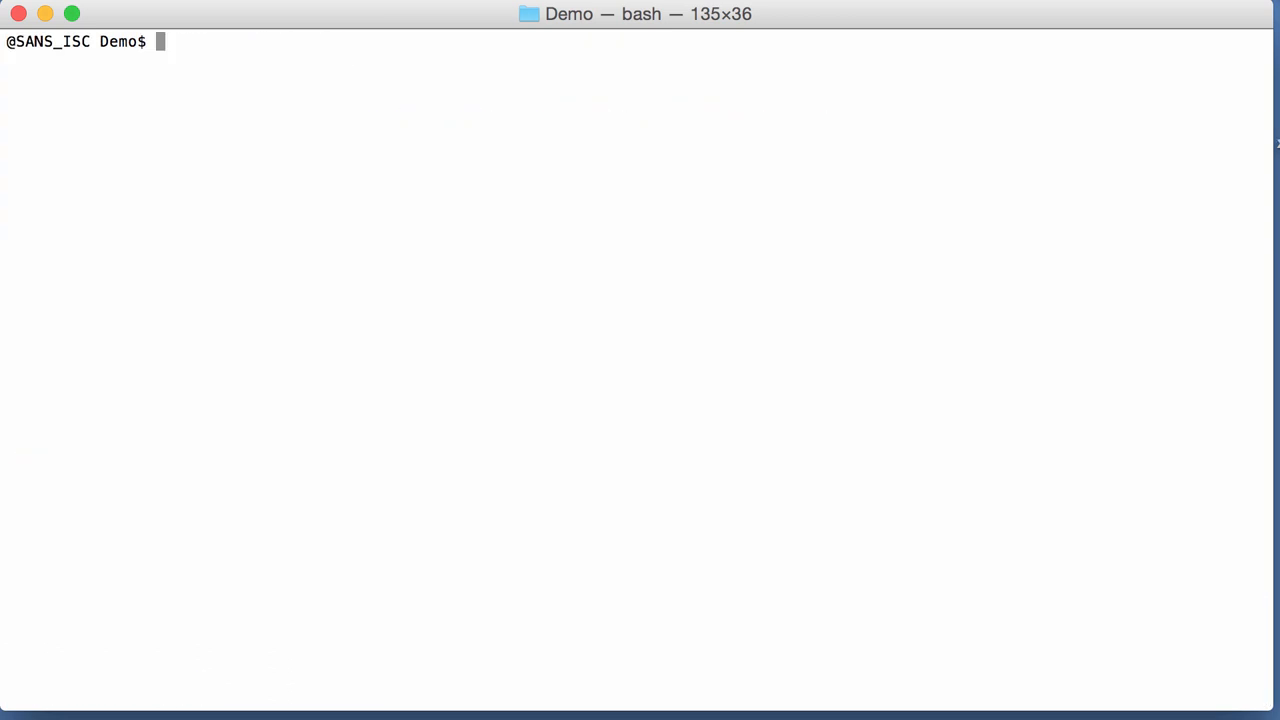
- Recall the -b command and switch its plugin option to "-H" for the full header-plus-body printout
{"action": "type", "text": "./oledump.py -q -p plugin_msg_summary.py --pluginoptions \"-b\" 5aea08f98a8b6625ece97b3dae99b37703ff9879b418eeb9d76dc0377e51f215.msg.vir"}
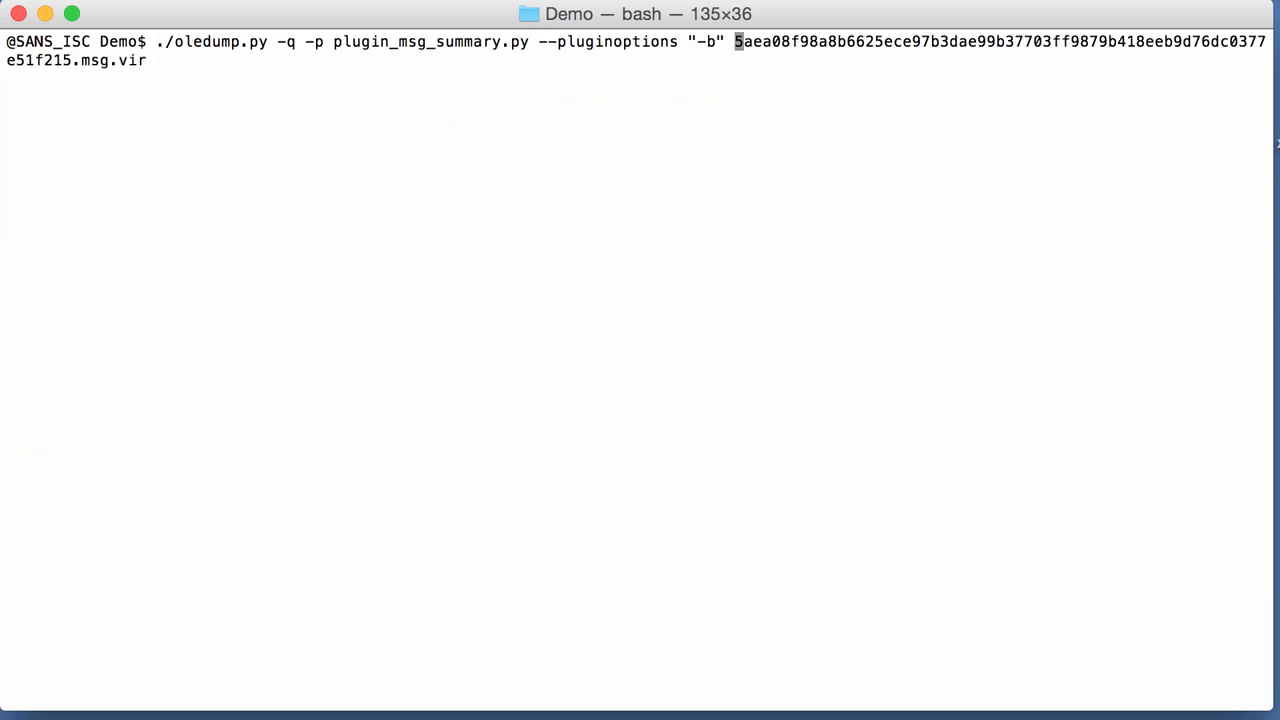
{"action": "type", "text": "H"}
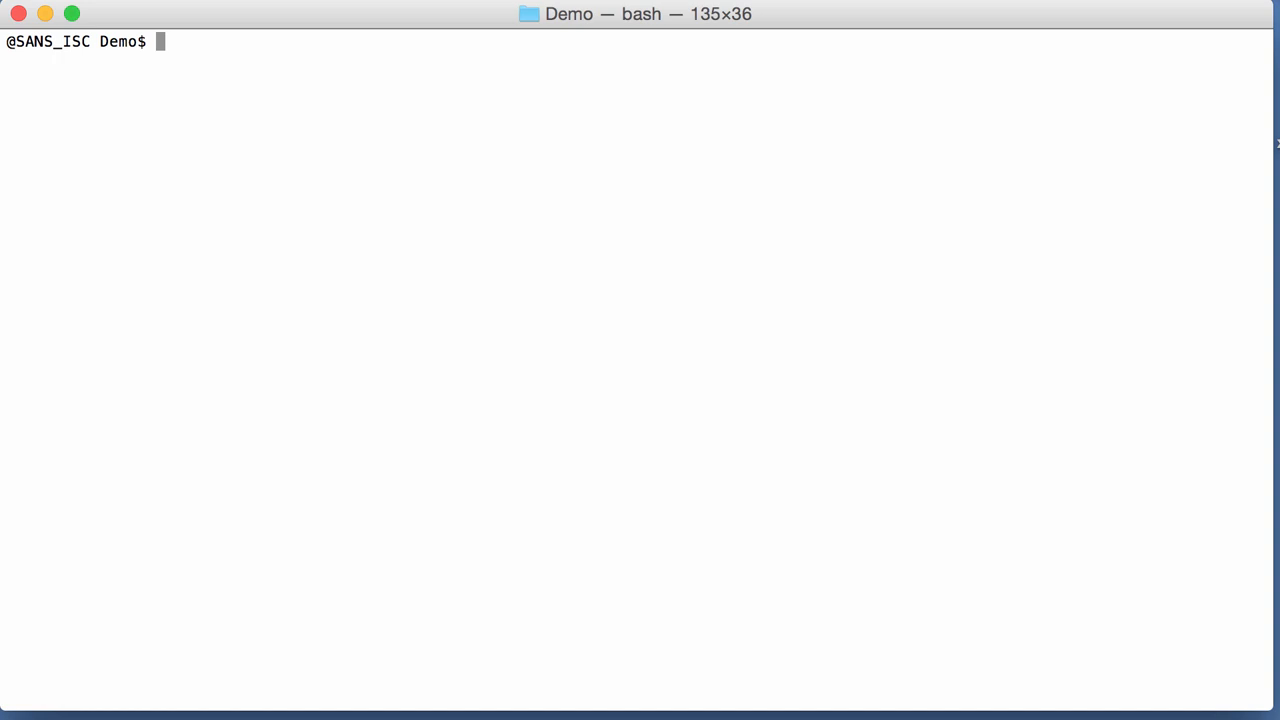
- Run ./oledump.py -q -p plugin_msg_summary.py on the sample to print the quiet summary block again
{"action": "type", "text": "./ol"}
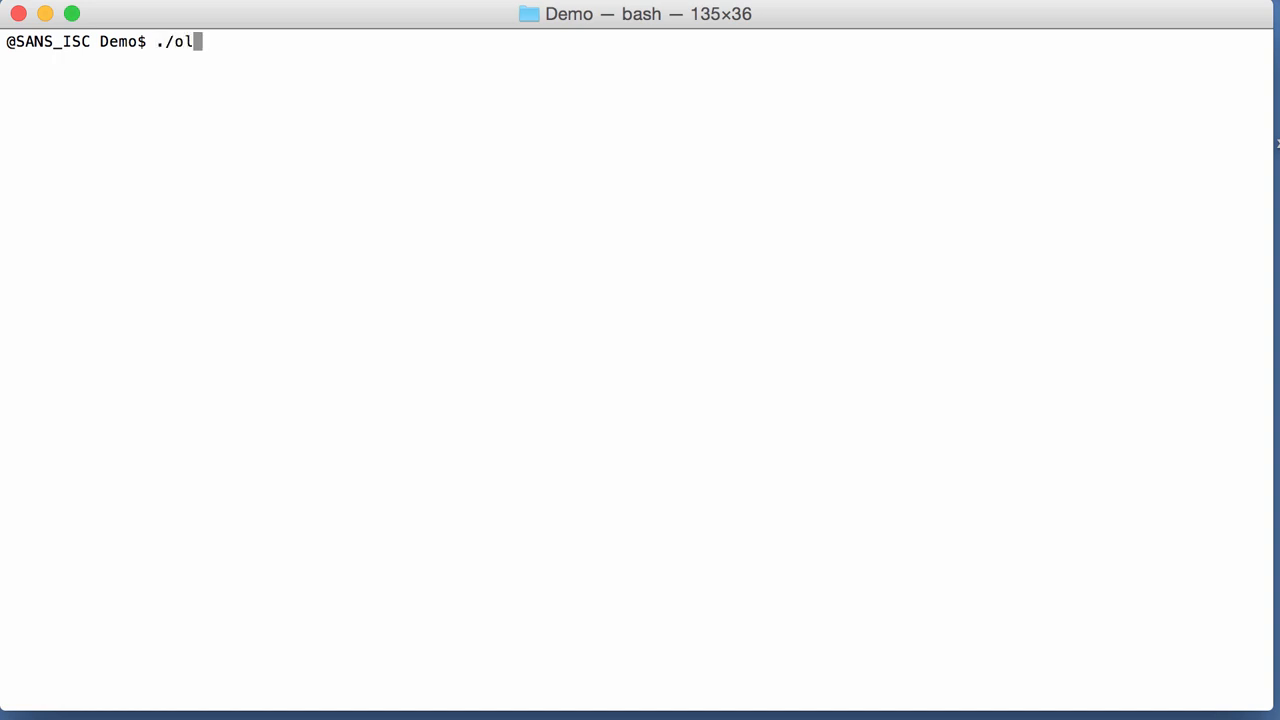
{"action": "type", "text": "edump.py -q -"}
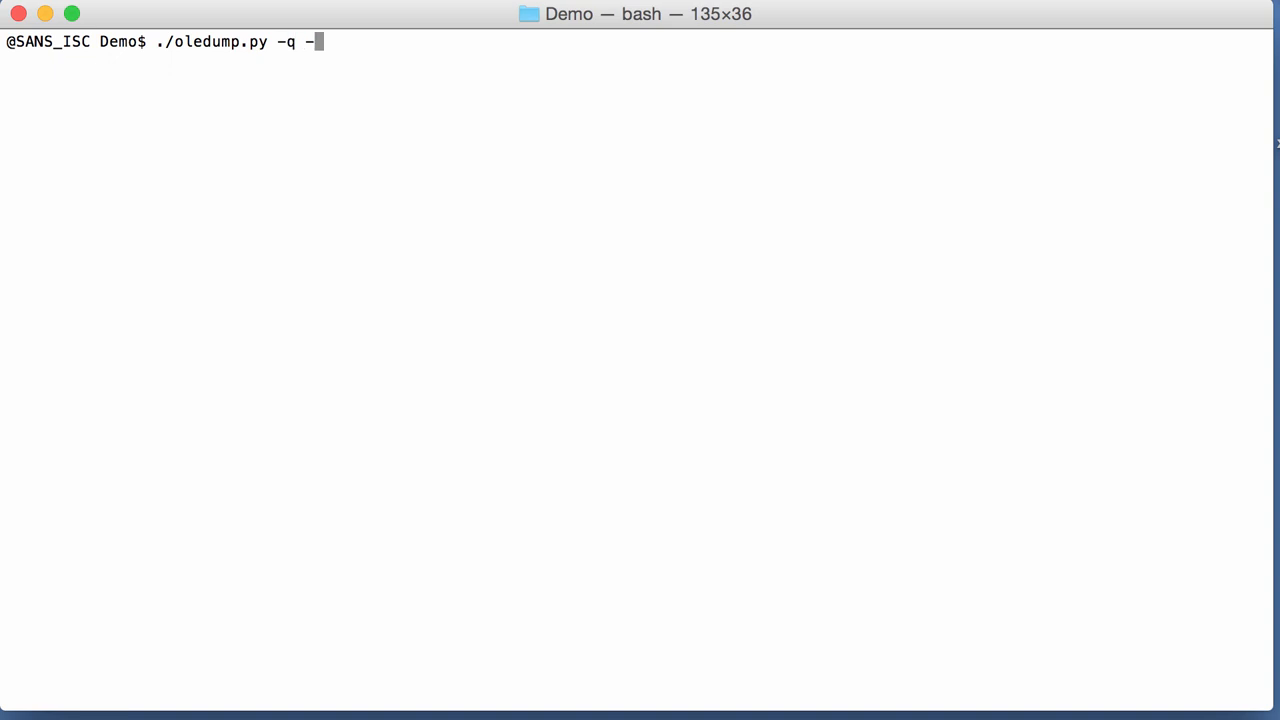
{"action": "type", "text": "p plugin_"}
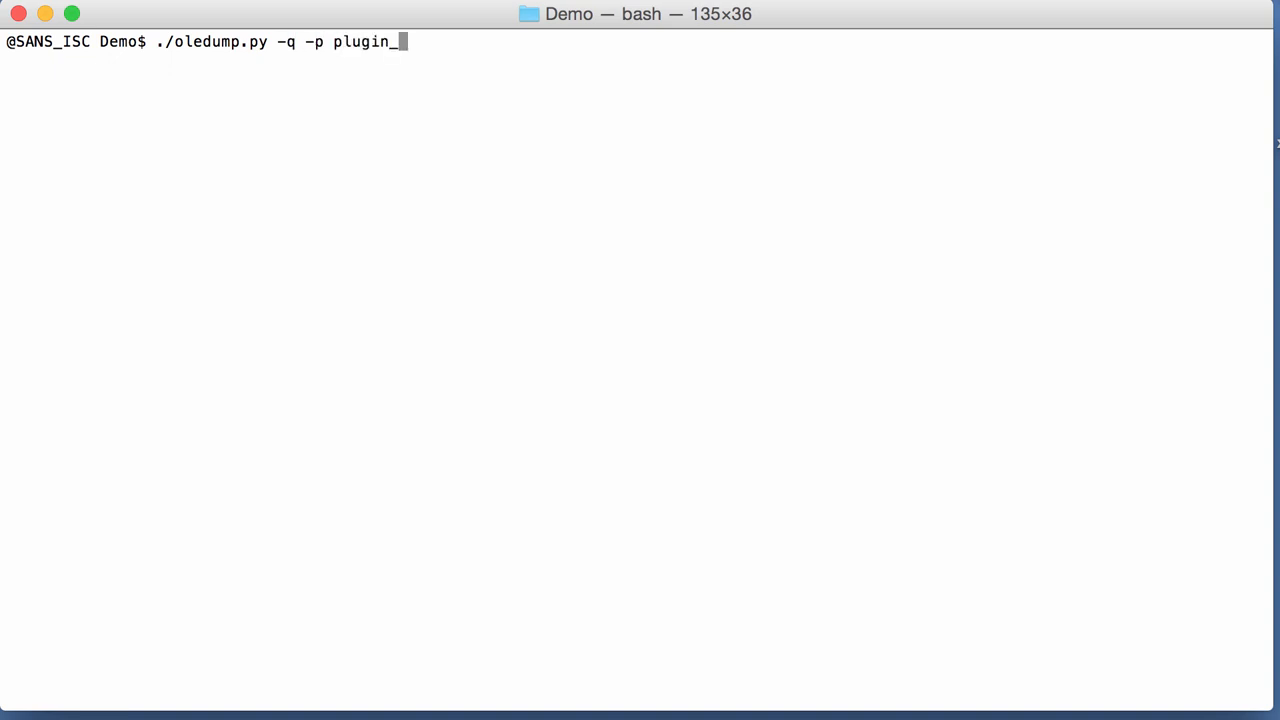
{"action": "type", "text": "msg_"}
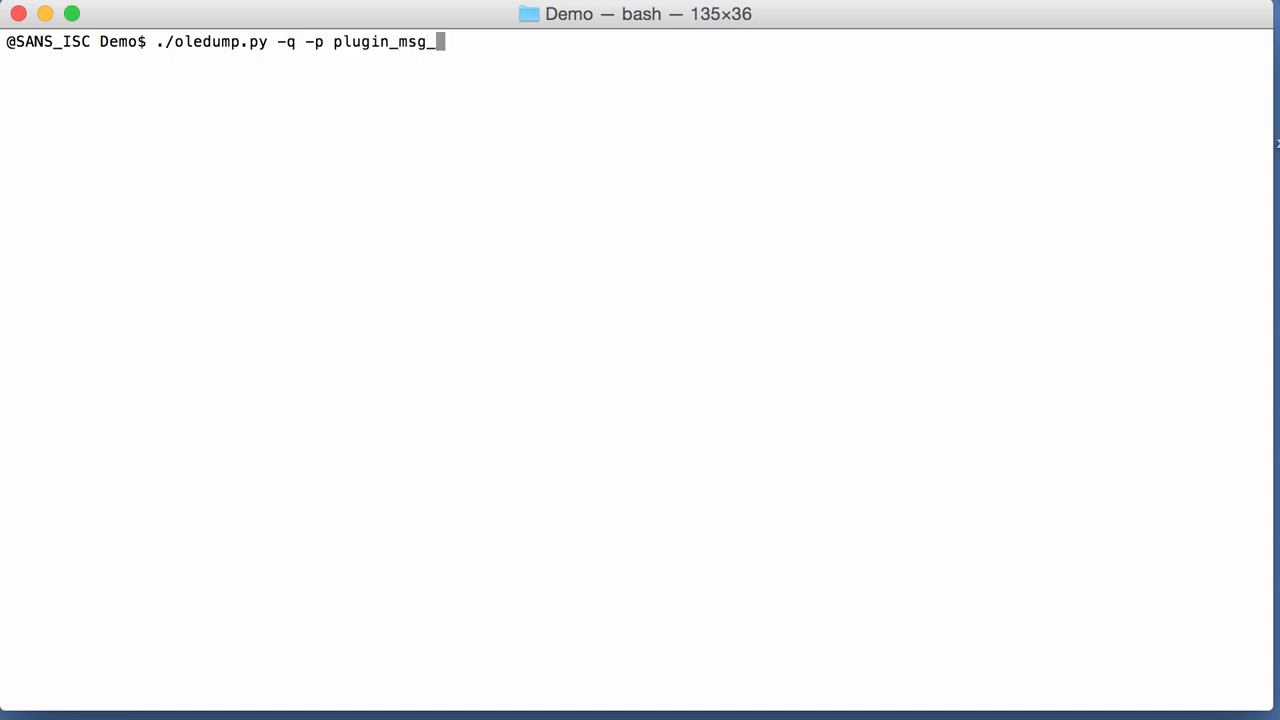
{"action": "type", "text": "summary.py"}
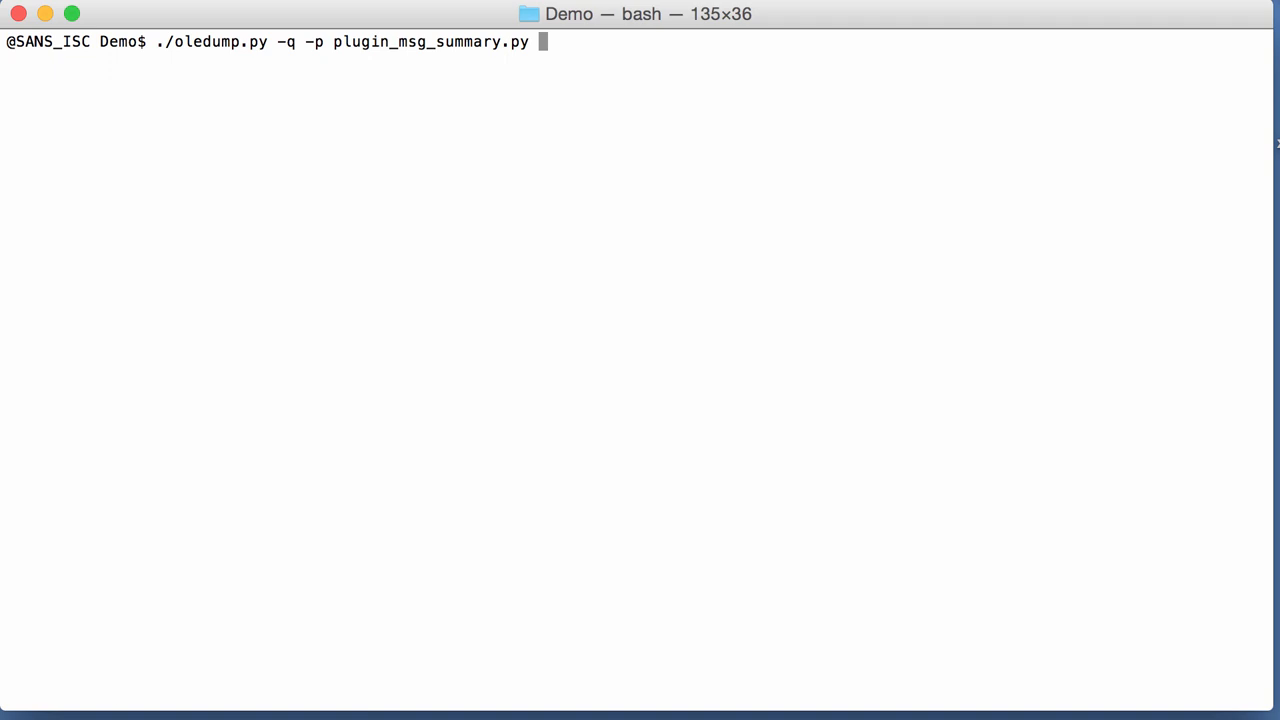
{"action": "type", "text": "5aea08f98a8b6625ece97b3dae99b37703ff9879b418eeb9d76dc0377e51f215.msg.vir"}
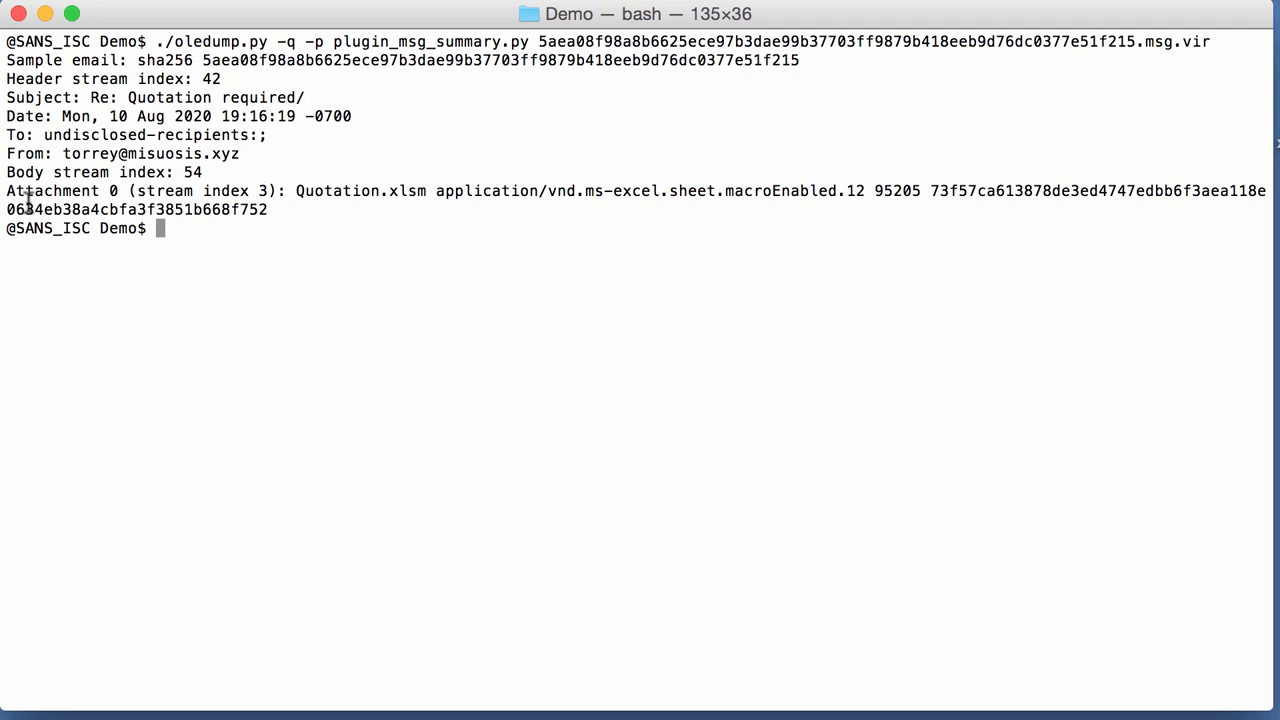
{"action": "mouse_move", "coordinate": [104, 192]}
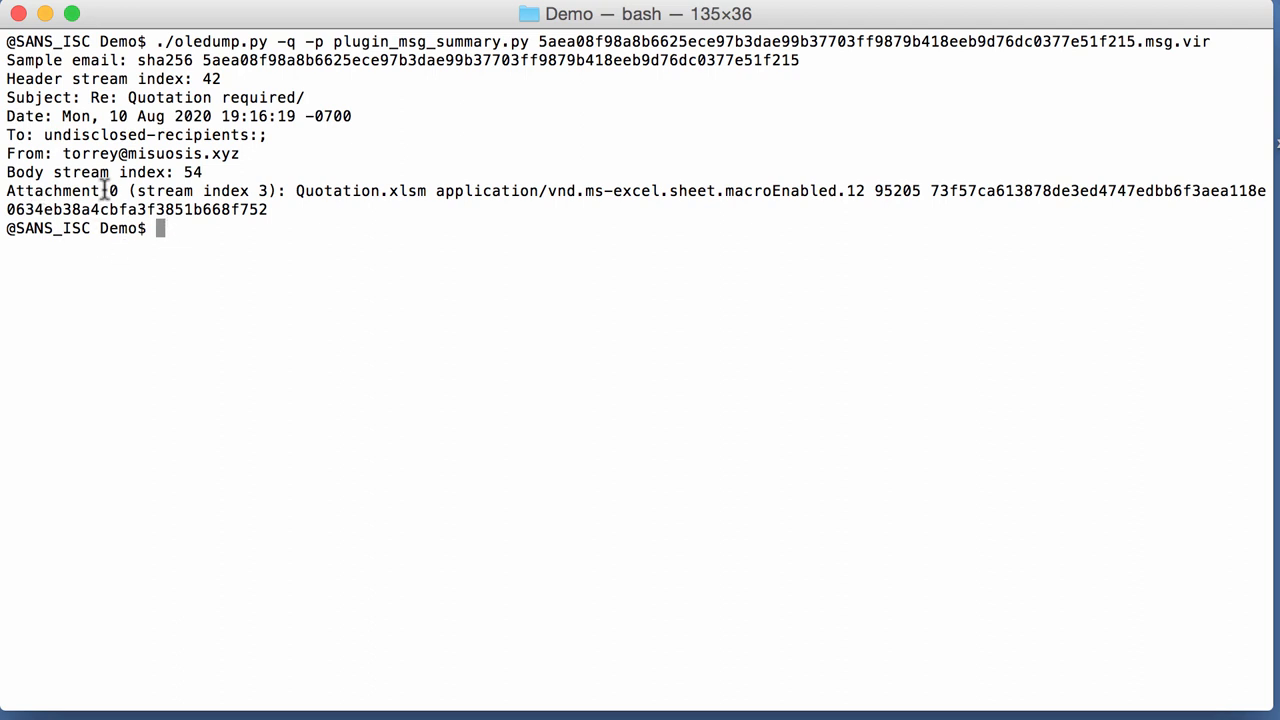
{"action": "mouse_move", "coordinate": [304, 240]}
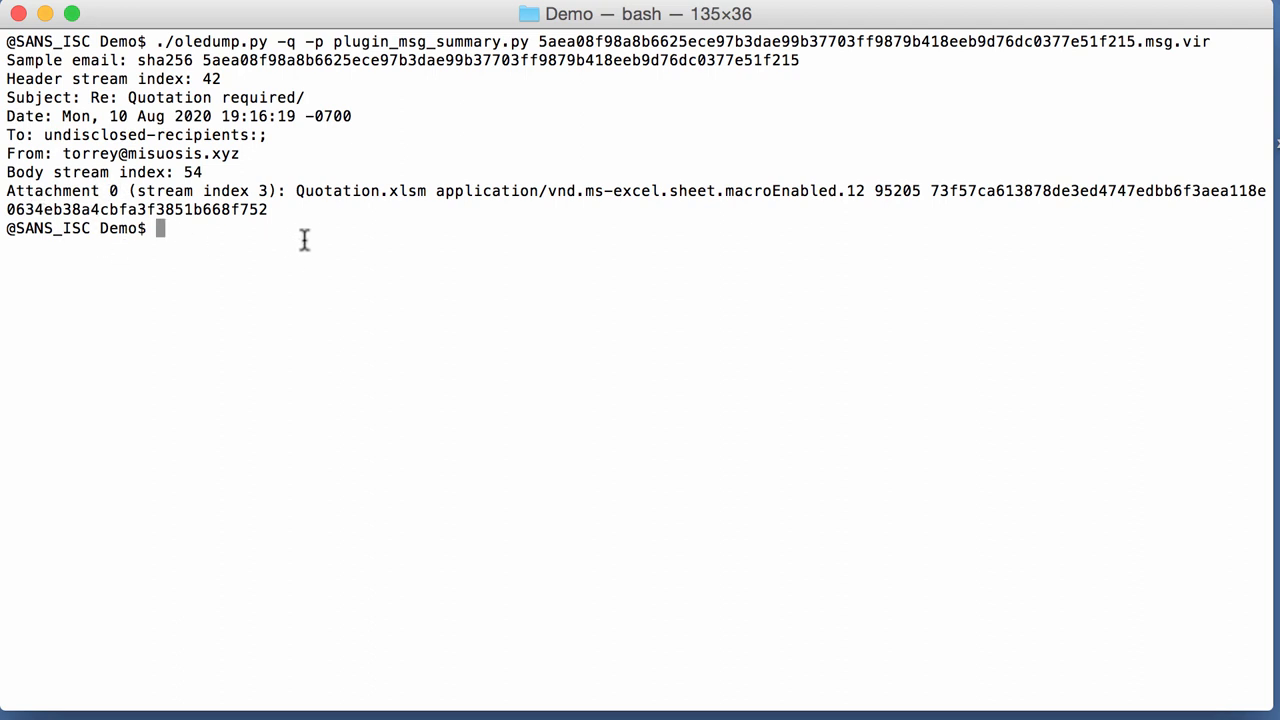
{"action": "mouse_move", "coordinate": [284, 206]}
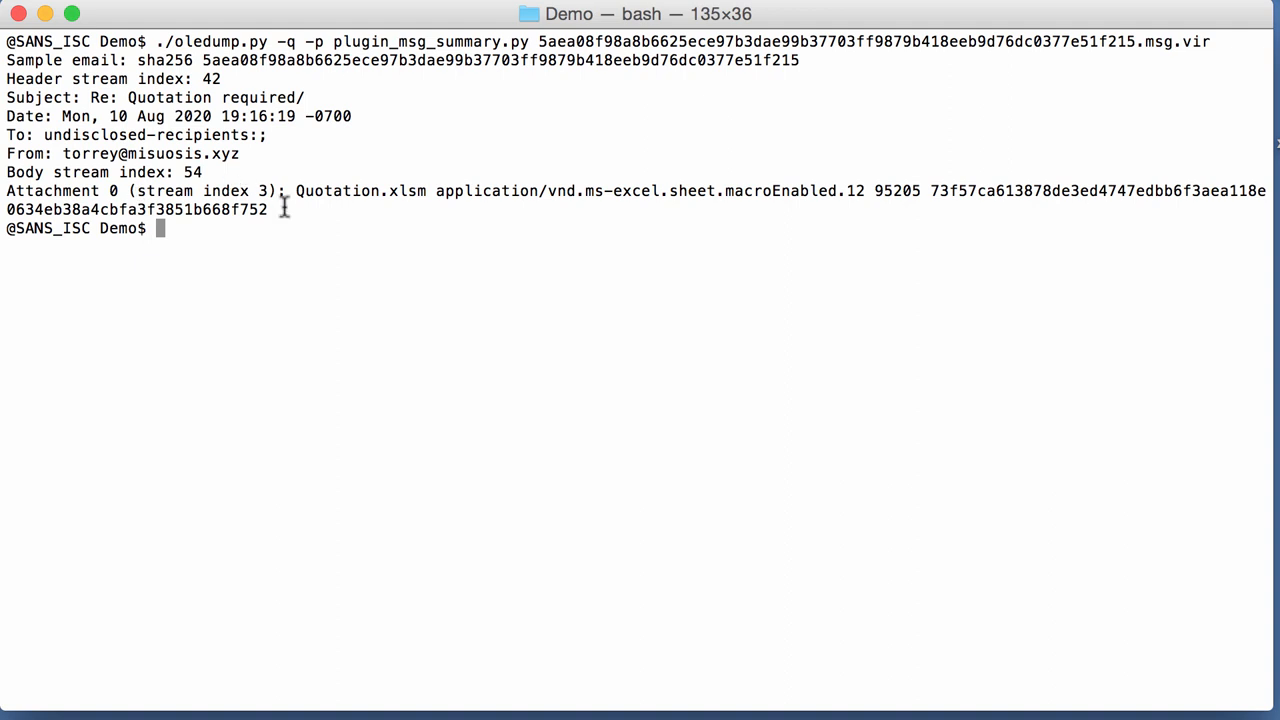
{"action": "mouse_move", "coordinate": [288, 210]}
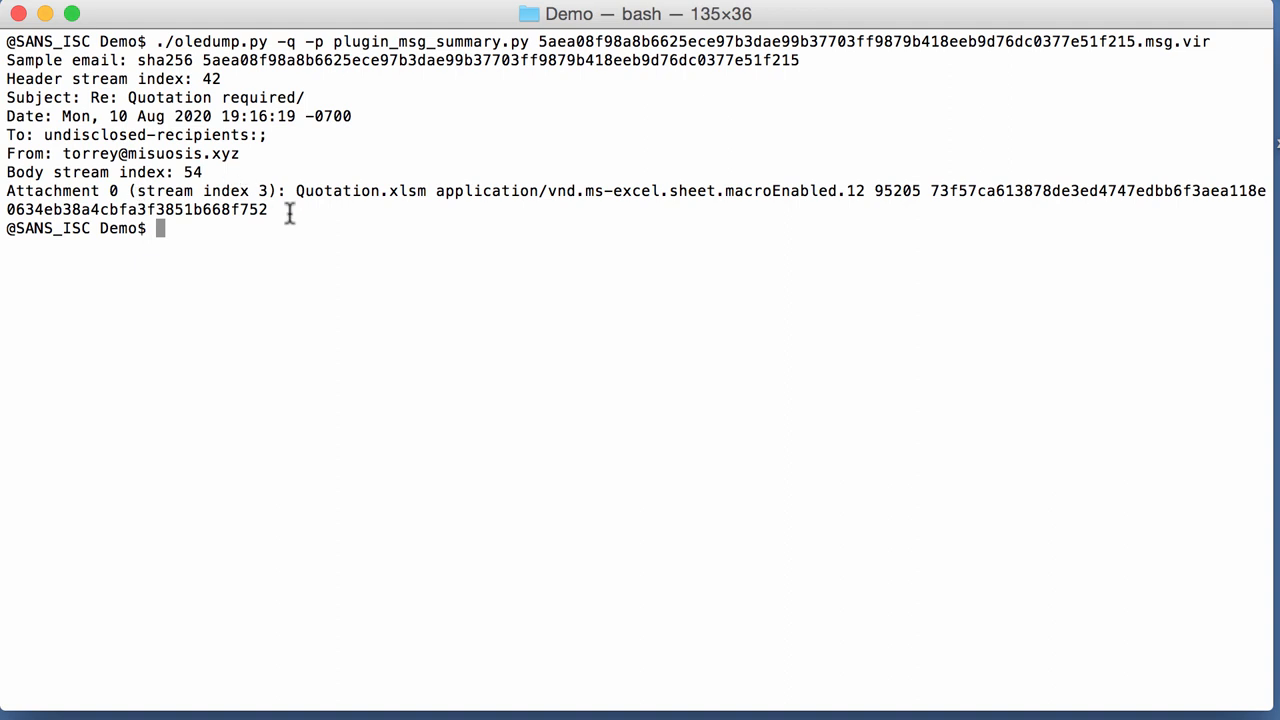
- Clear the summary output from the screen
{"action": "type", "text": "clear"}
{"action": "type", "text": "./oledump.py -"}
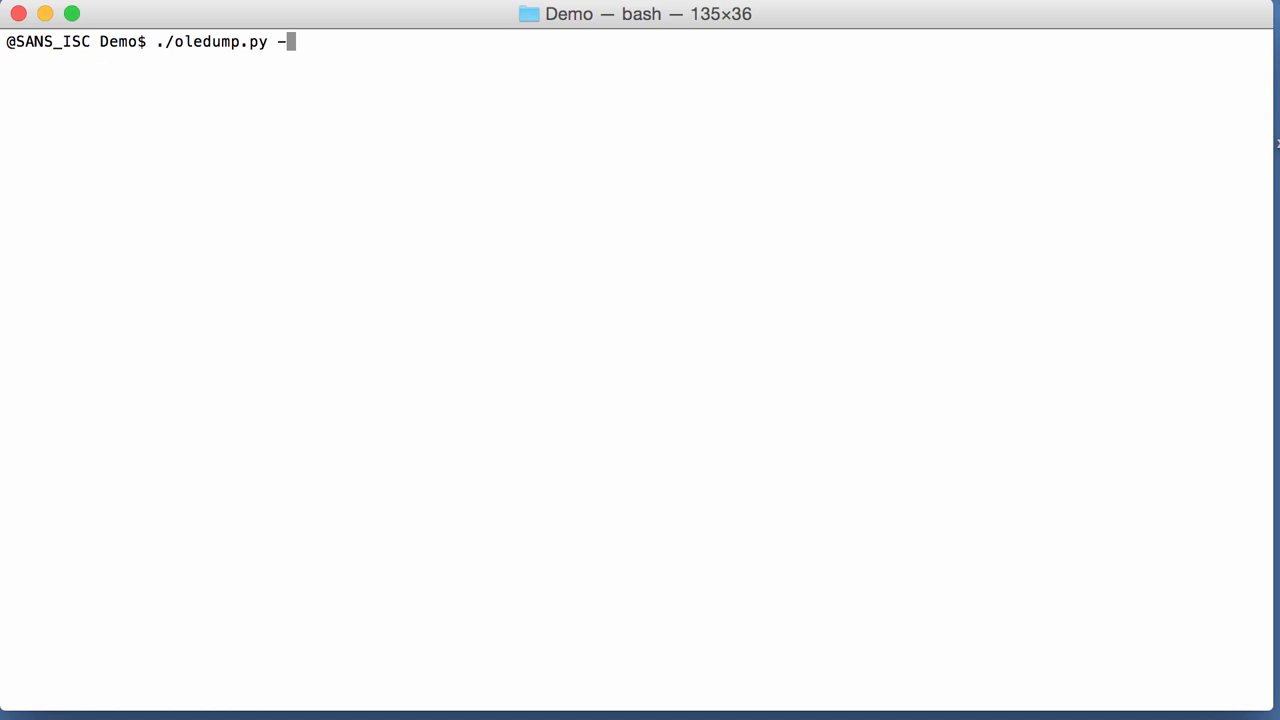
- Run ./oledump.py -p plugin_msg on the sample piped through more to page its per-stream output
{"action": "type", "text": "p plugin_"}
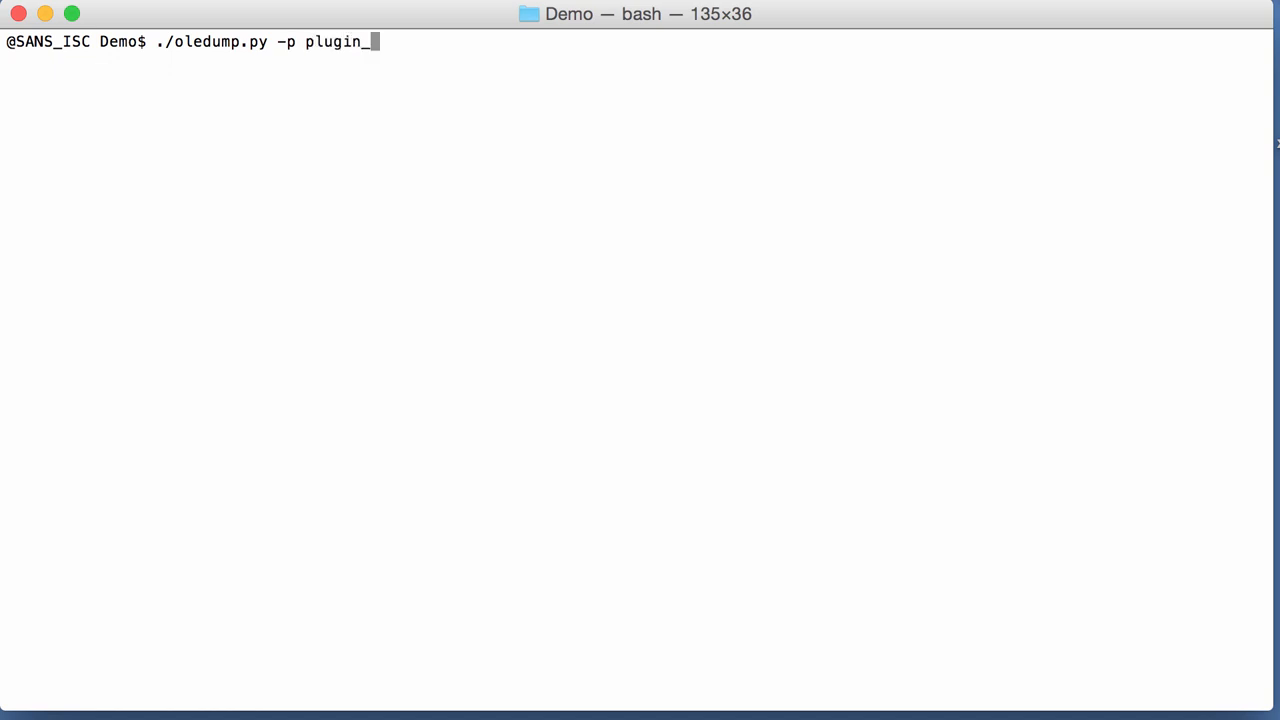
{"action": "type", "text": "msg"}
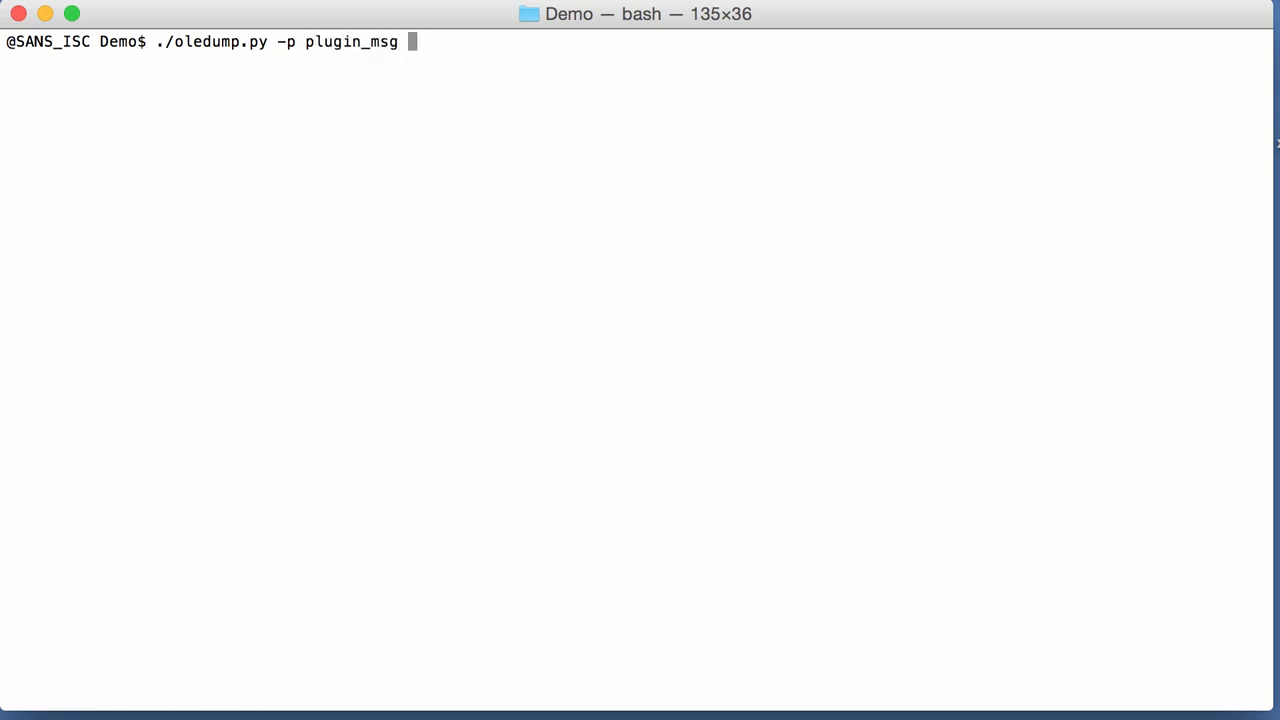
{"action": "type", "text": "5aea08f98a8b6625ece97b3dae99b37703ff9879b418eeb9d76dc0377e51f215.msg.vir"}
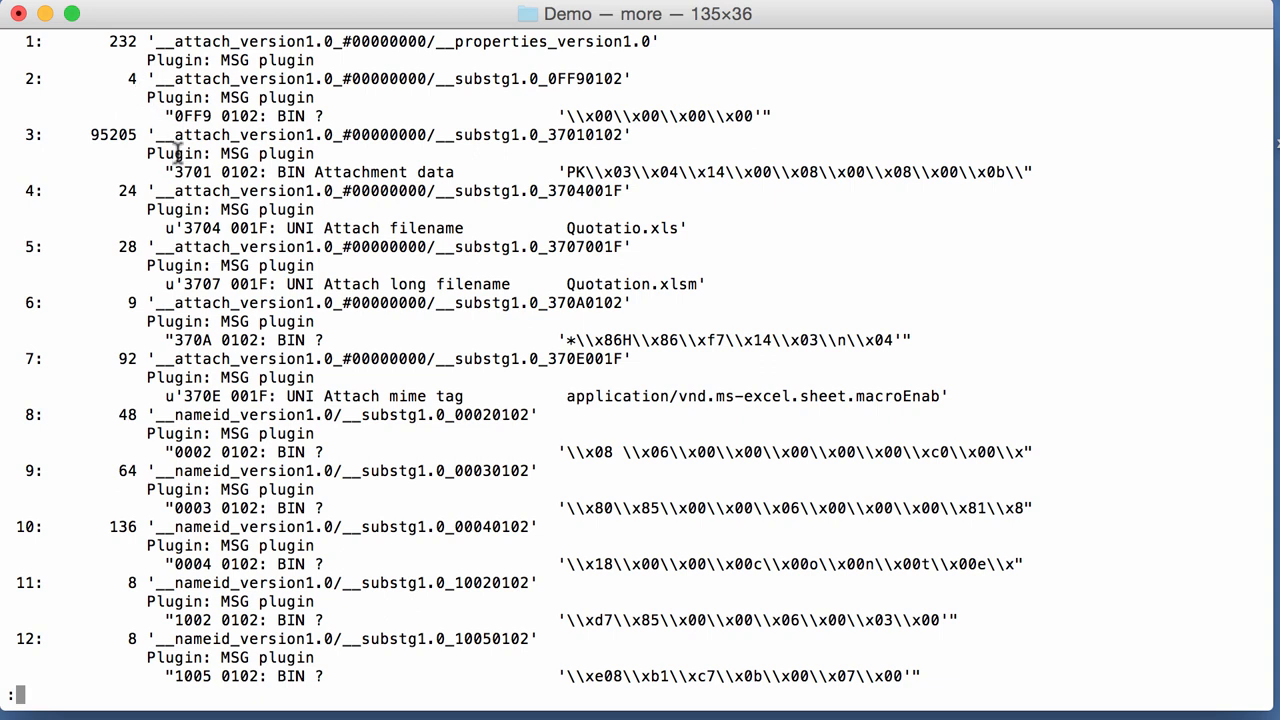
{"action": "mouse_move", "coordinate": [140, 152]}
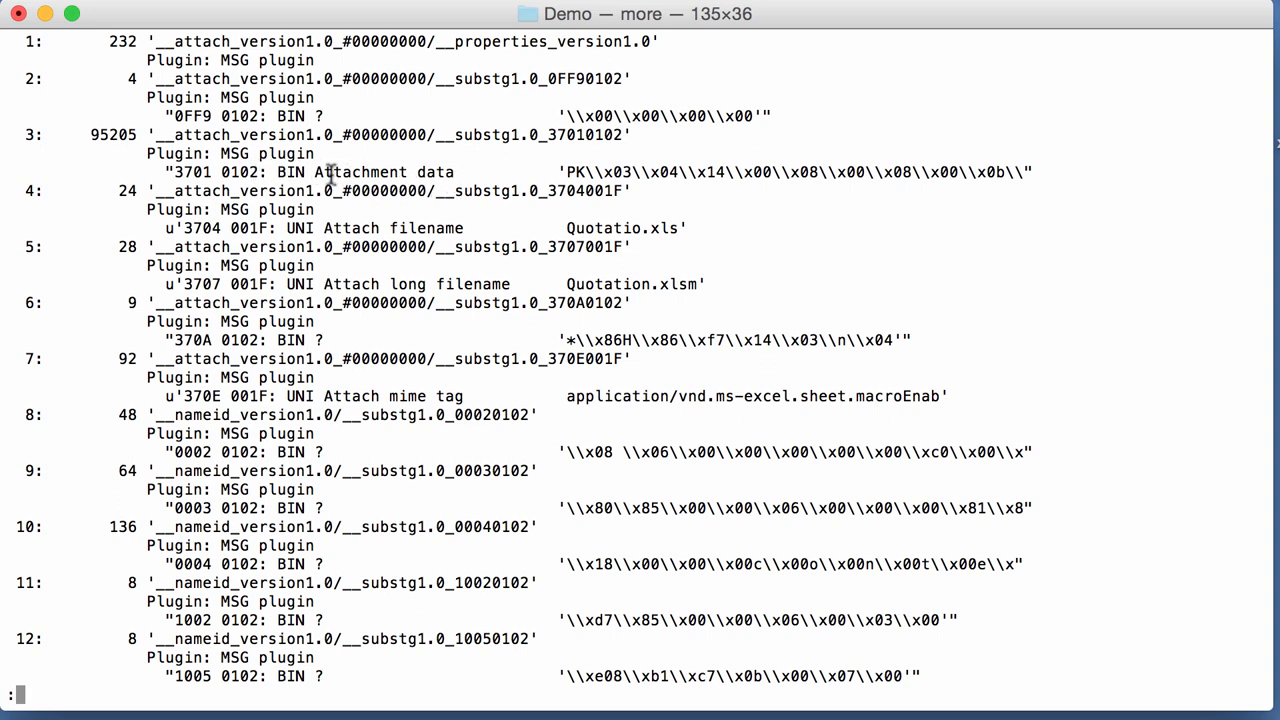
{"action": "mouse_move", "coordinate": [144, 130]}
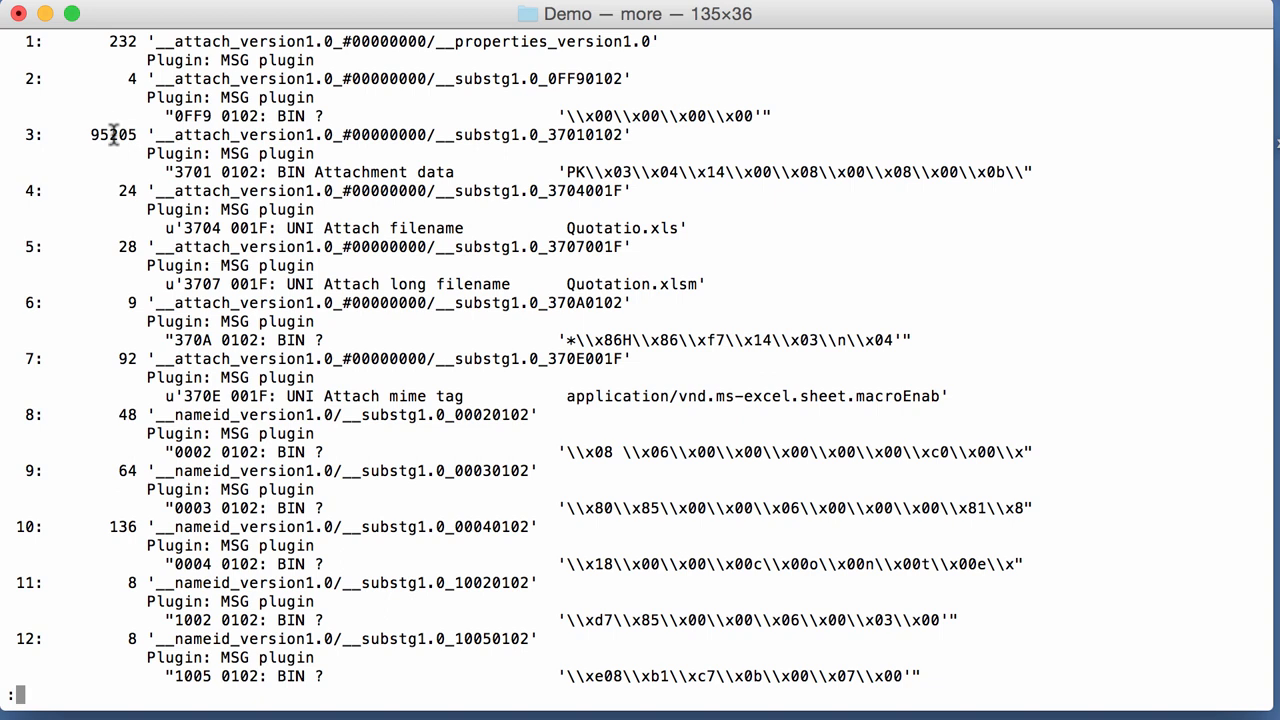
{"action": "mouse_move", "coordinate": [384, 176]}
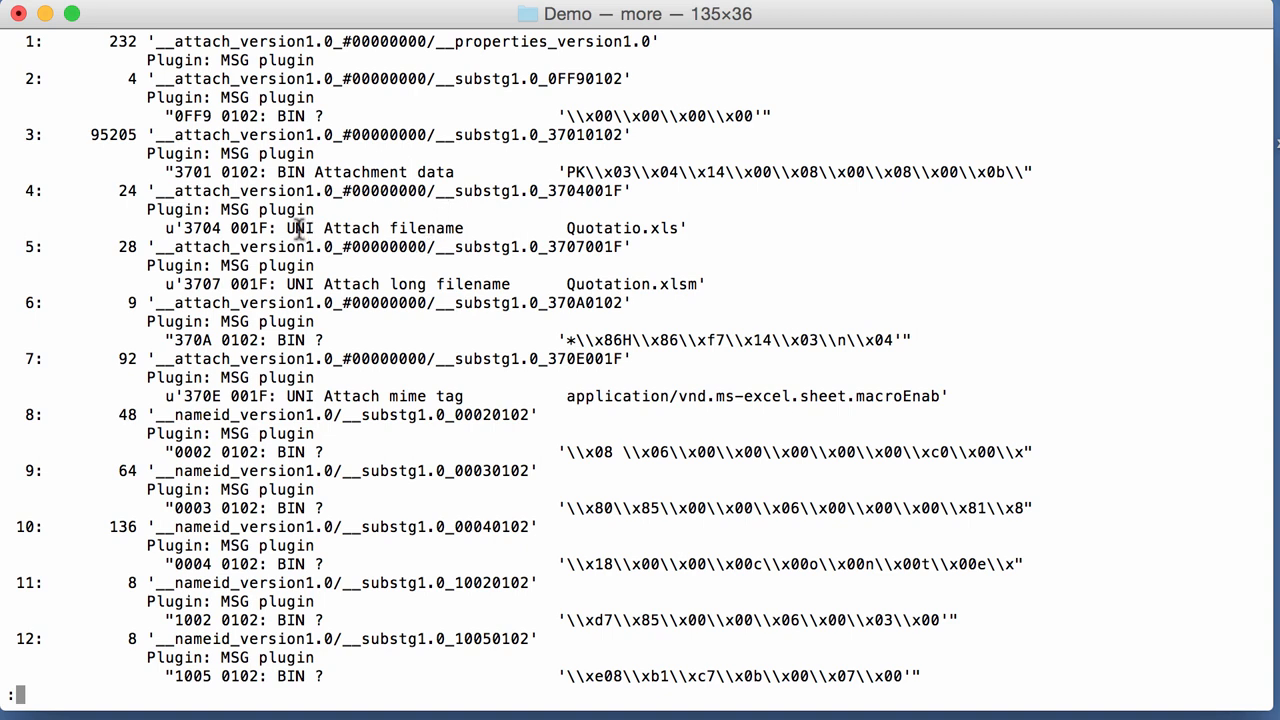
{"action": "mouse_move", "coordinate": [324, 290]}
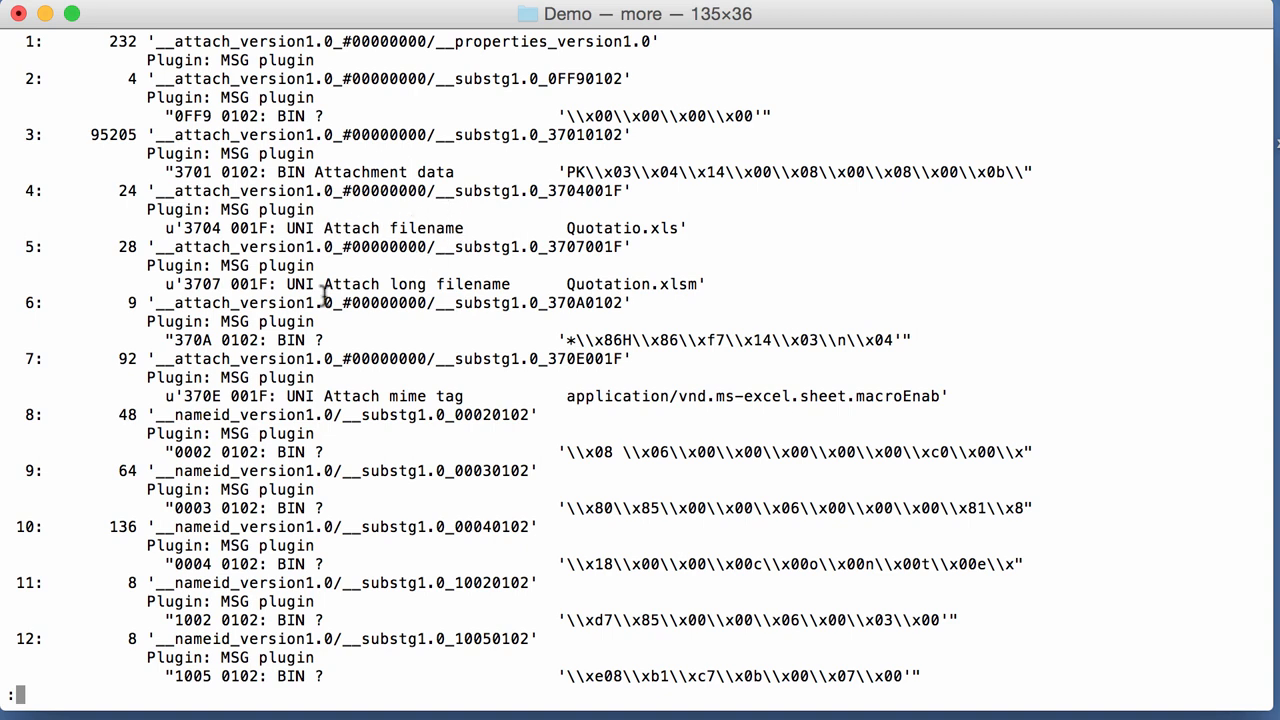
{"action": "mouse_move", "coordinate": [610, 200]}
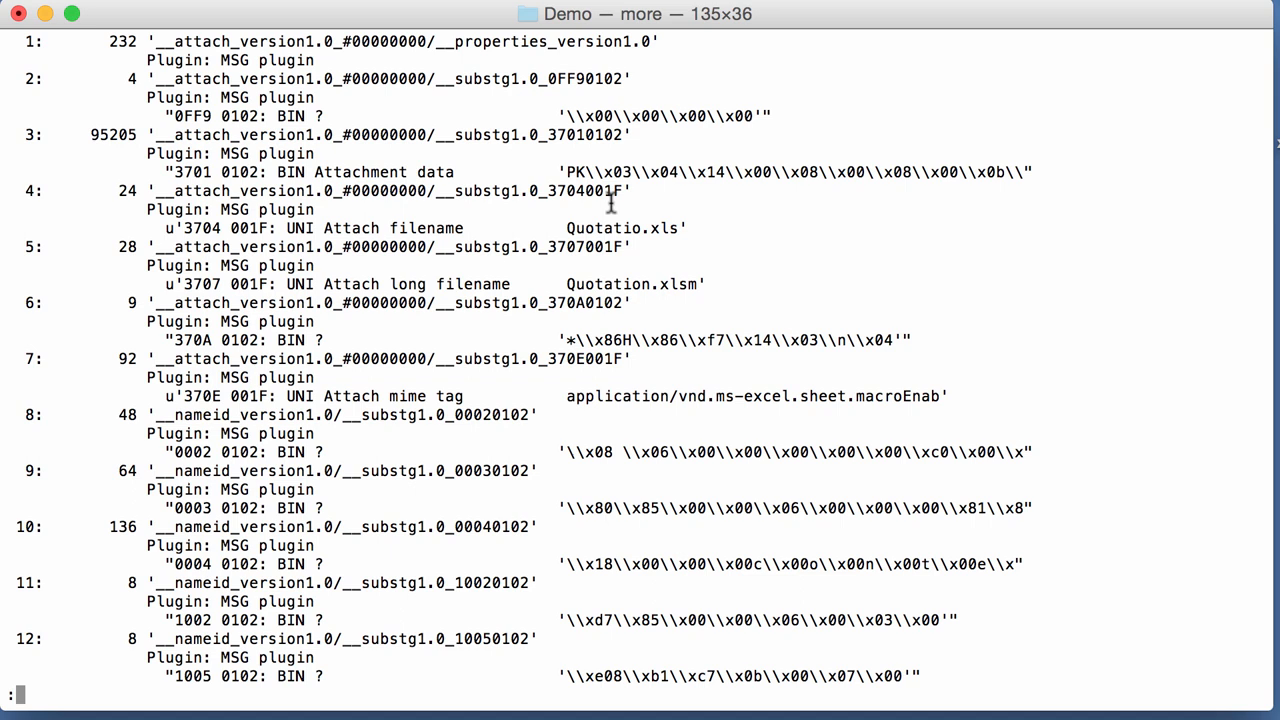
{"action": "mouse_move", "coordinate": [648, 368]}
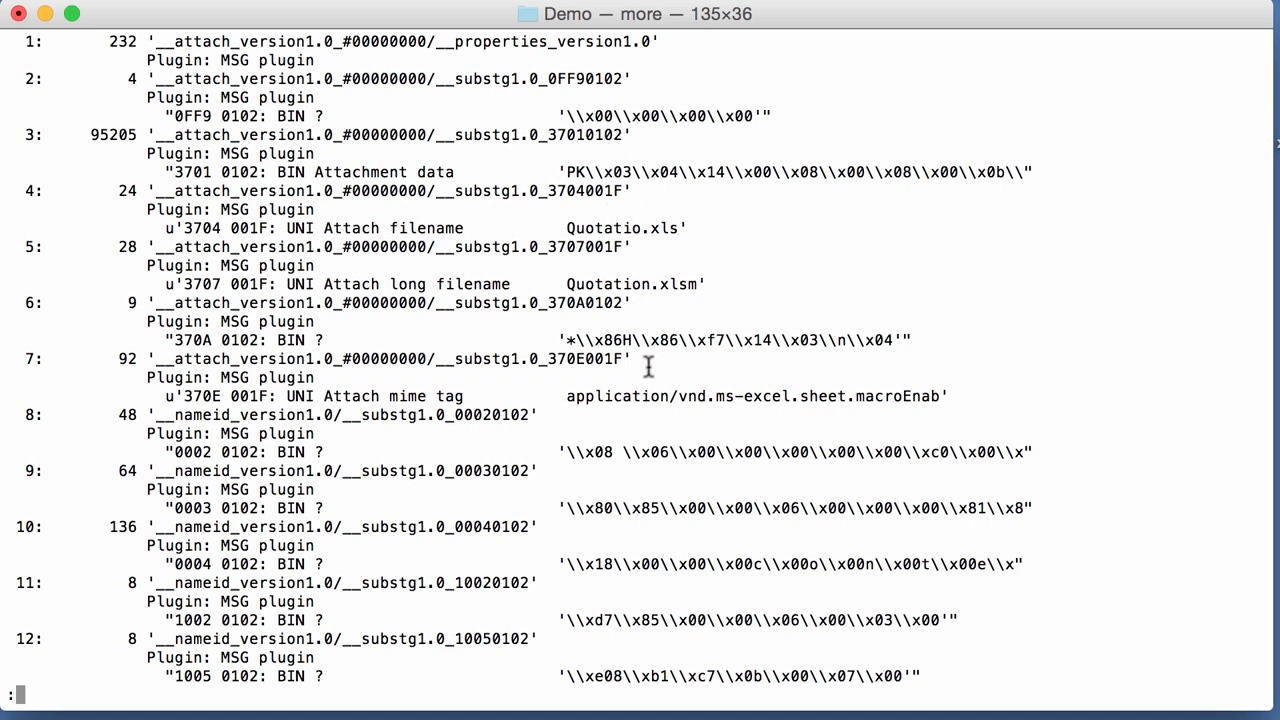
{"action": "mouse_move", "coordinate": [496, 136]}
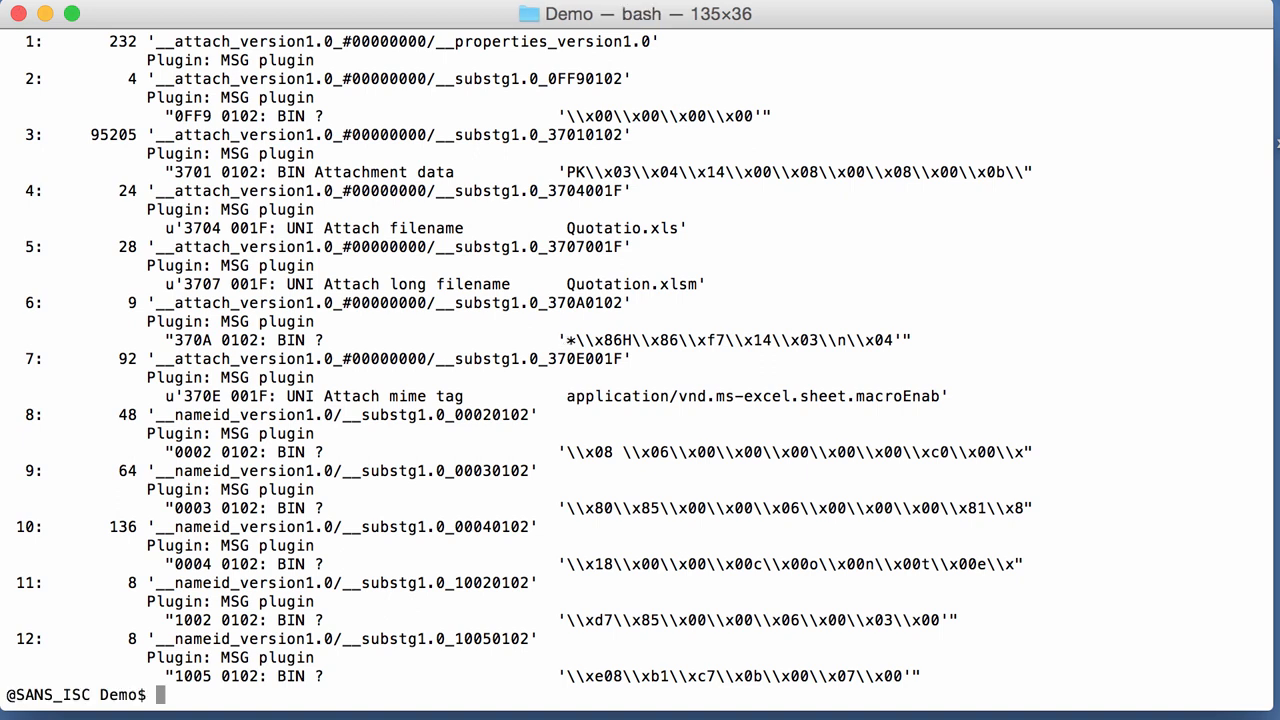
- Recall the plugin_msg command so it stands alone on the cleared screen
{"action": "type", "text": "./oledump.py -p plugin_msg 5aea08f98a8b6625ece97b3dae99b37703ff9879b418eeb9d76dc0377e51f215.msg.vir | more"}
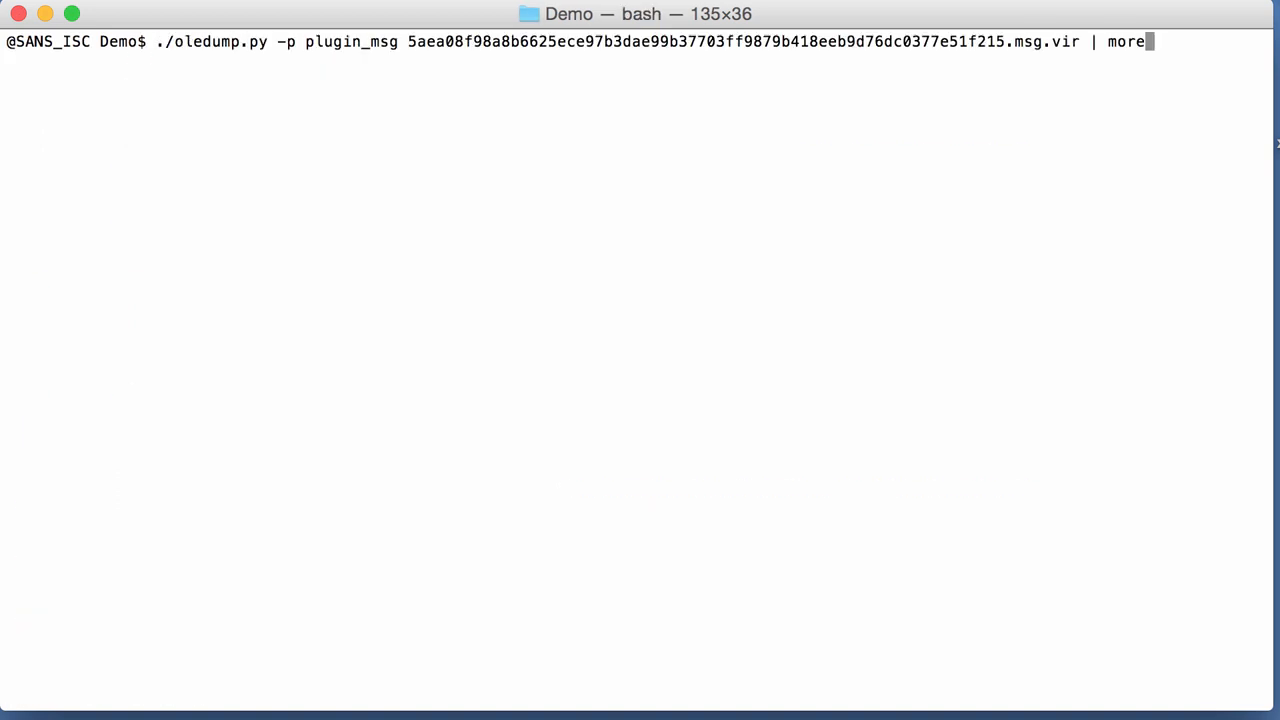